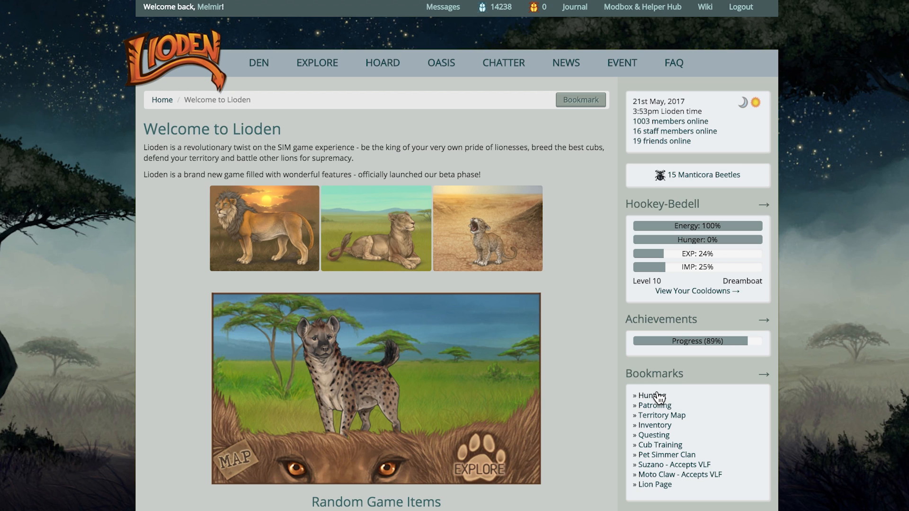
- Collect the hunt: two Walia Ibex Carcasses plus lioness experience and stat gains
left_click(650, 395)
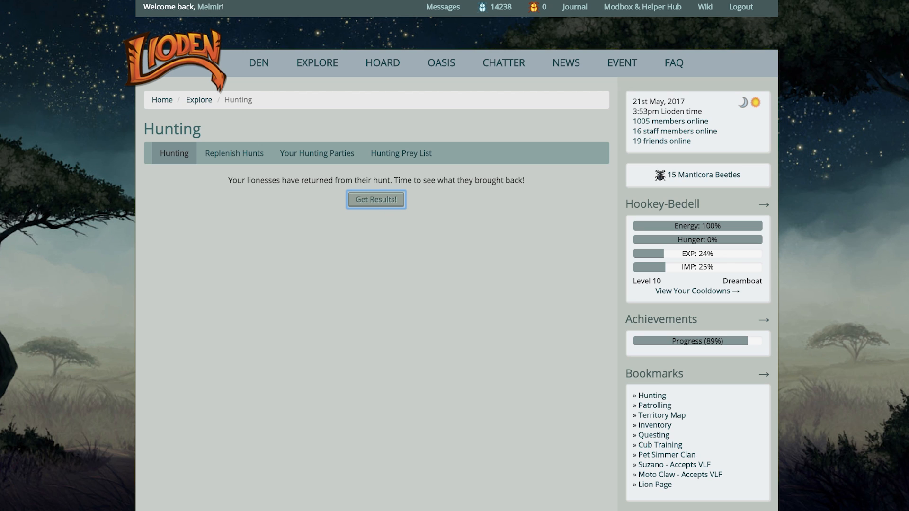
mouse_move(203, 228)
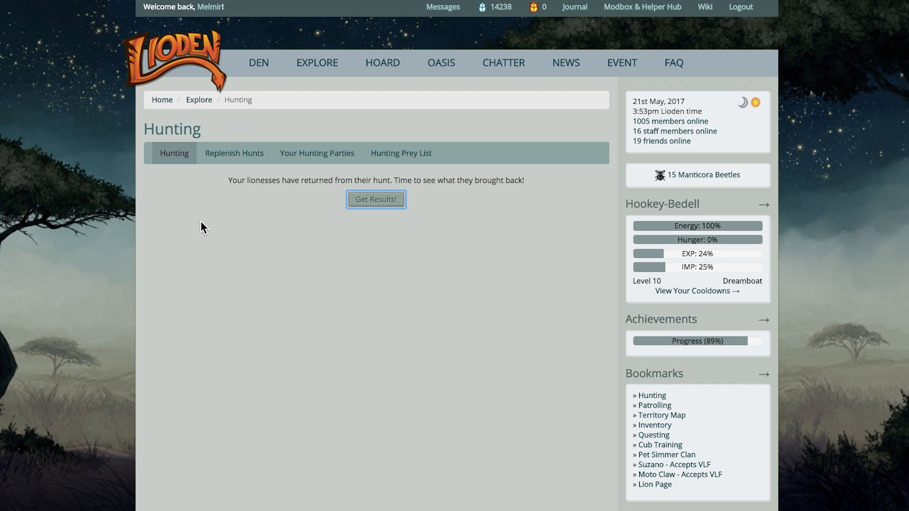
left_click(375, 198)
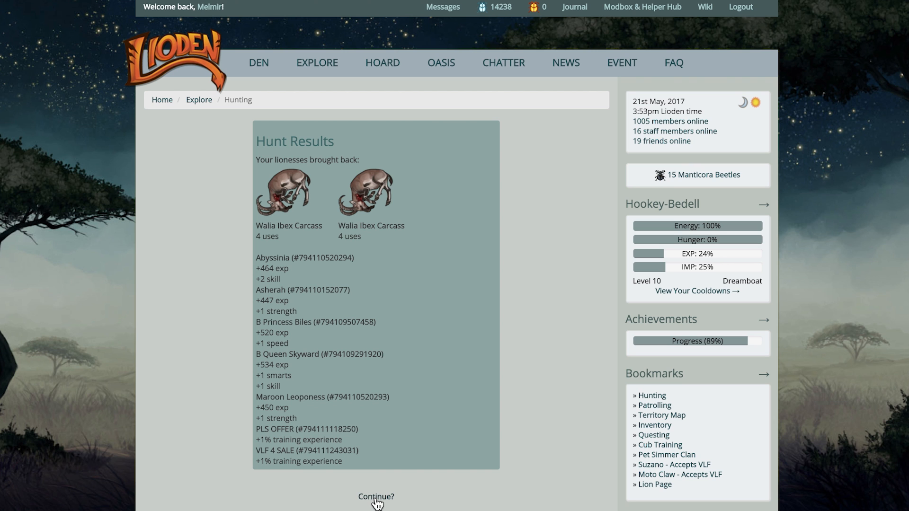
- Start a new hunt at five map locations, sending Abyssinia and other lionesses
left_click(375, 497)
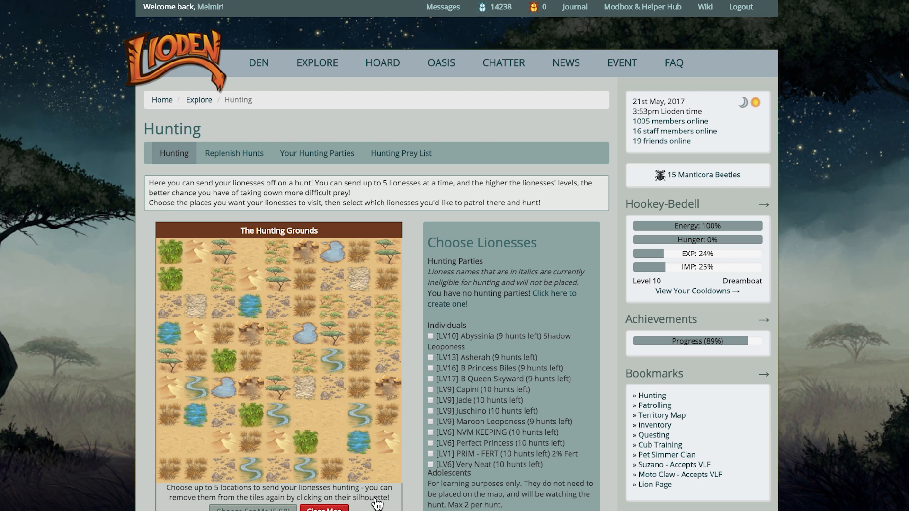
scroll("down", 3)
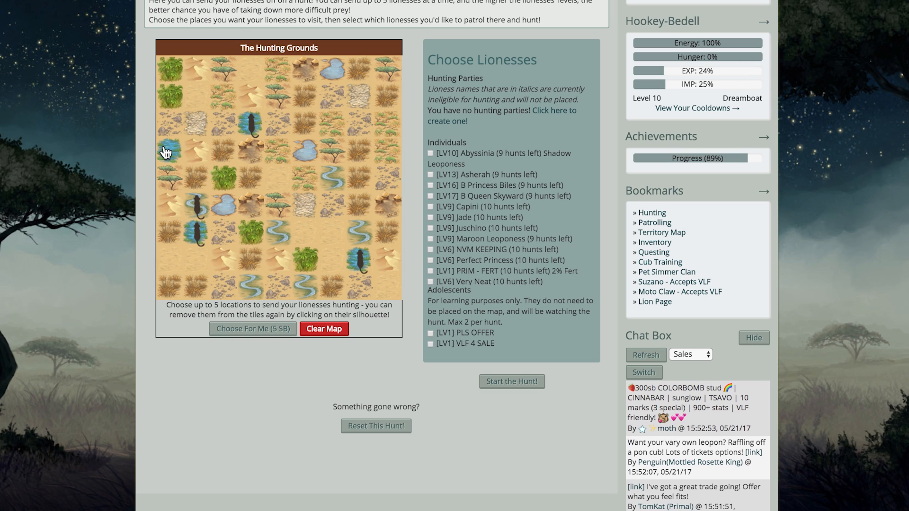
mouse_move(474, 228)
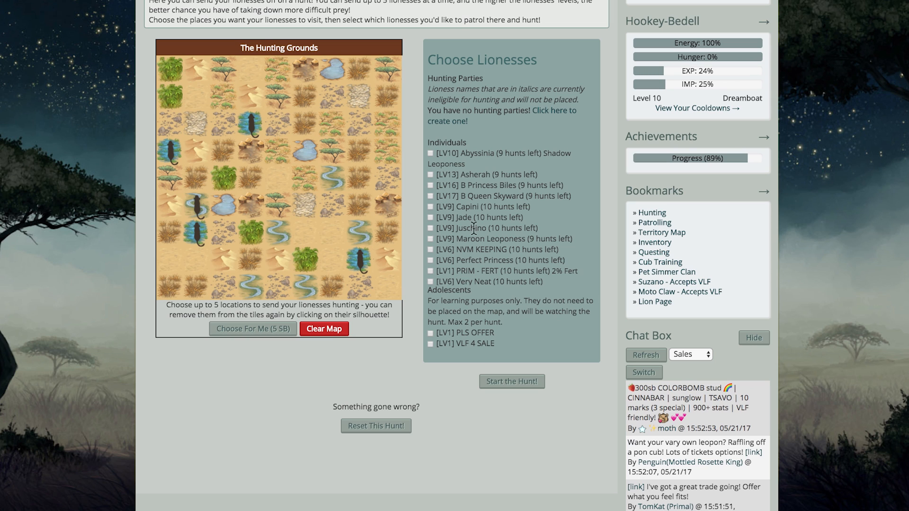
left_click(430, 185)
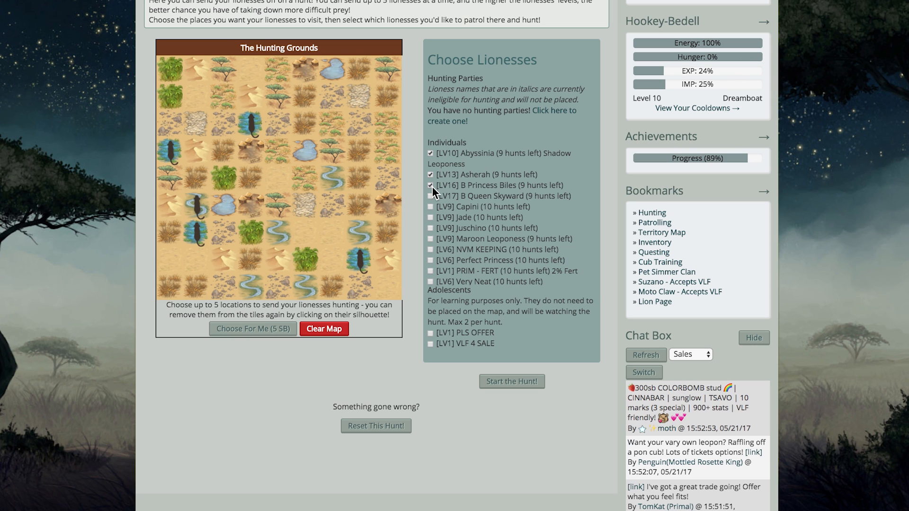
left_click(430, 239)
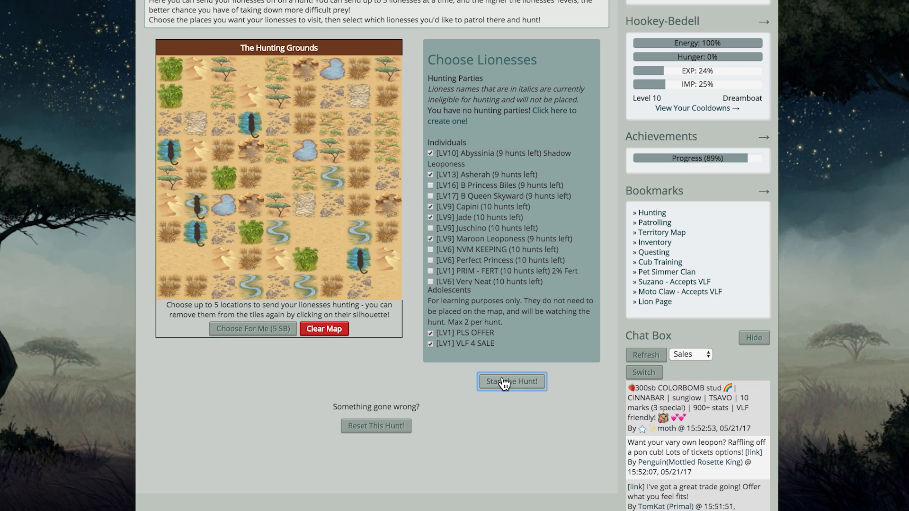
left_click(511, 382)
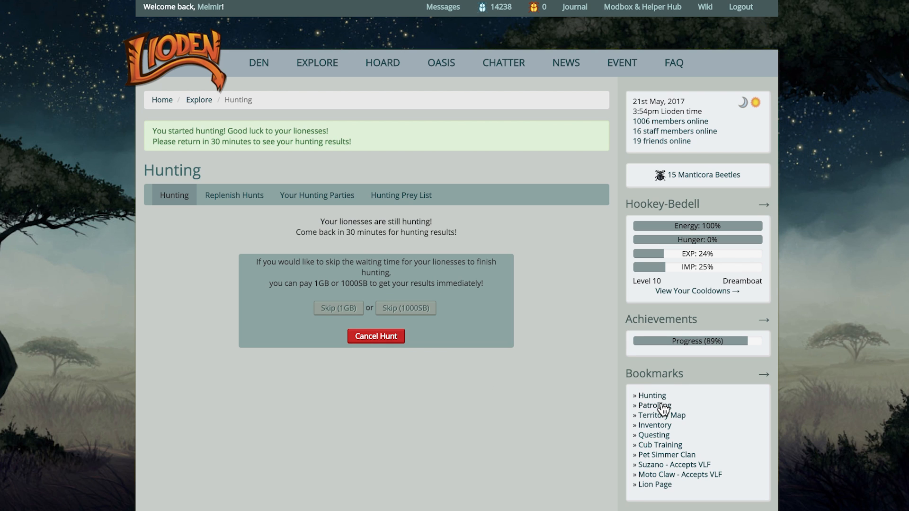
mouse_move(652, 406)
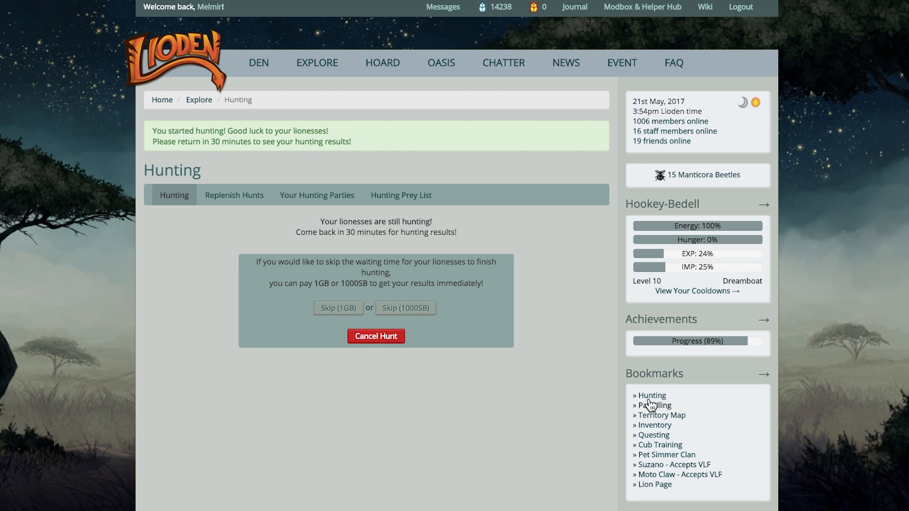
- Finish Ice Boy's patrol and collect the Impala Carcass he found
left_click(655, 405)
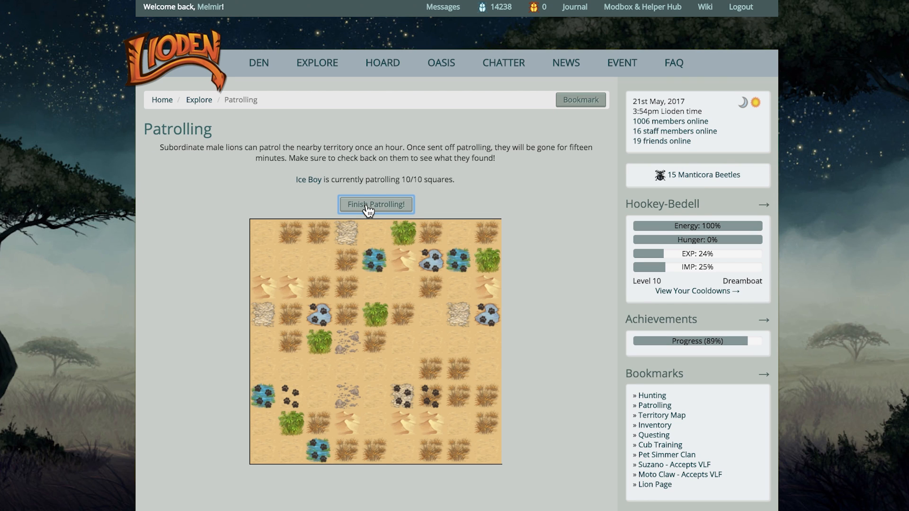
left_click(375, 204)
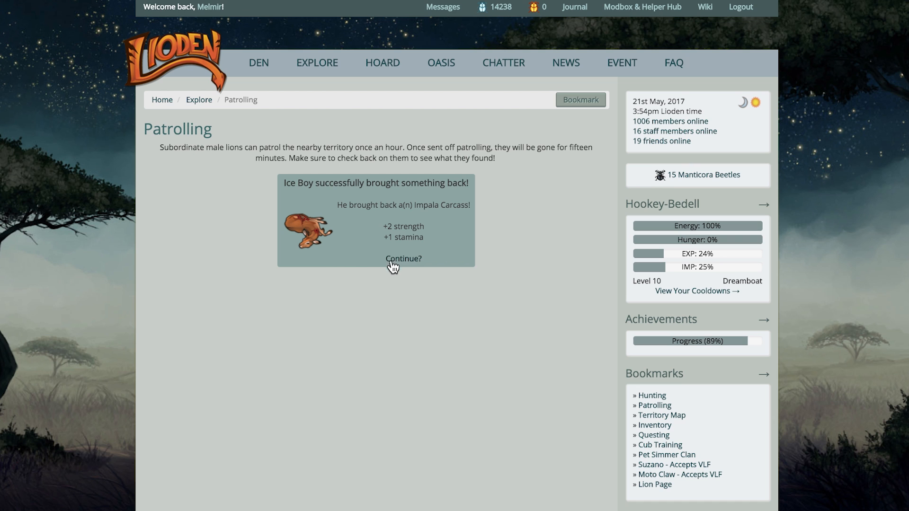
left_click(403, 258)
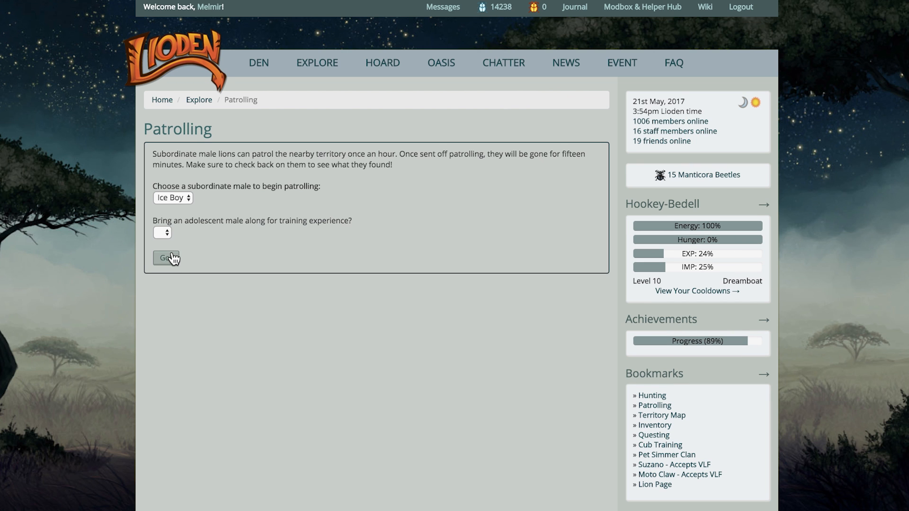
- Send Ice Boy on a new patrol across ten marked squares
left_click(166, 258)
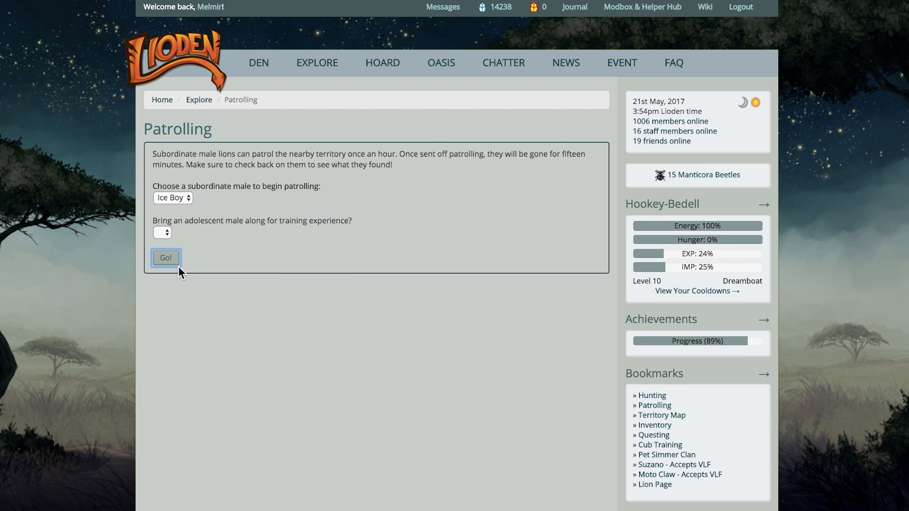
left_click(166, 258)
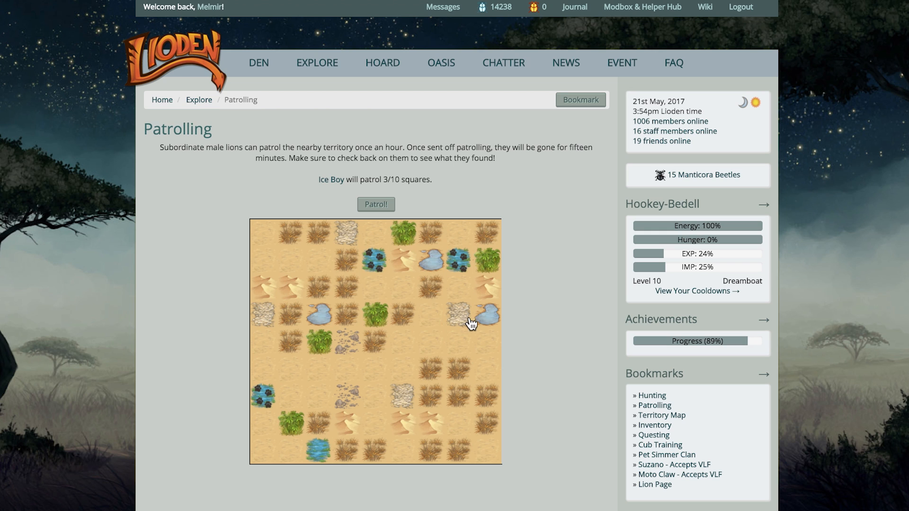
left_click(470, 323)
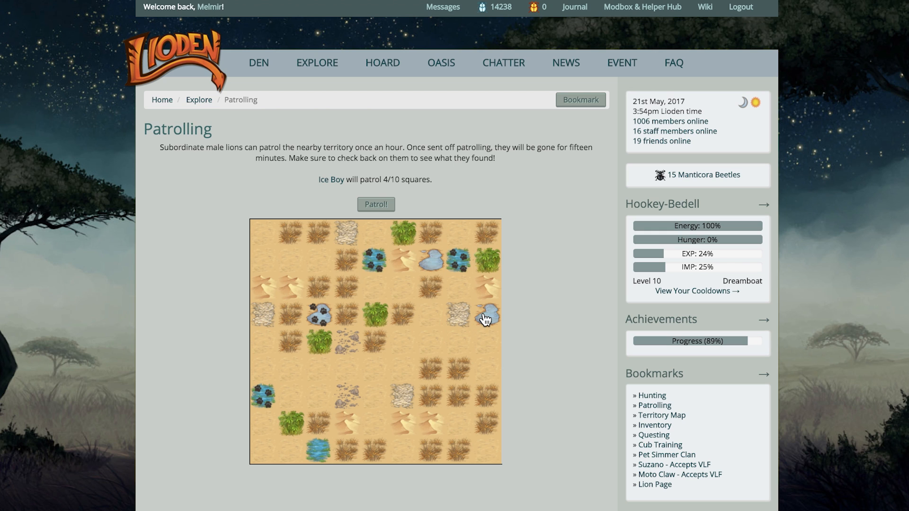
left_click(485, 319)
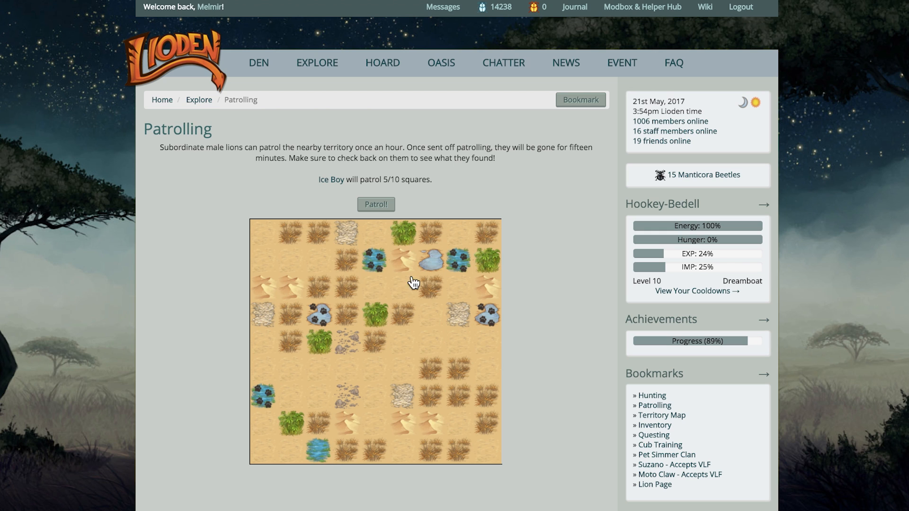
left_click(339, 431)
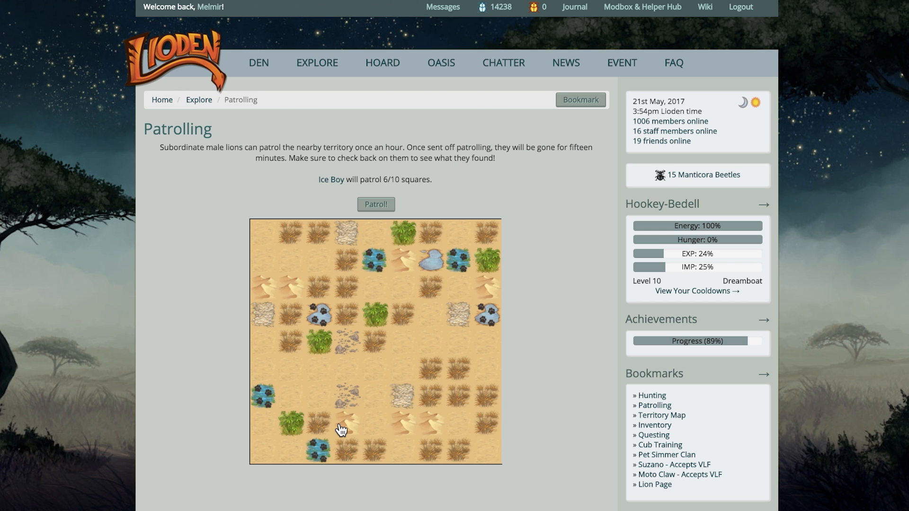
left_click(341, 418)
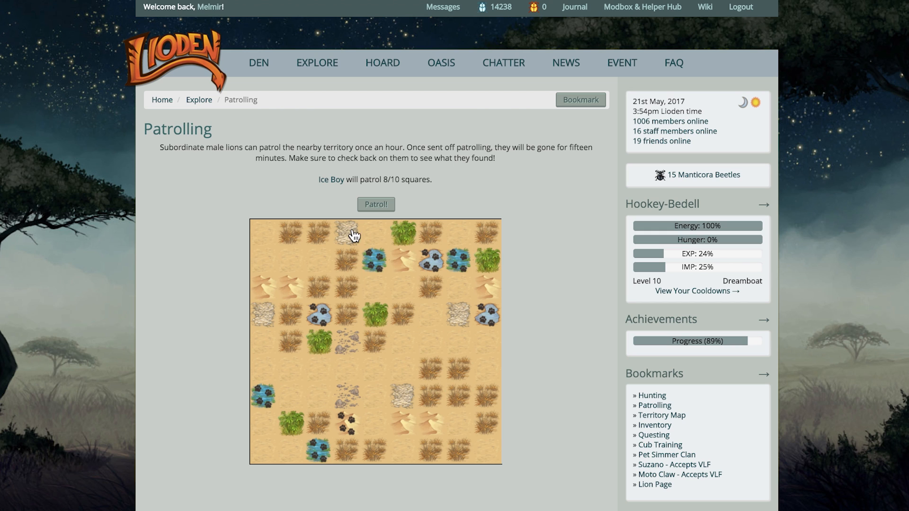
left_click(353, 235)
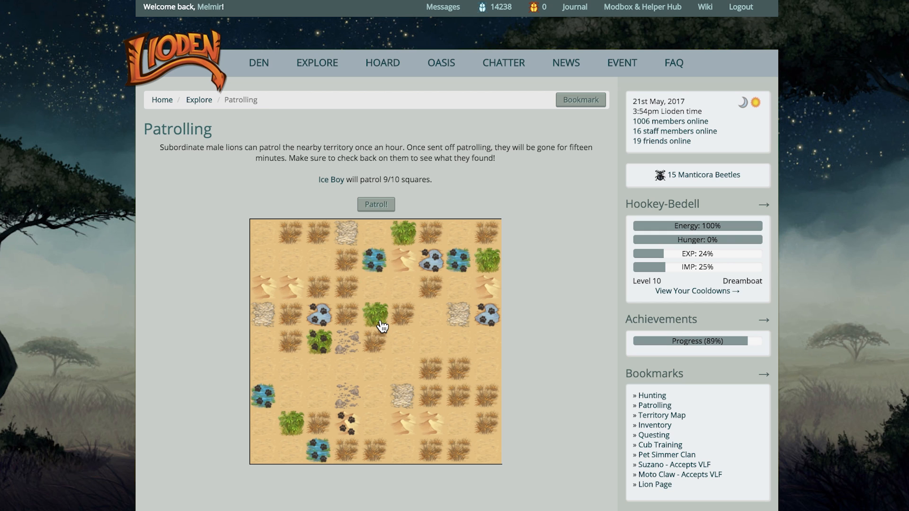
left_click(375, 204)
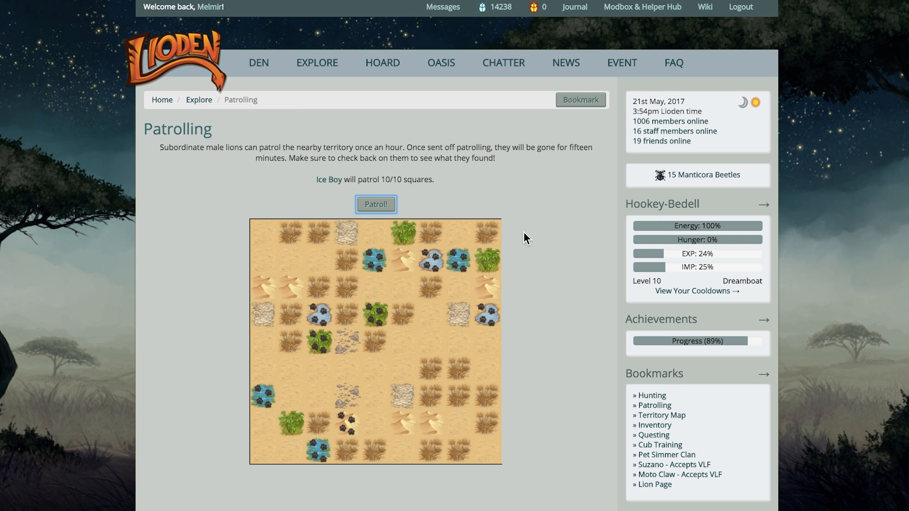
left_click(376, 203)
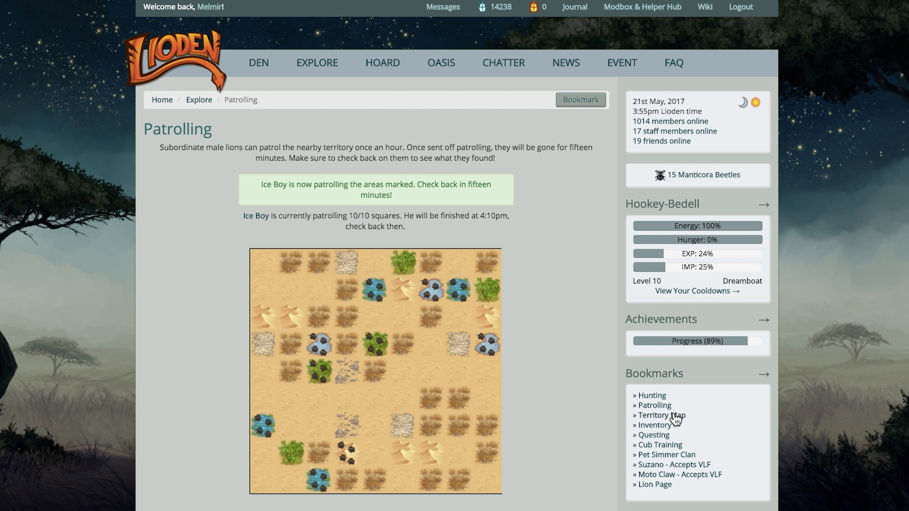
- Win a skill attack on Ban'thalos from the territory map, gaining +1 skill and 82 experience
left_click(662, 415)
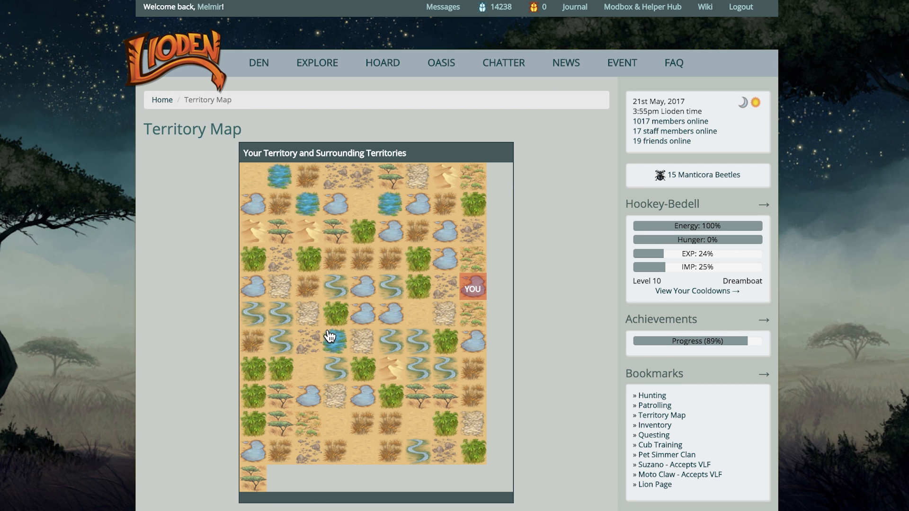
mouse_move(265, 336)
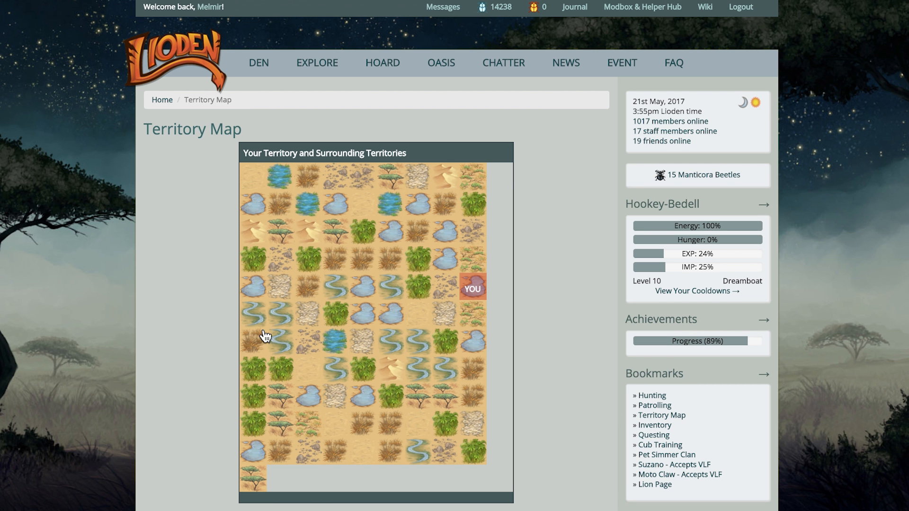
mouse_move(225, 321)
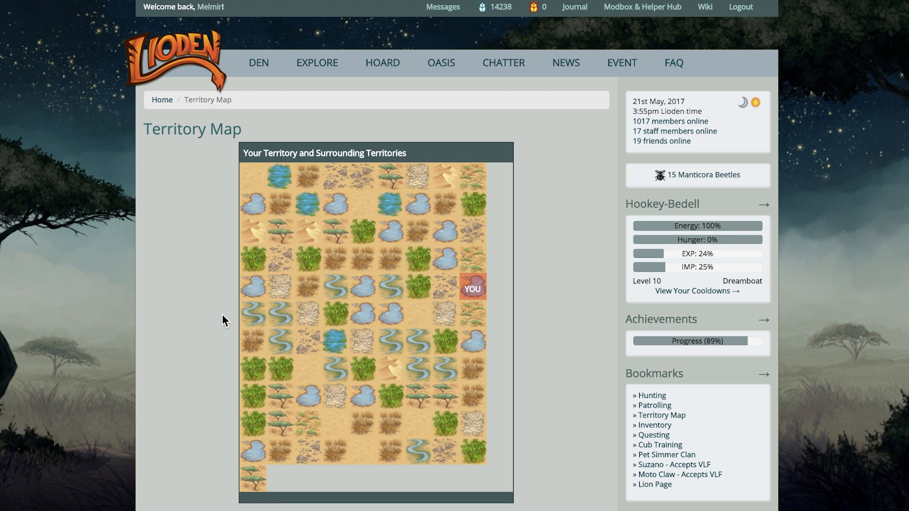
mouse_move(209, 322)
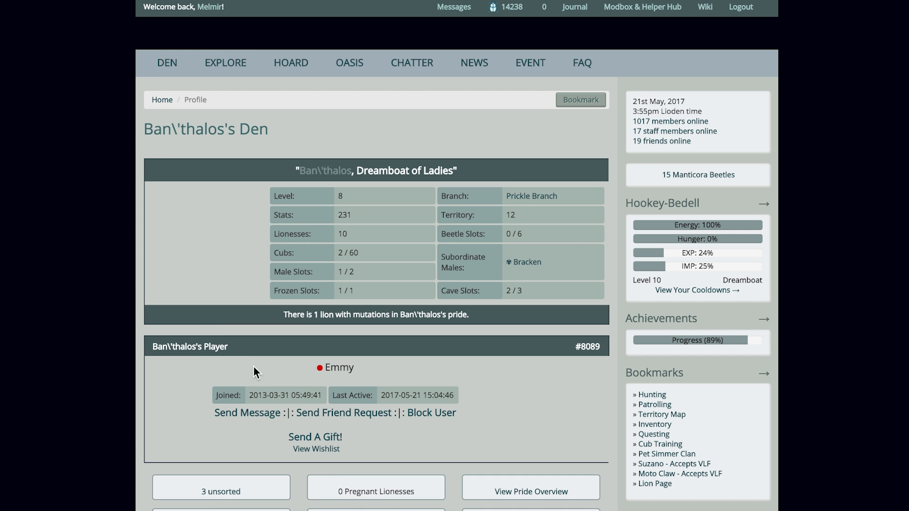
scroll("down", 3)
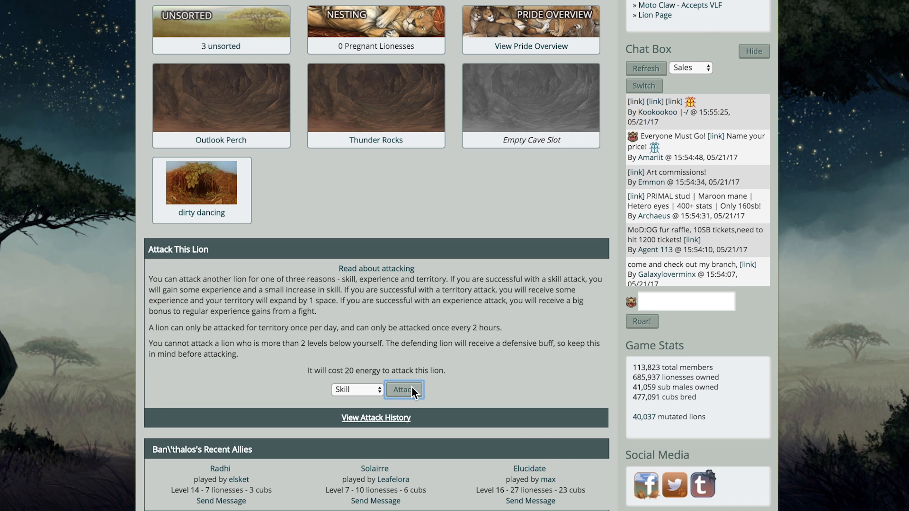
left_click(404, 389)
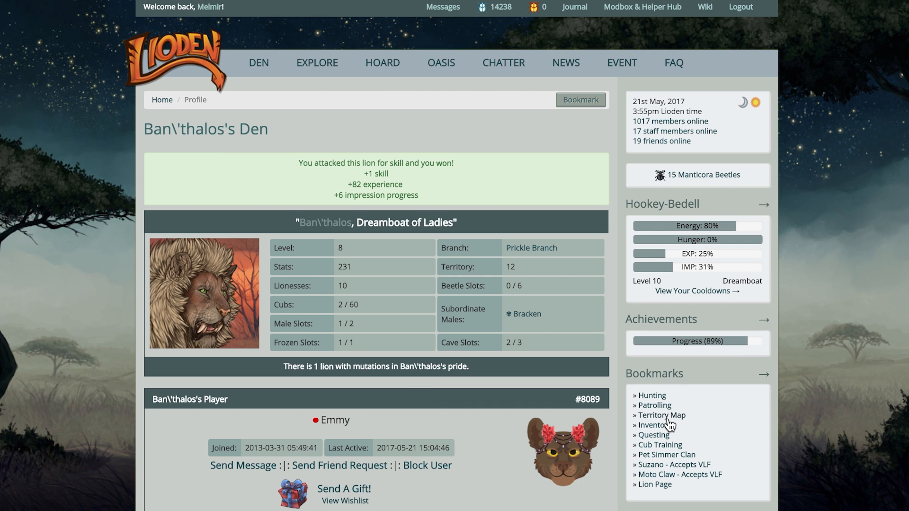
mouse_move(317, 62)
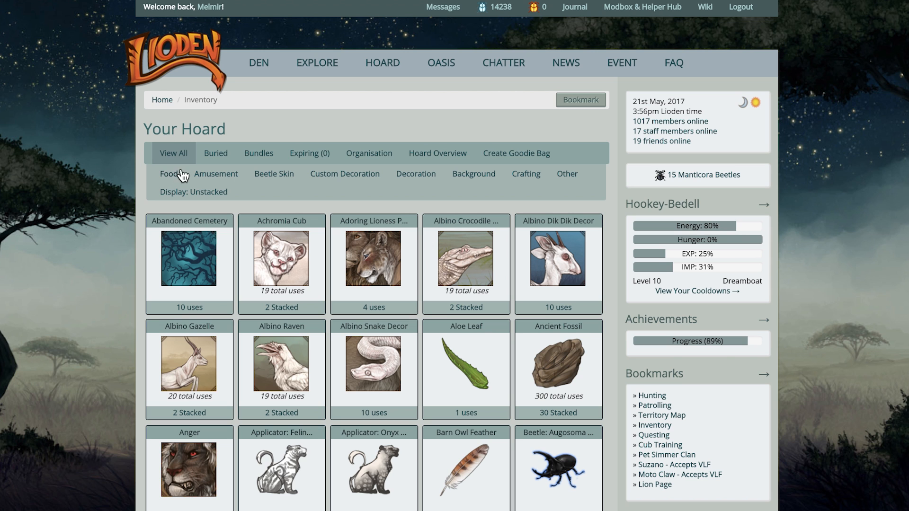
- Filter the hoard to food and feed Gazelle Carcasses to Perfect Princess, Abyssinia and NVM KEEPING
left_click(168, 173)
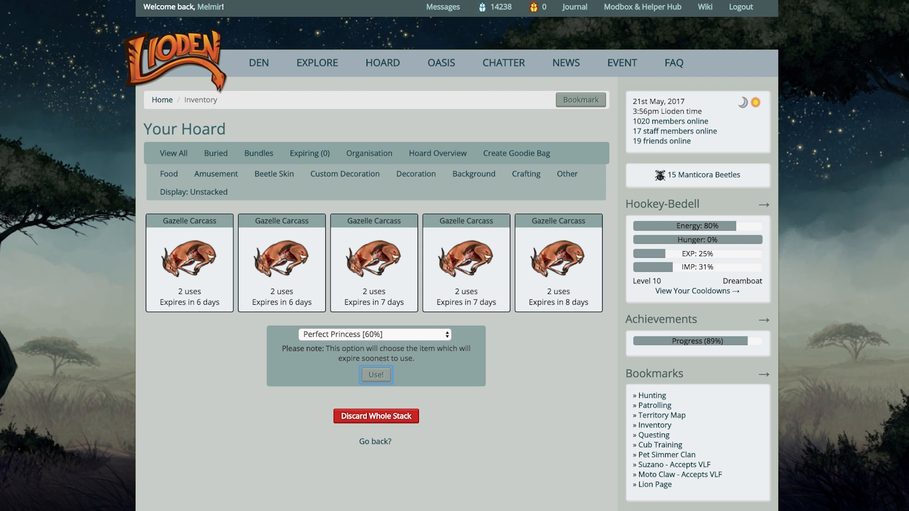
left_click(376, 375)
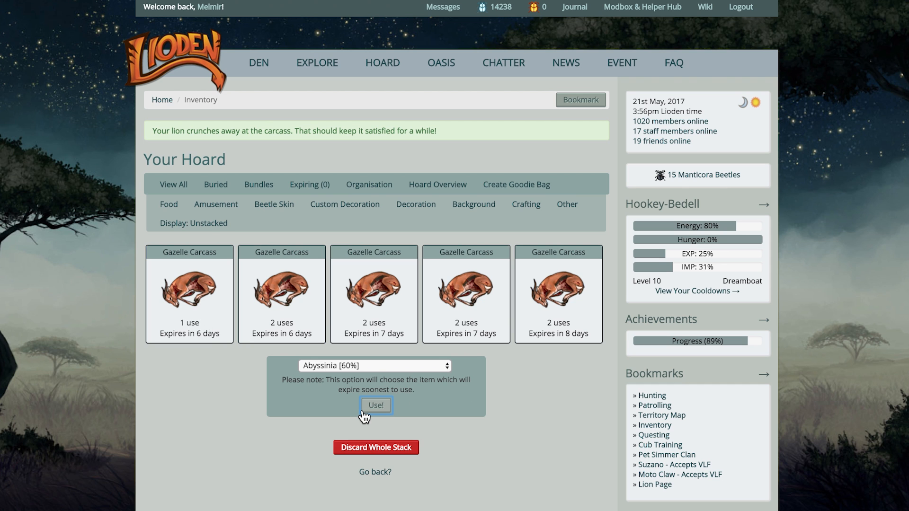
left_click(375, 405)
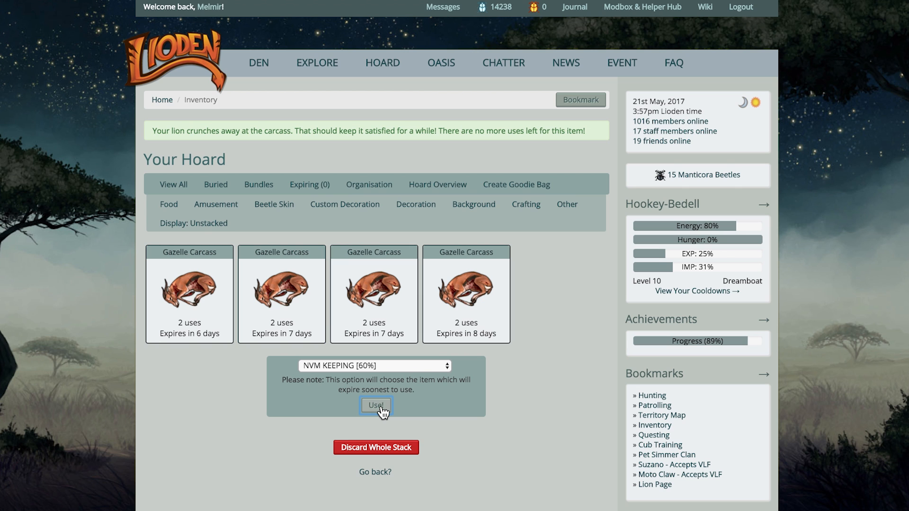
left_click(375, 405)
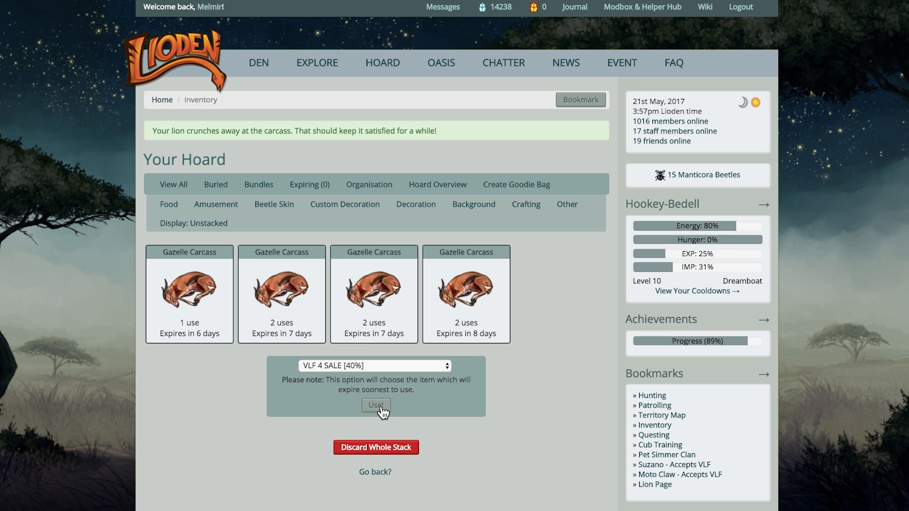
left_click(375, 405)
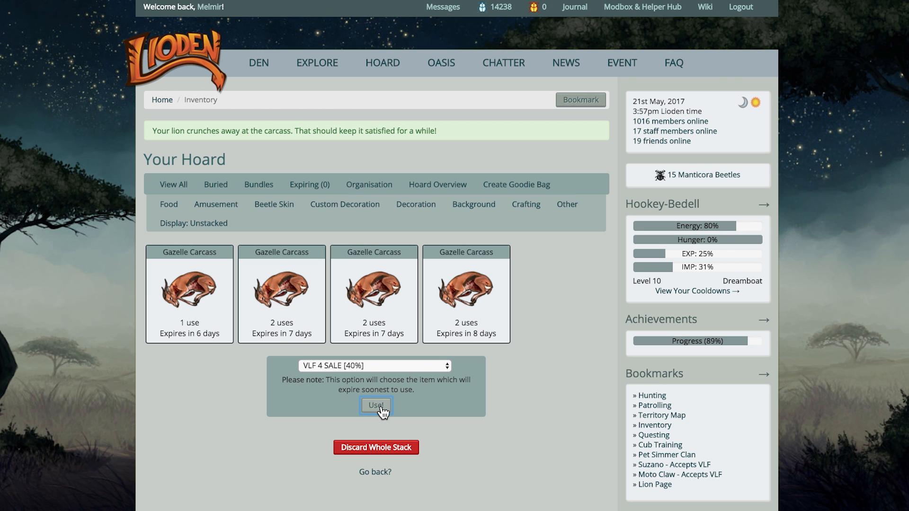
mouse_move(411, 431)
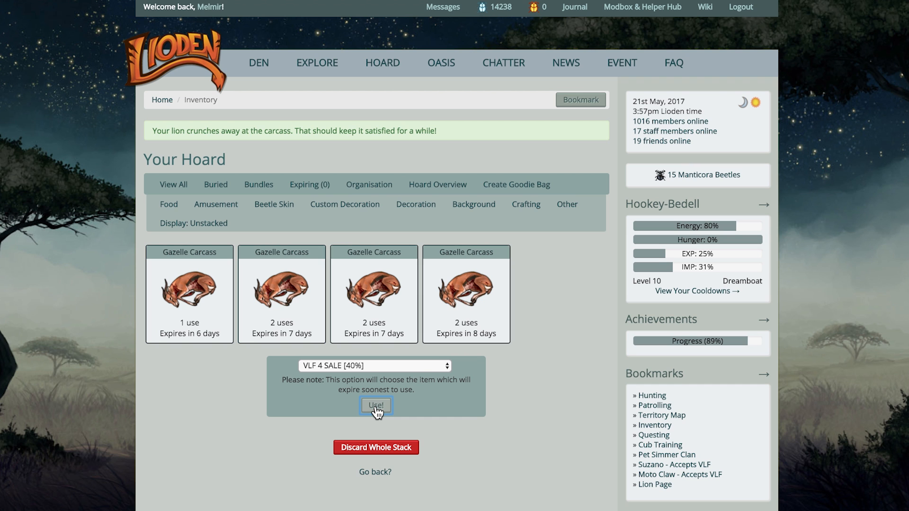
- Feed carcasses to Feanne, Capini, White Walker and others, leaving one single-use carcass
left_click(375, 405)
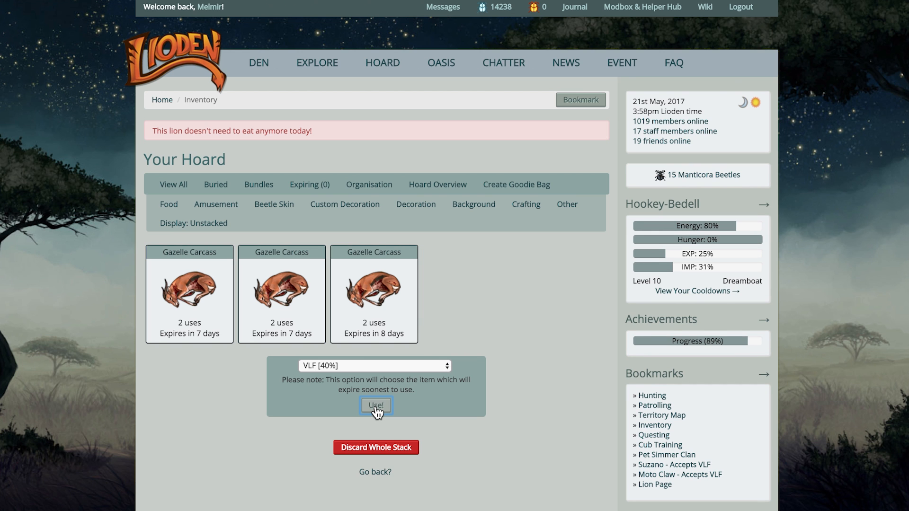
left_click(376, 405)
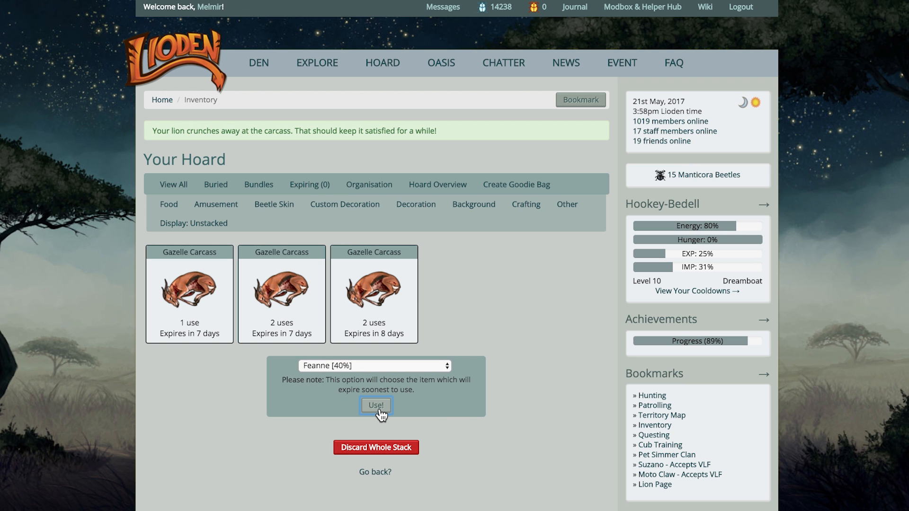
left_click(375, 405)
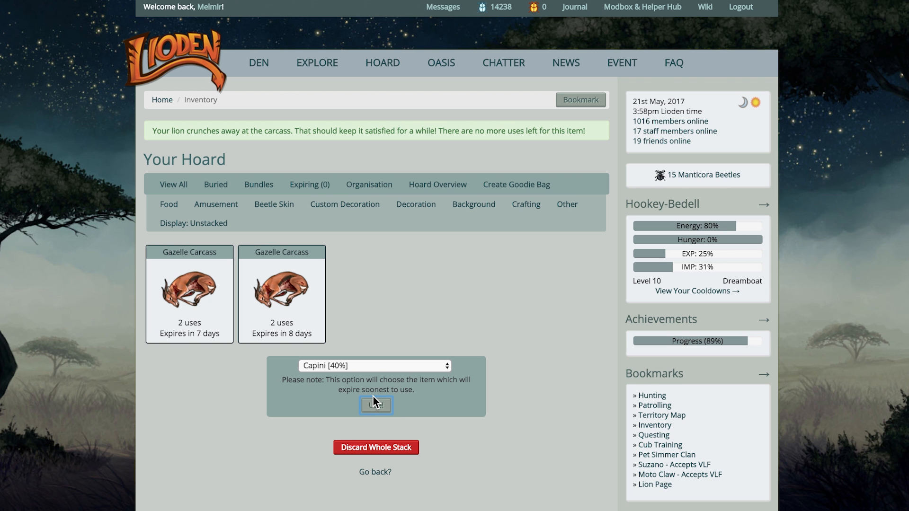
left_click(375, 405)
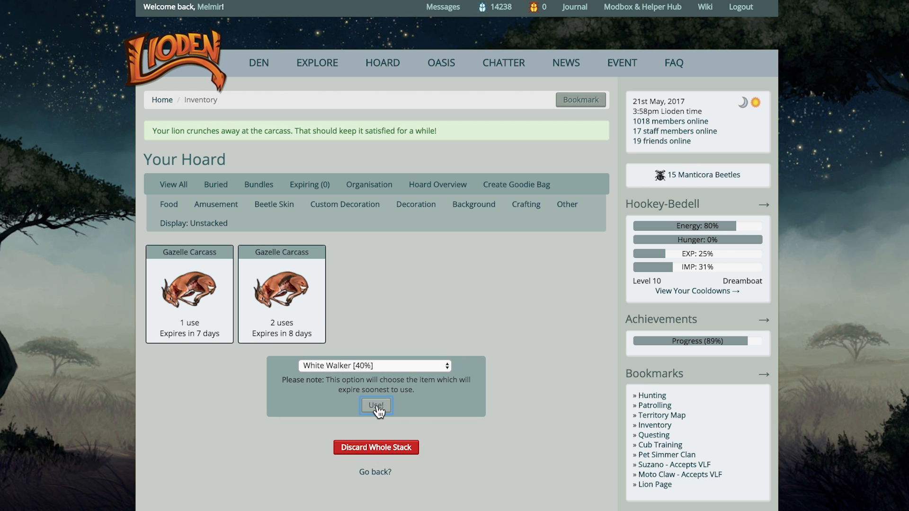
left_click(376, 405)
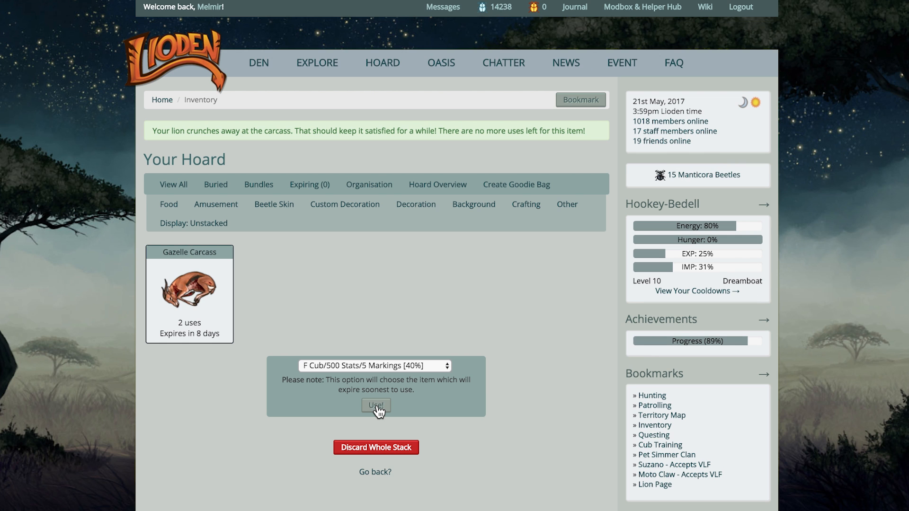
left_click(374, 366)
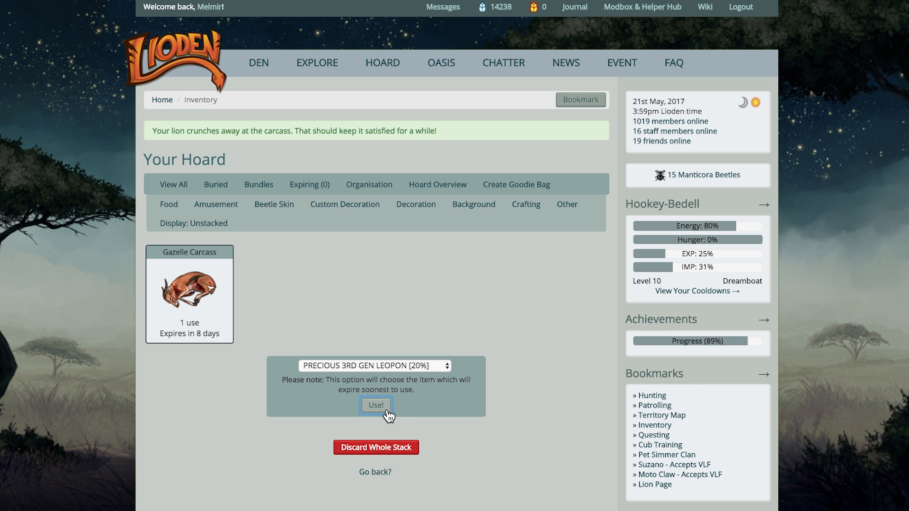
- Go to Explore and bring up the map of exploration zones
left_click(318, 62)
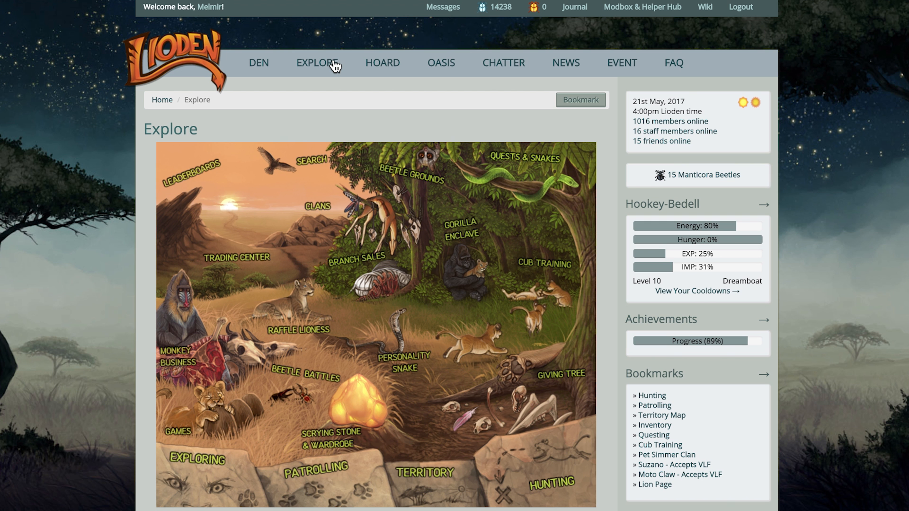
mouse_move(212, 476)
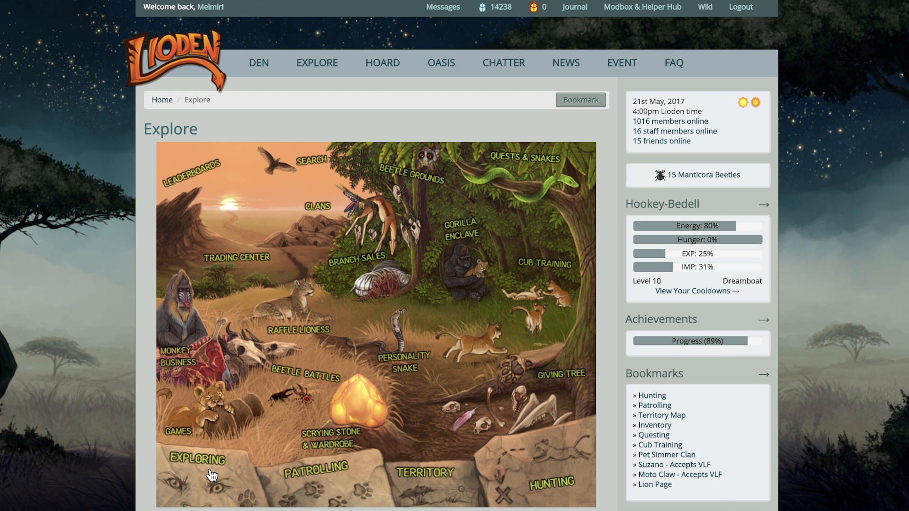
mouse_move(213, 476)
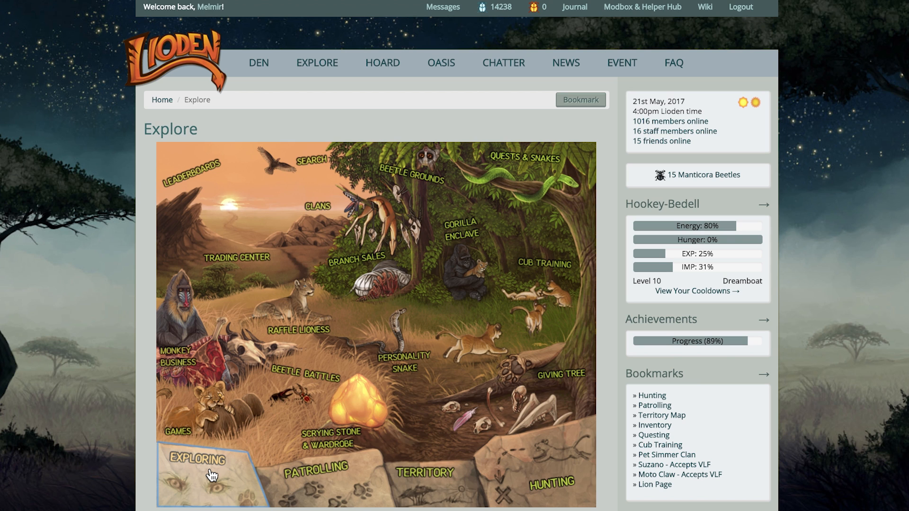
left_click(196, 460)
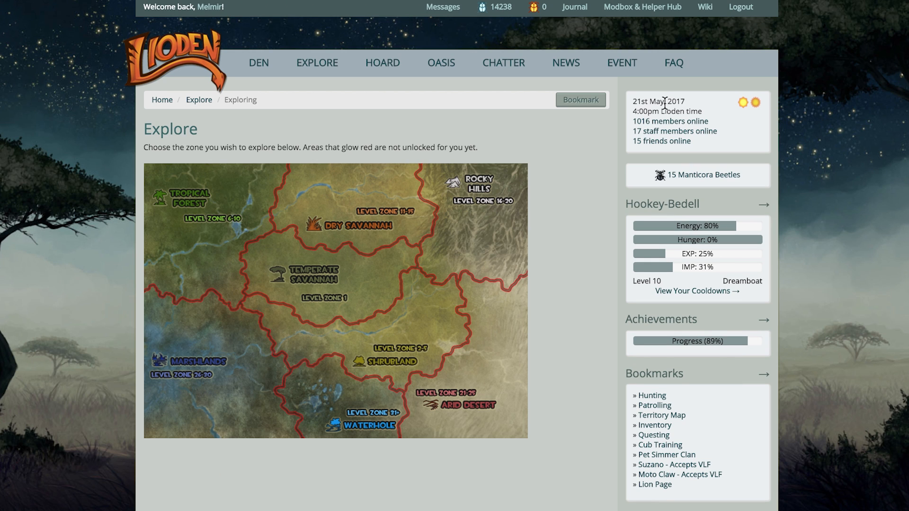
mouse_move(247, 207)
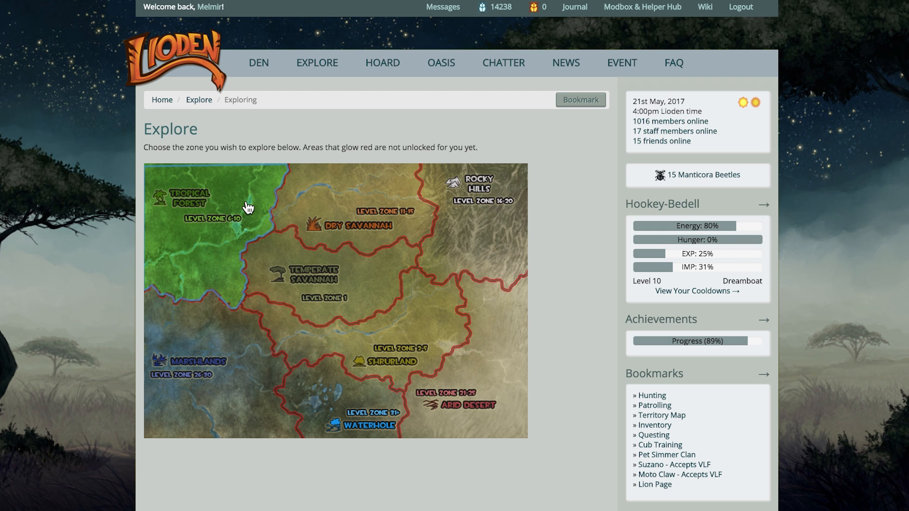
mouse_move(173, 217)
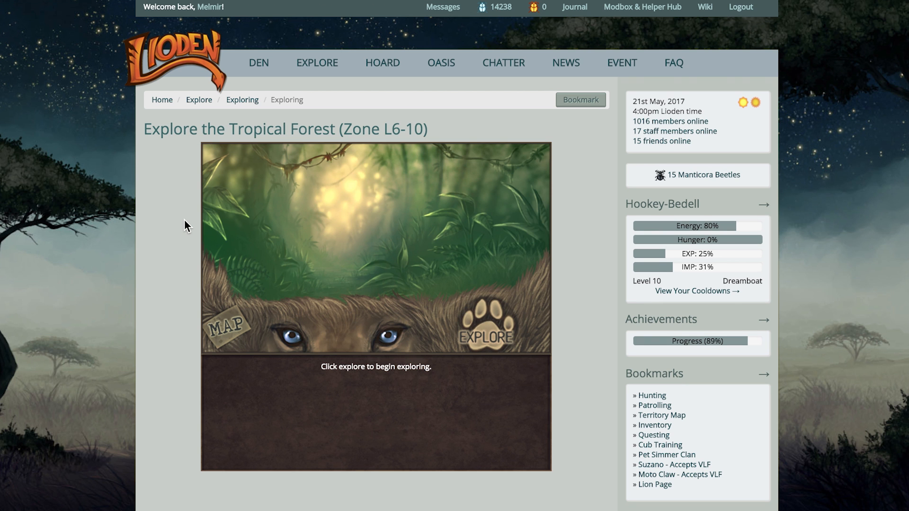
- Explore the Tropical Forest several times and attack the wild lion encountered
left_click(487, 325)
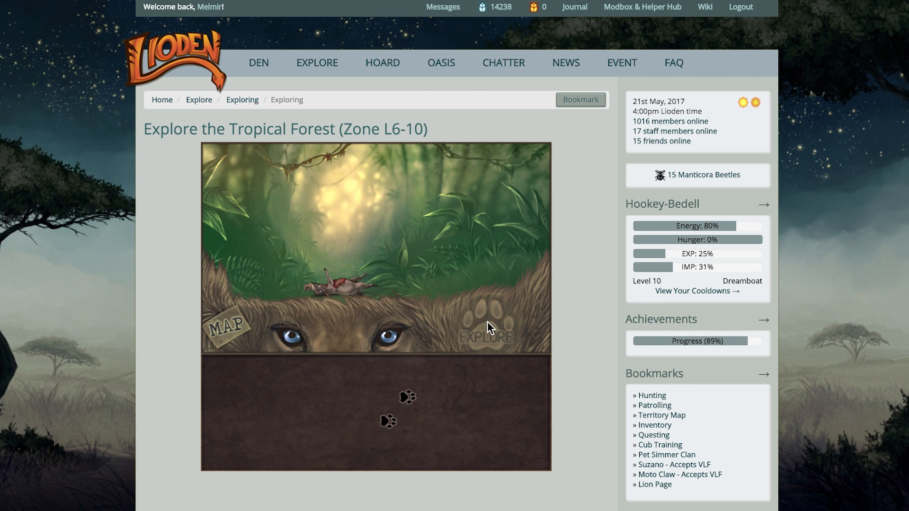
left_click(486, 327)
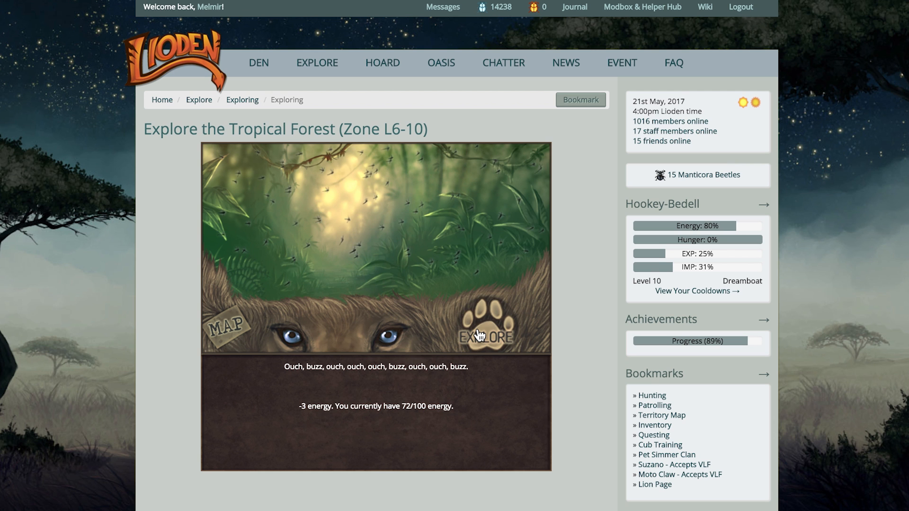
left_click(486, 325)
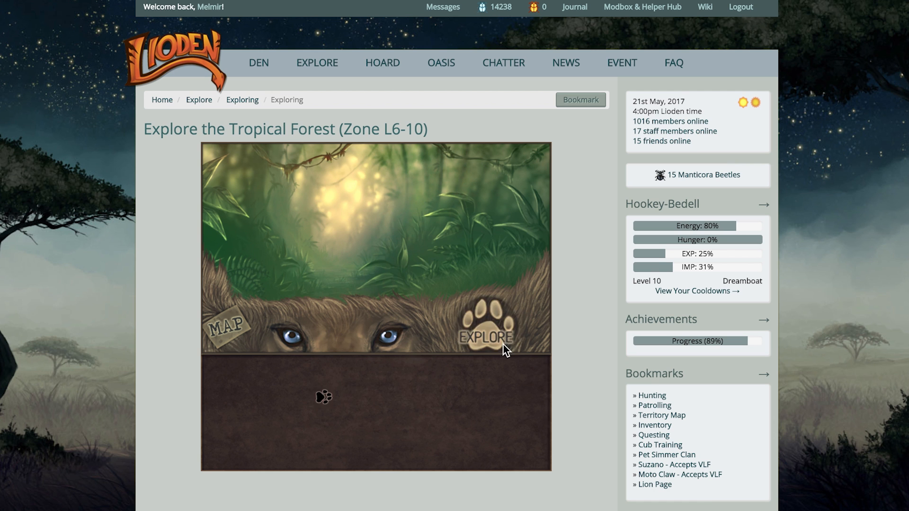
left_click(486, 327)
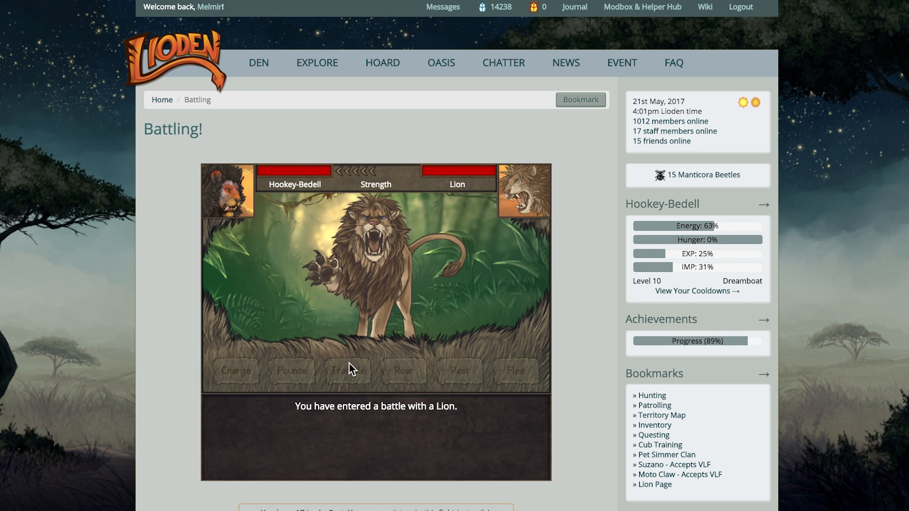
left_click(348, 371)
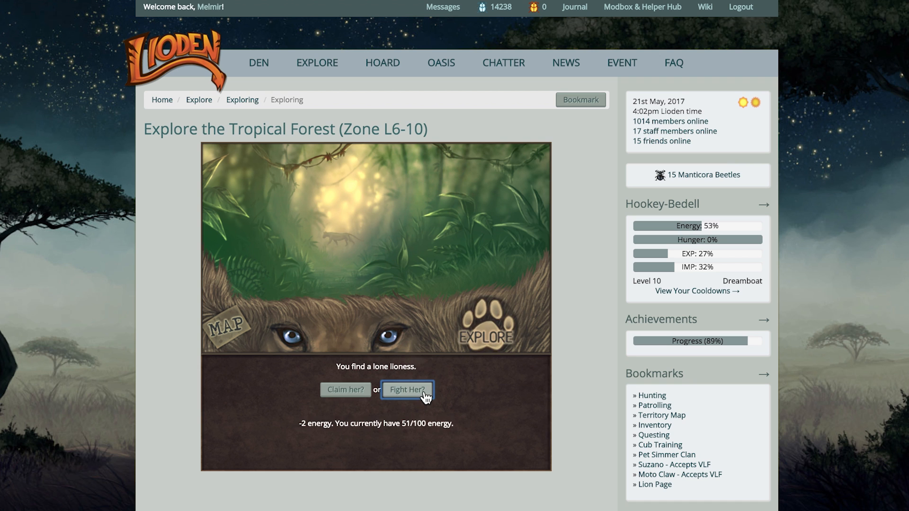
- Battle the lone lioness, then continue exploring the forest
left_click(407, 390)
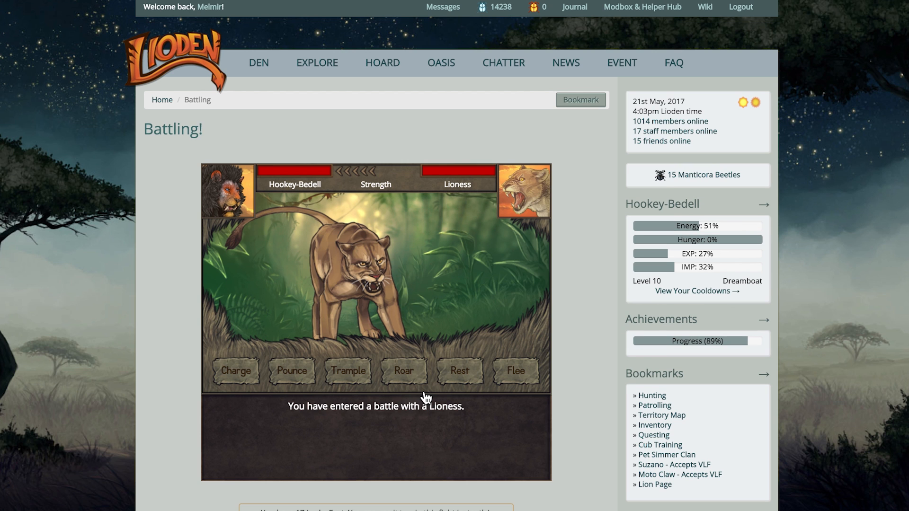
left_click(404, 370)
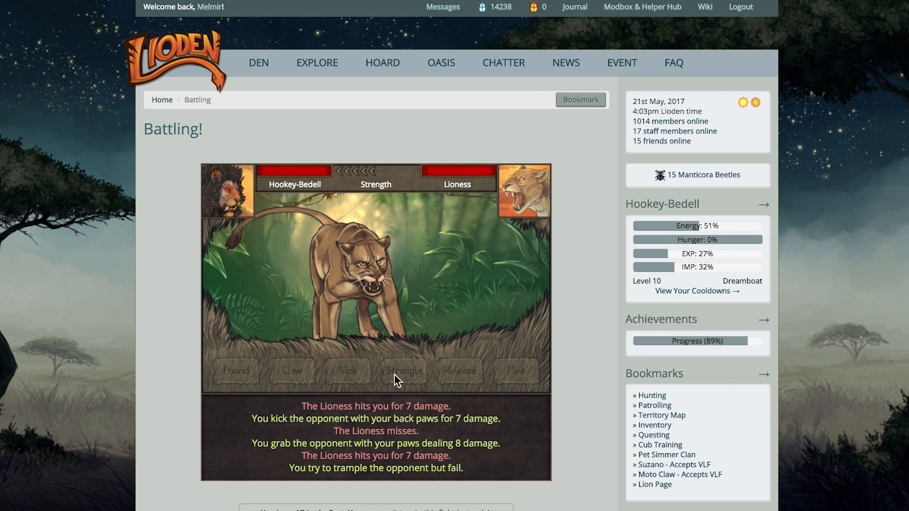
left_click(403, 370)
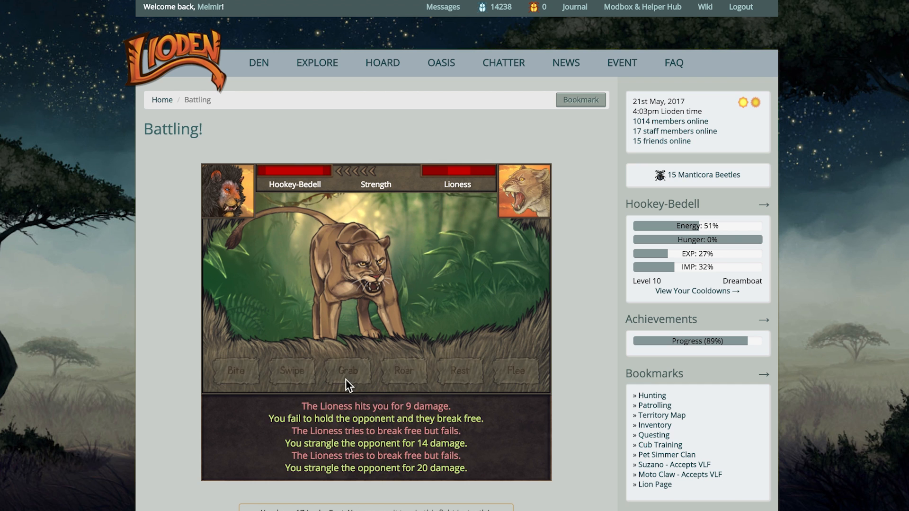
left_click(347, 370)
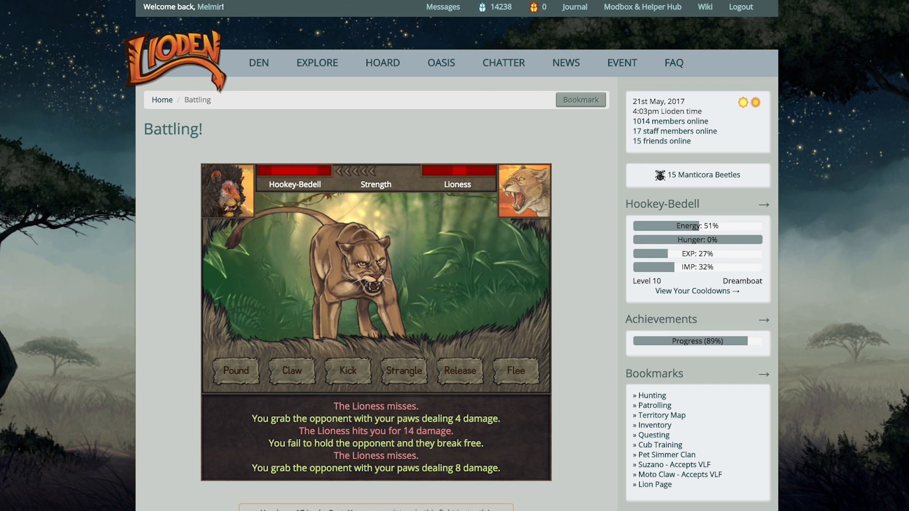
left_click(346, 370)
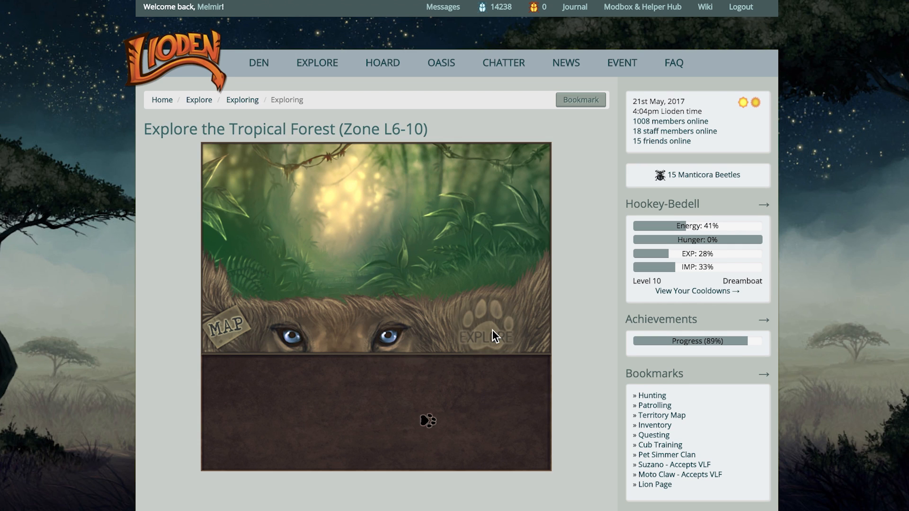
left_click(485, 328)
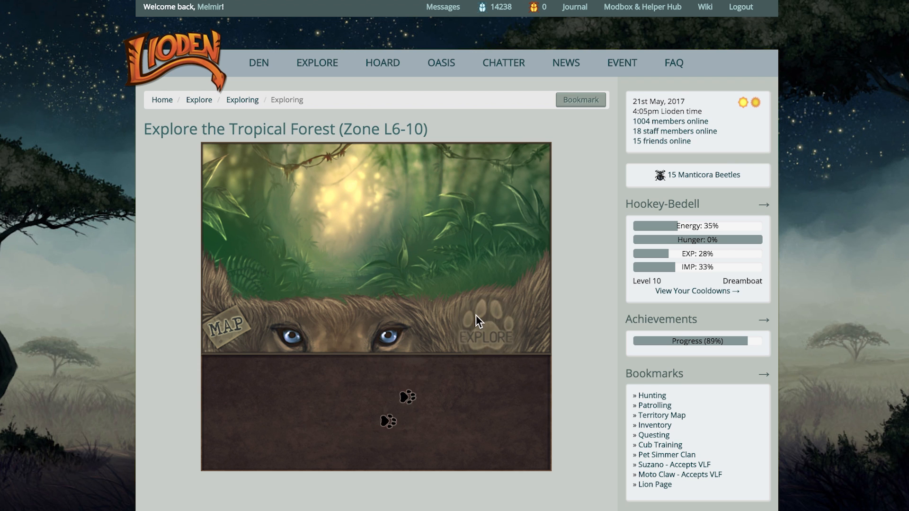
left_click(486, 327)
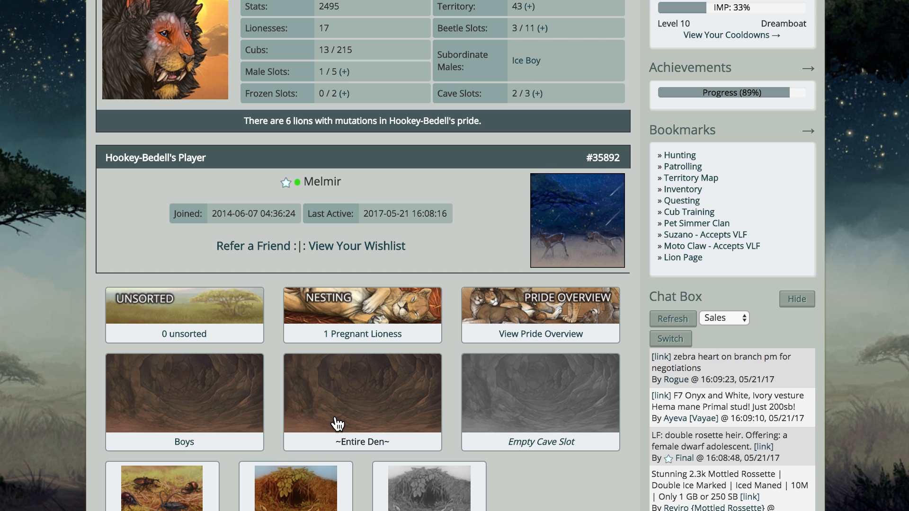
- Go from the den overview to Abyssinia's lion page
left_click(362, 393)
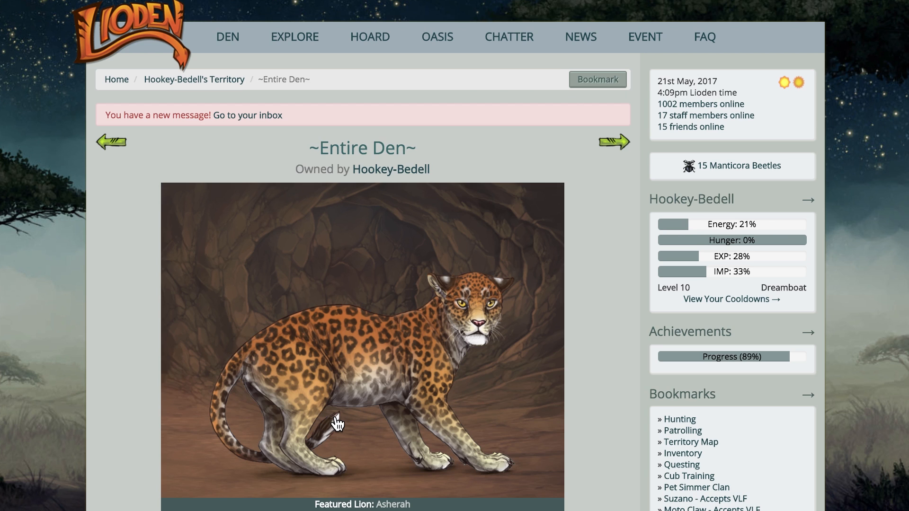
scroll("down", 3)
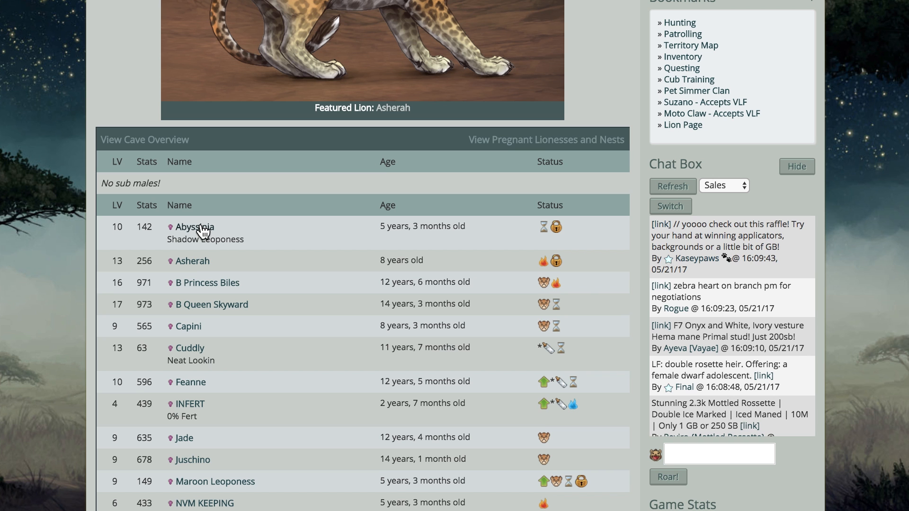
left_click(194, 227)
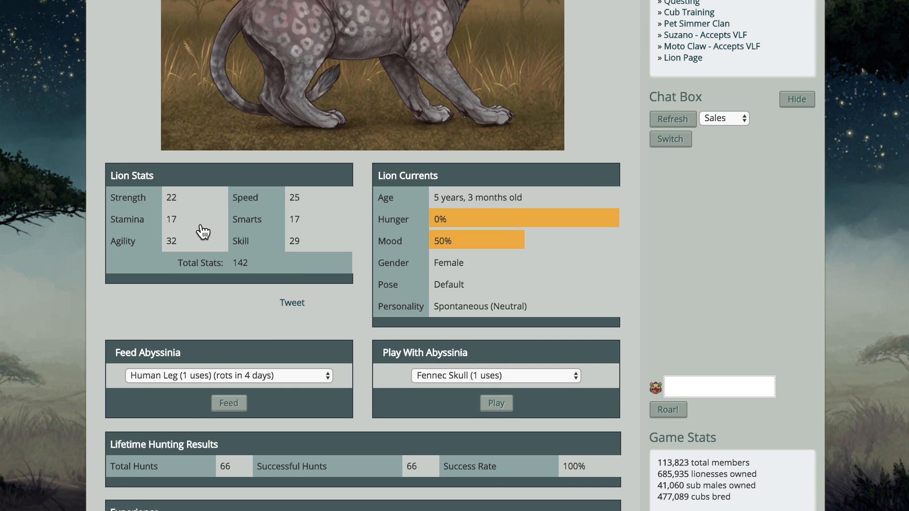
scroll("down", 3)
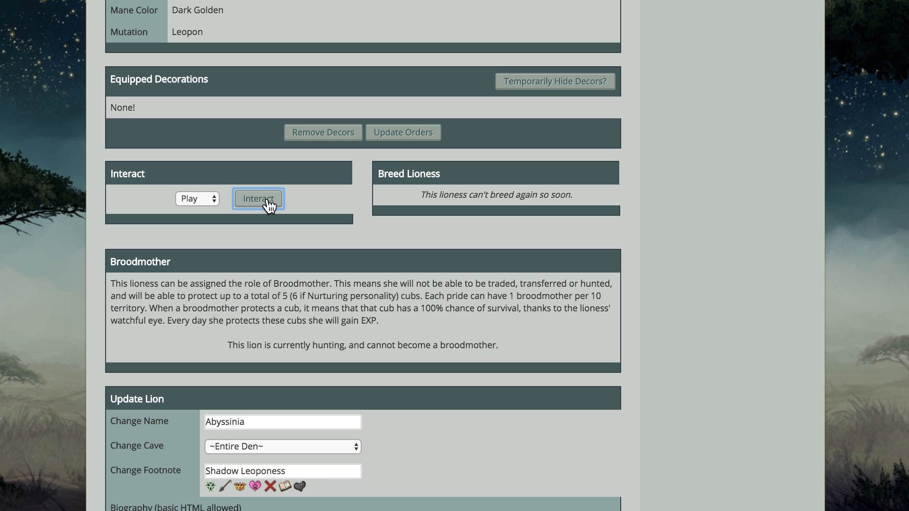
- Play with Abyssinia using the fennec skull and elephant skull toys
left_click(258, 198)
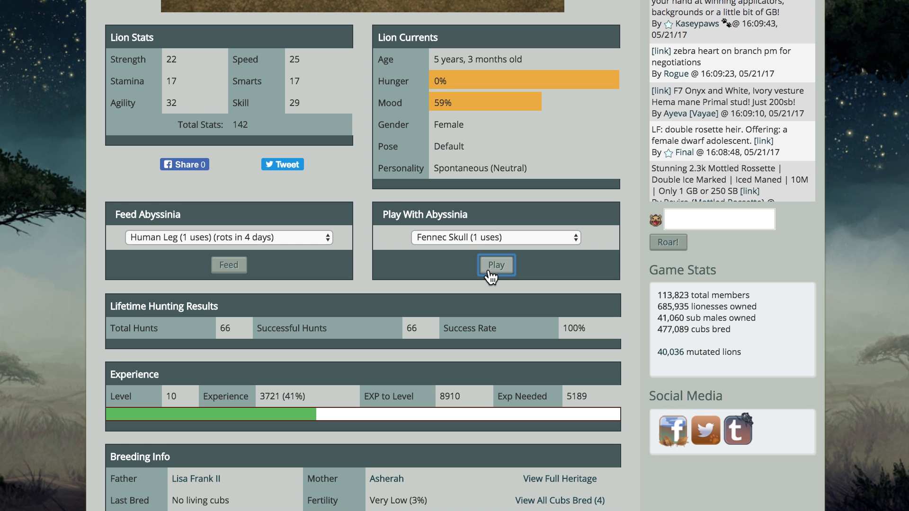
left_click(496, 265)
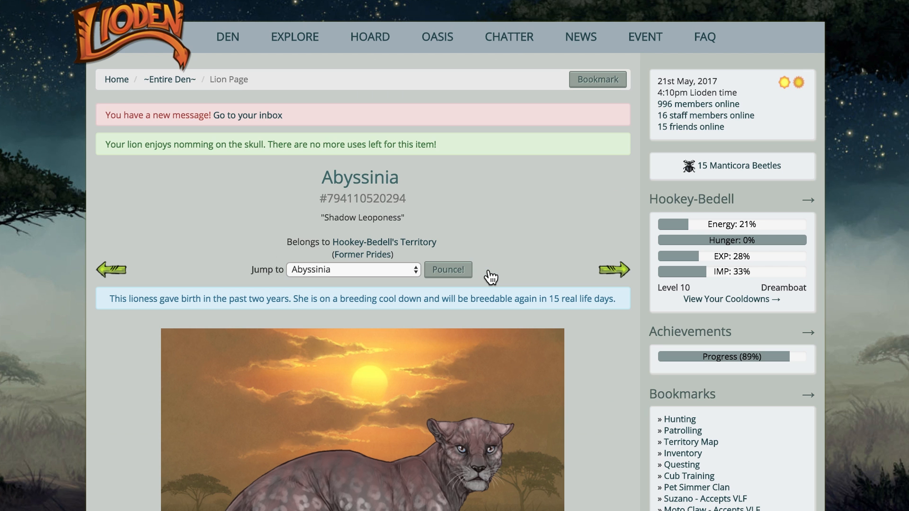
scroll("down", 3)
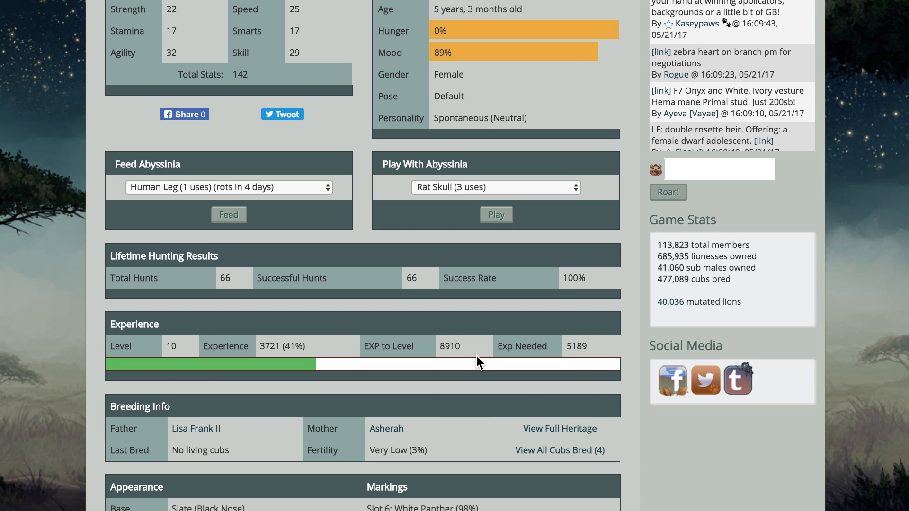
left_click(495, 186)
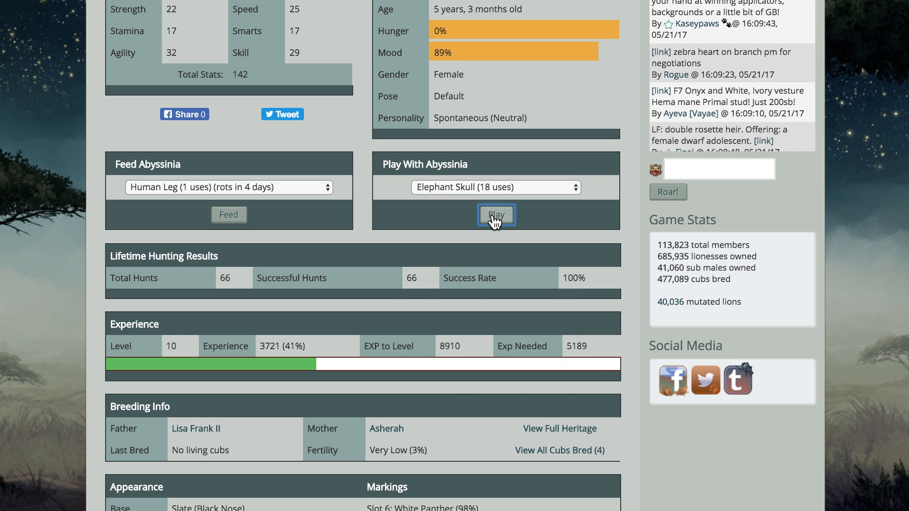
left_click(495, 214)
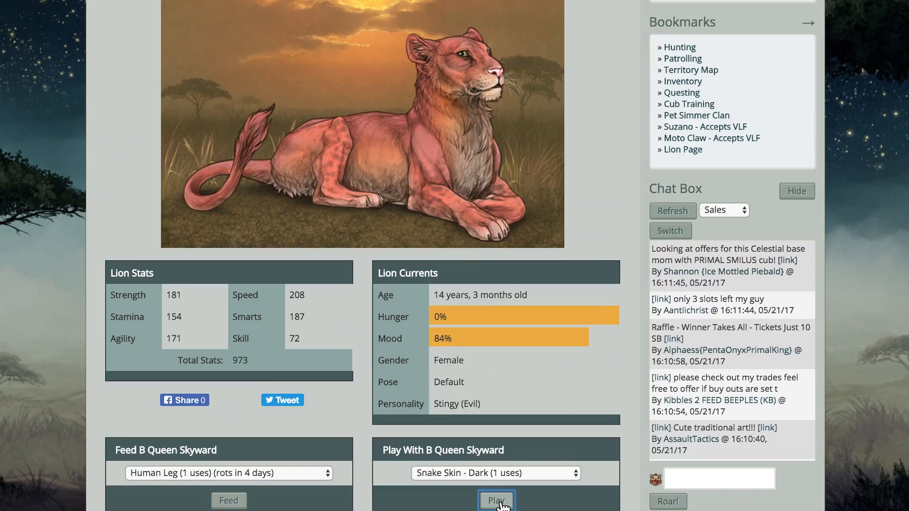
- Play with B Queen Skyward, Capini and a cub with the elephant skull
left_click(496, 501)
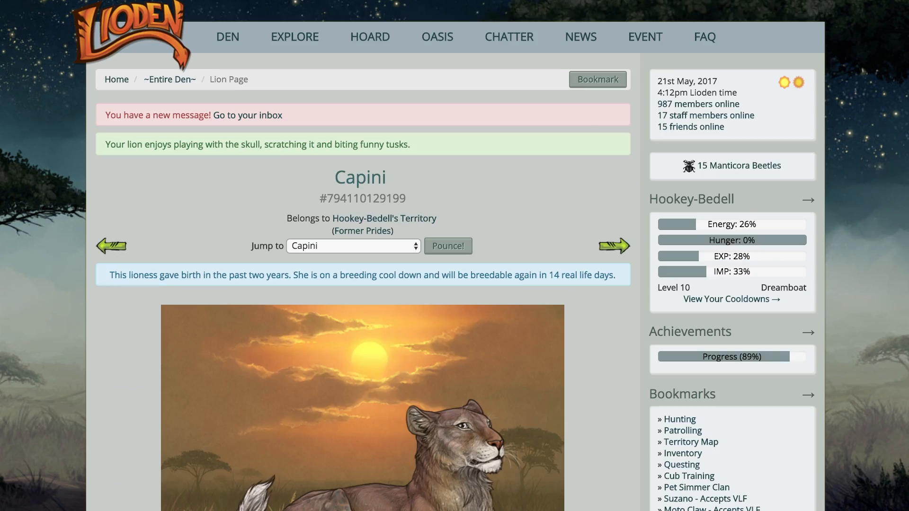
scroll("down", 3)
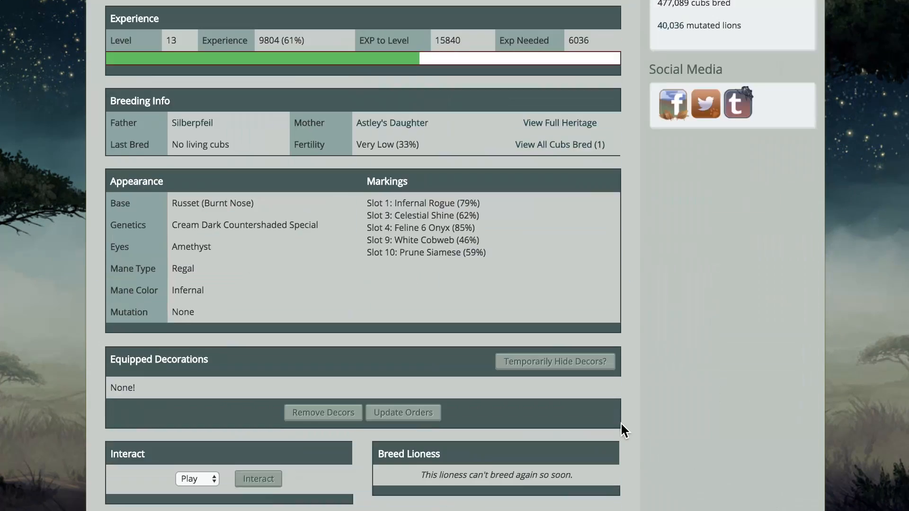
left_click(257, 478)
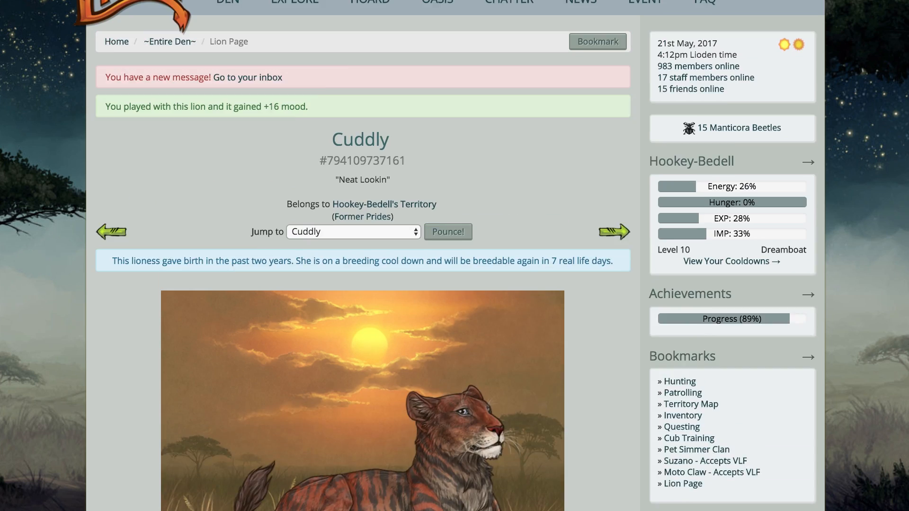
left_click(447, 232)
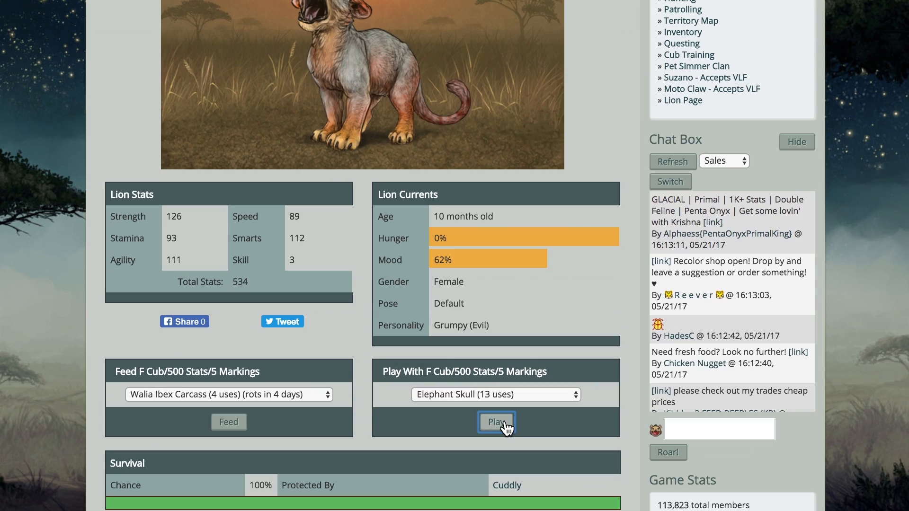
left_click(496, 421)
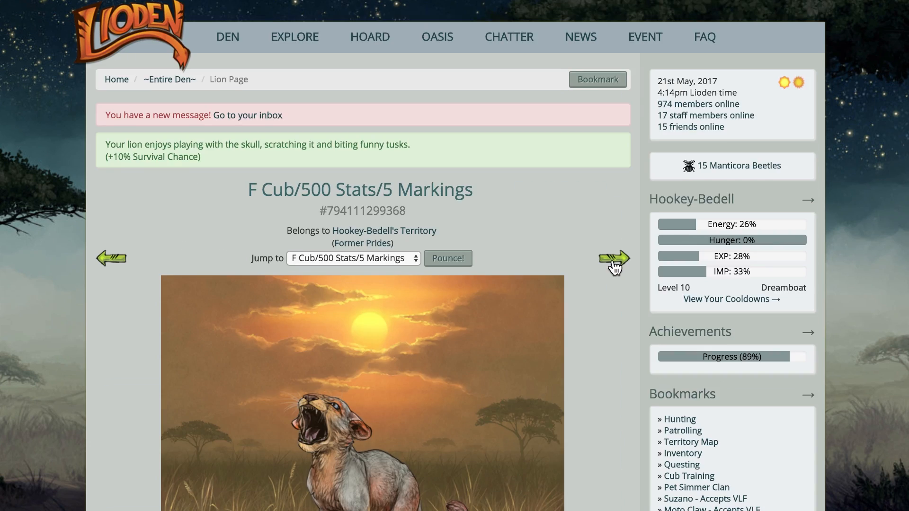
left_click(612, 258)
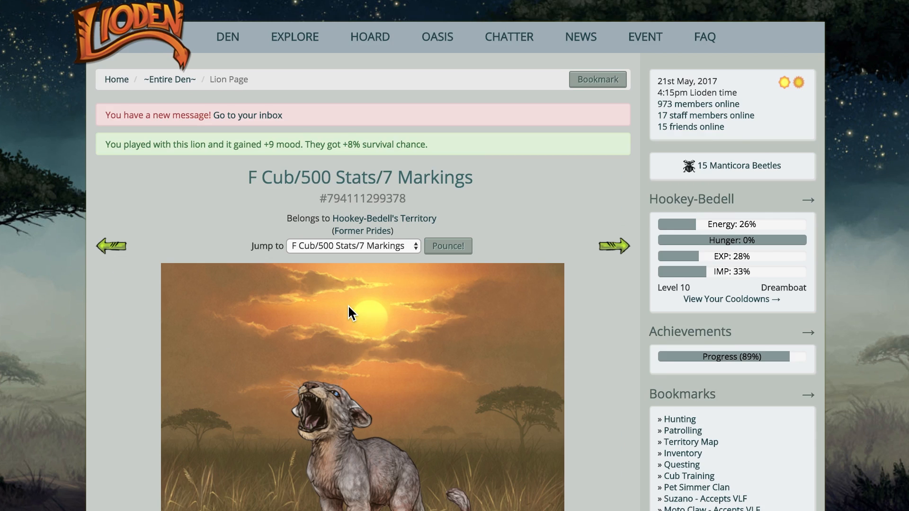
- Play with the 7-marking cub, feed the F VLF cub, and level up a young lioness
scroll("down", 3)
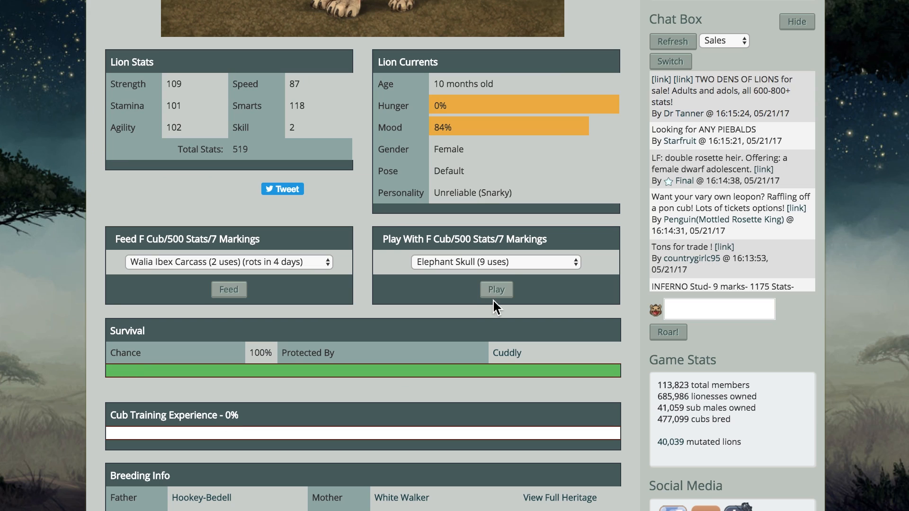
left_click(496, 289)
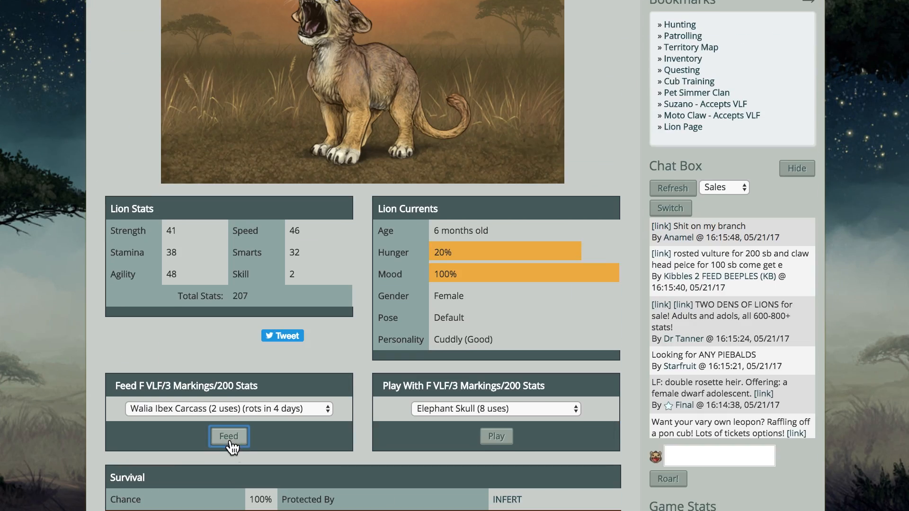
left_click(229, 436)
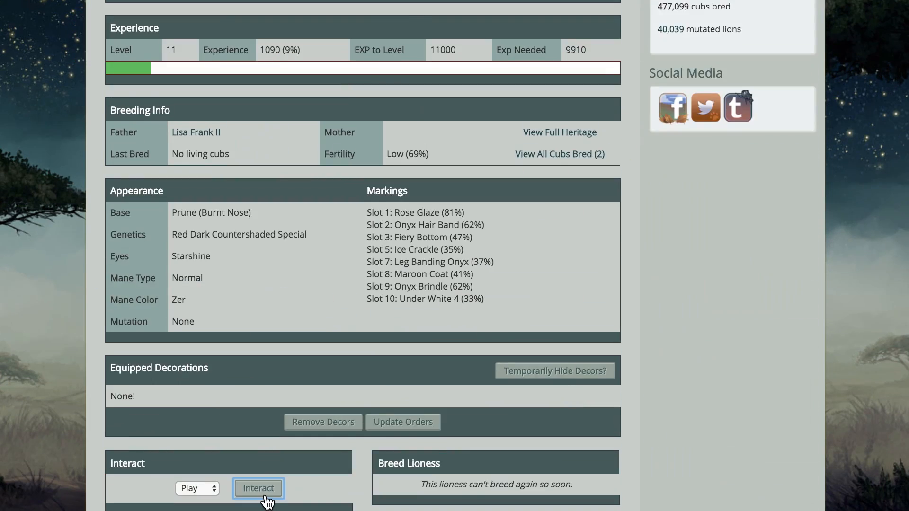
left_click(258, 488)
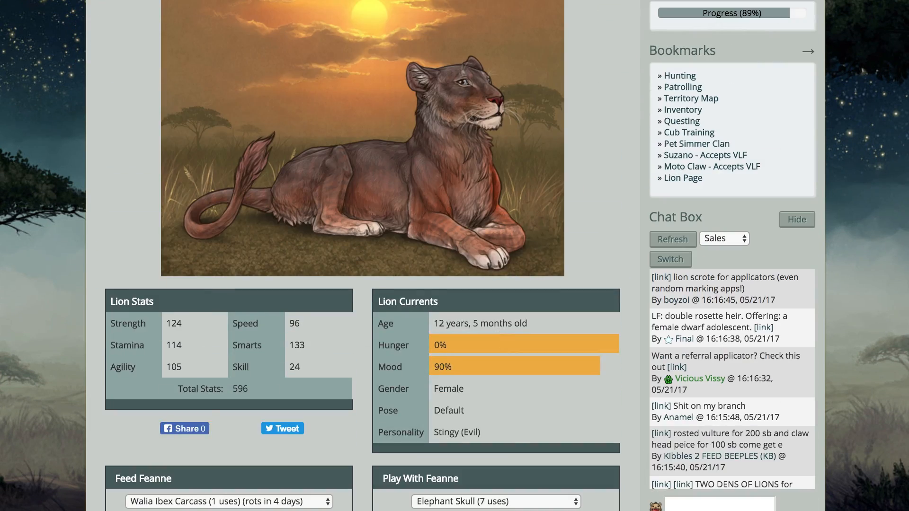
scroll("down", 3)
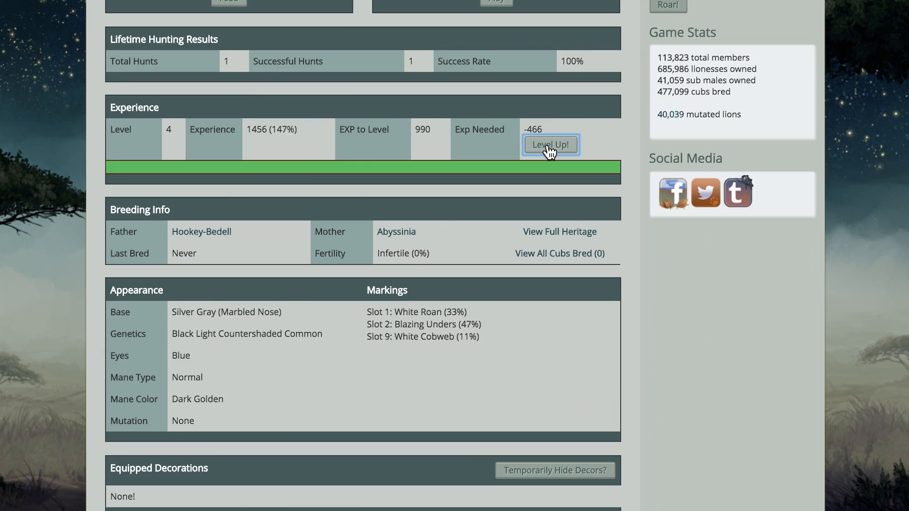
left_click(550, 145)
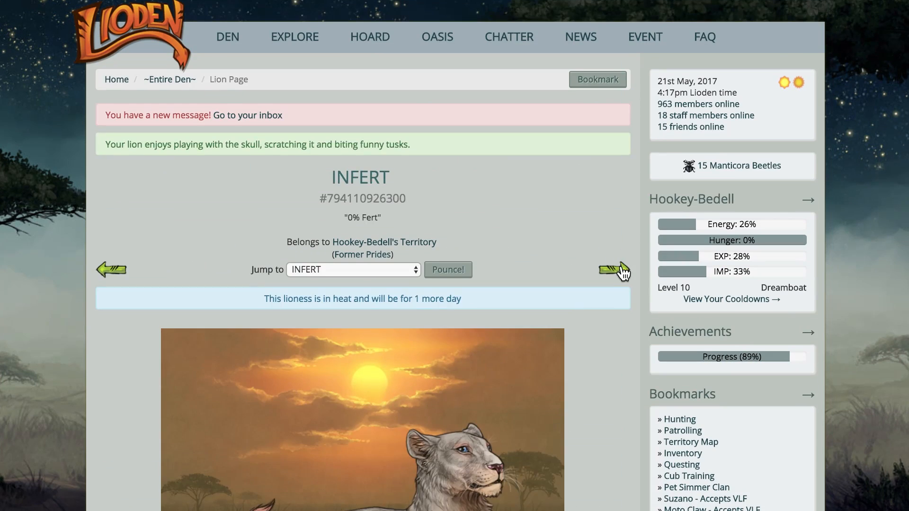
left_click(613, 271)
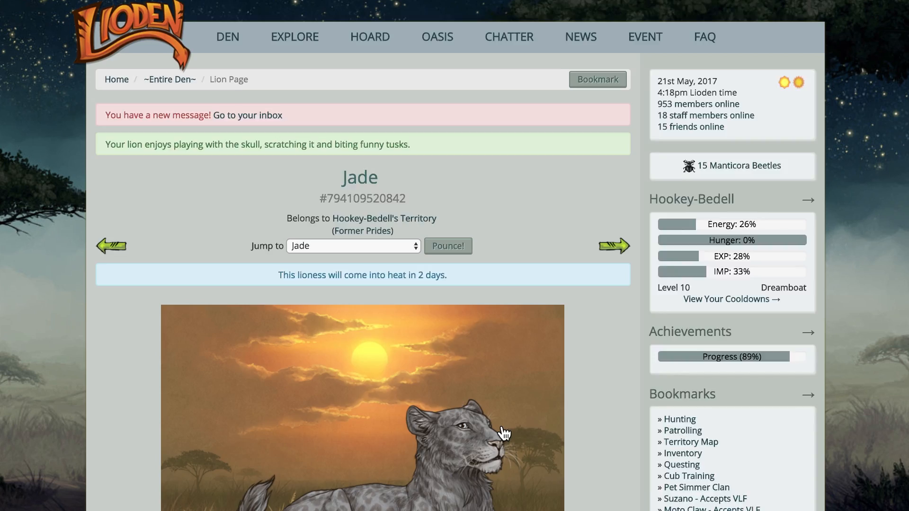
- Play with Maroon Leoponess, NVM KEEPING and Perfect Princess
scroll("down", 3)
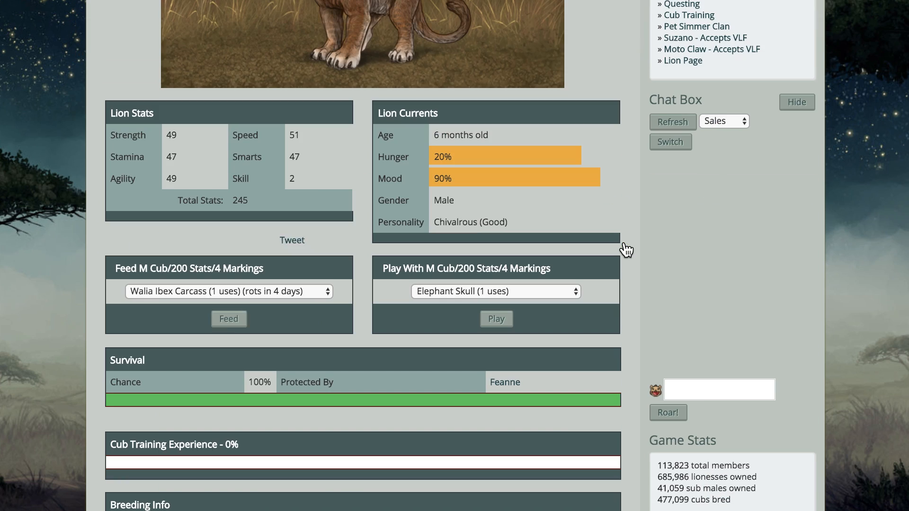
left_click(228, 318)
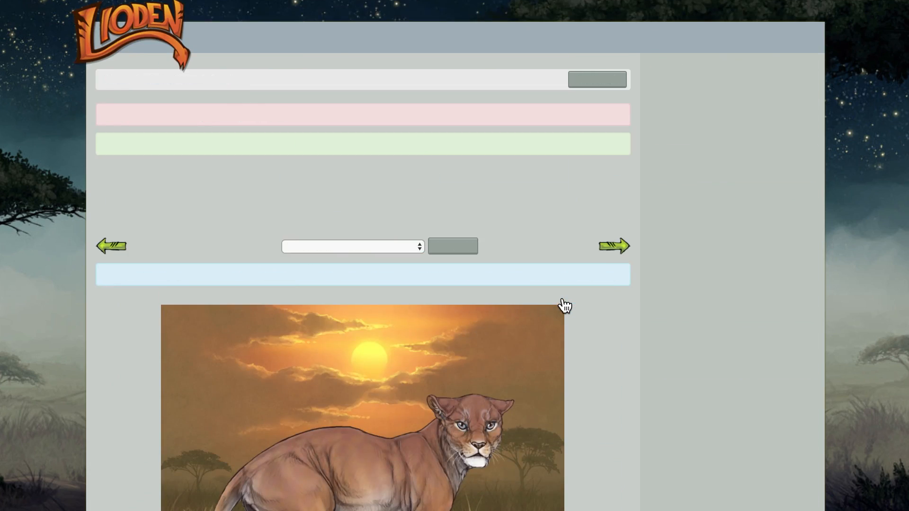
scroll("down", 3)
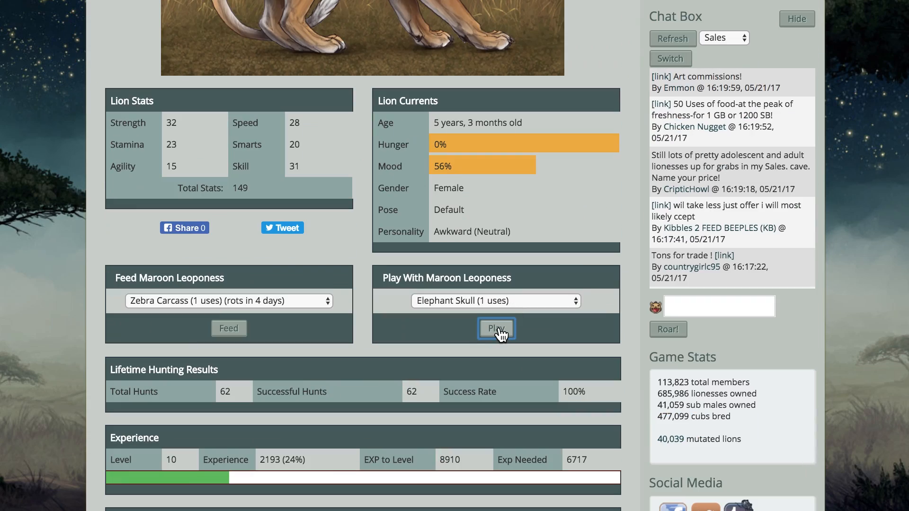
left_click(496, 329)
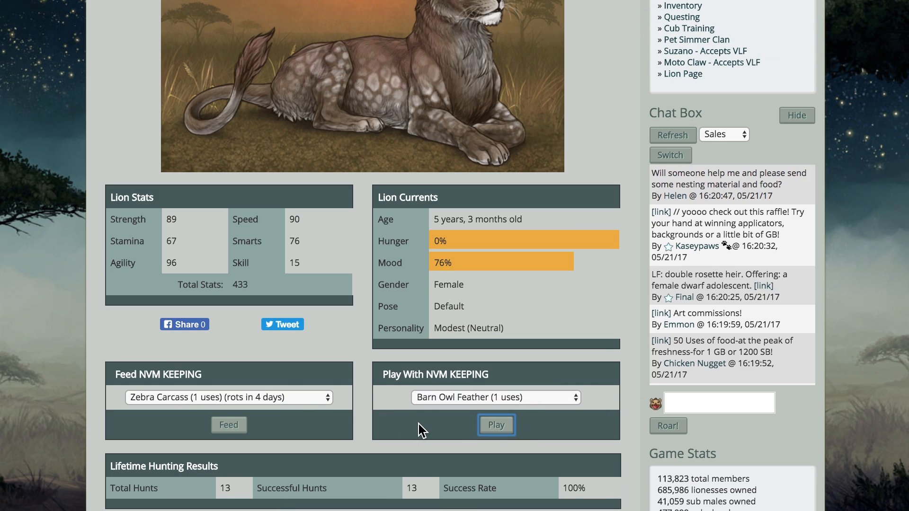
left_click(496, 424)
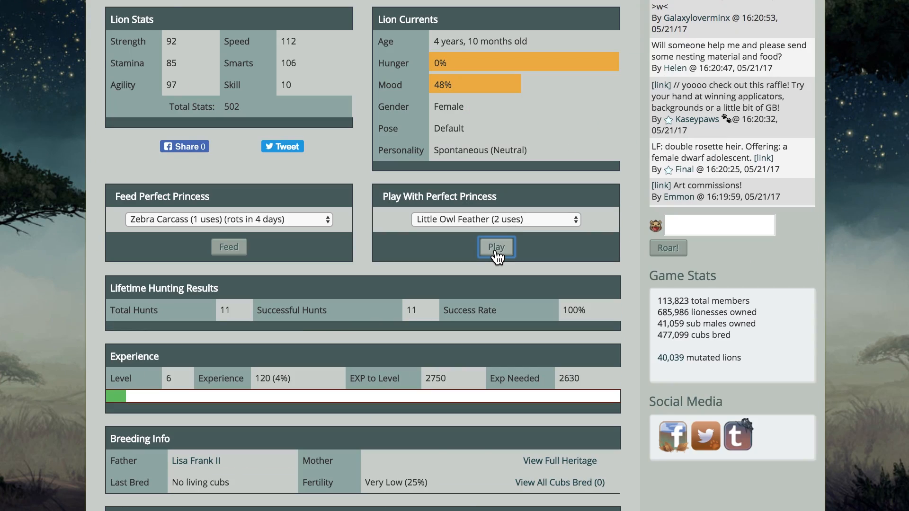
left_click(496, 246)
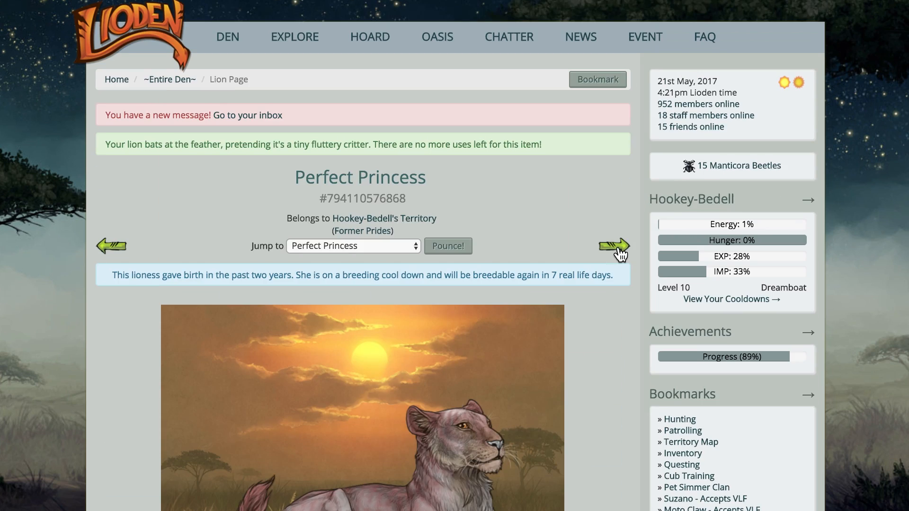
- Play with PRIM - FERT, Very Neat, a lioness with the cheetah skull, and a cub
scroll("down", 3)
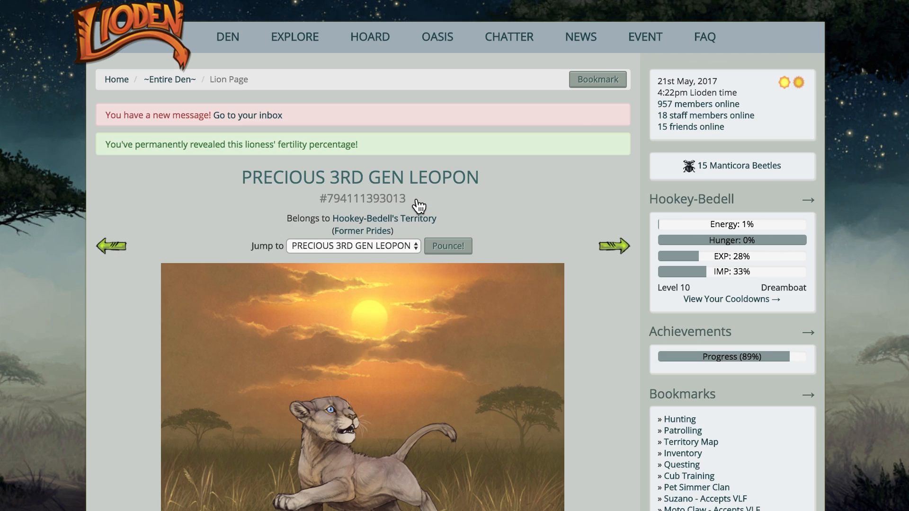
scroll("down", 3)
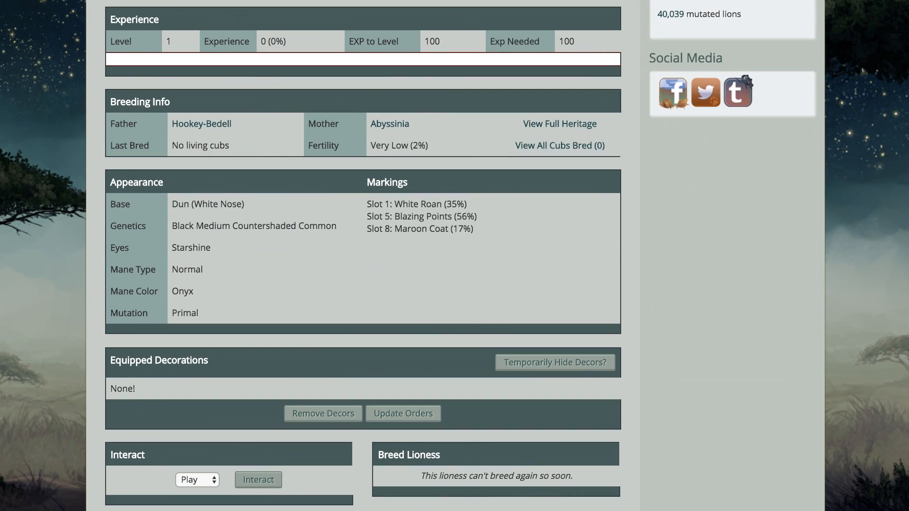
scroll("down", 3)
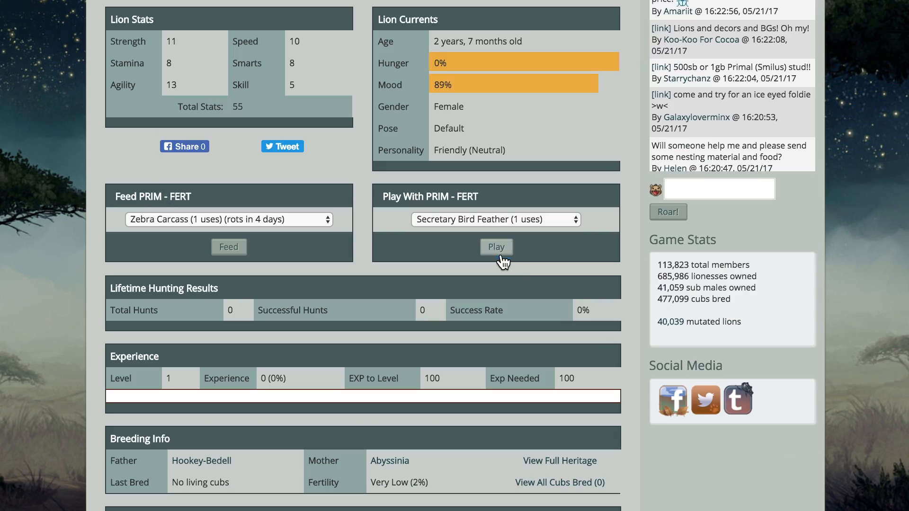
left_click(496, 246)
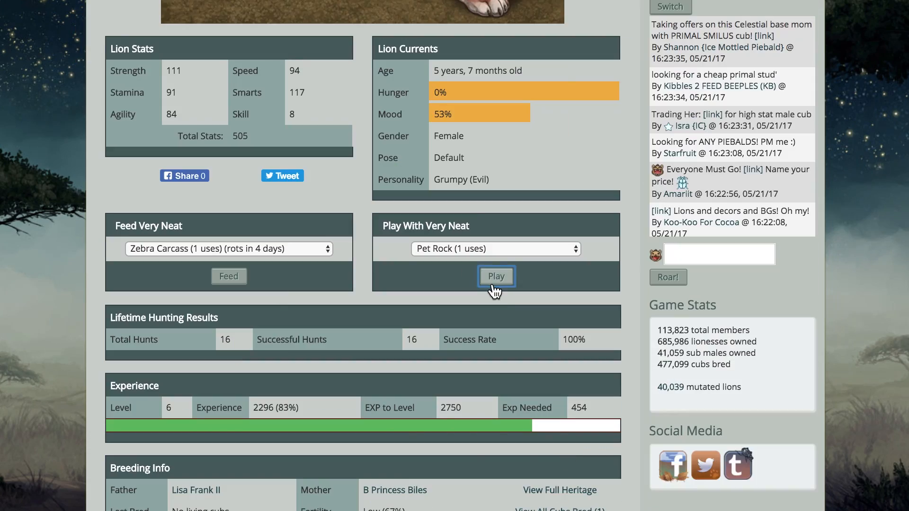
left_click(496, 276)
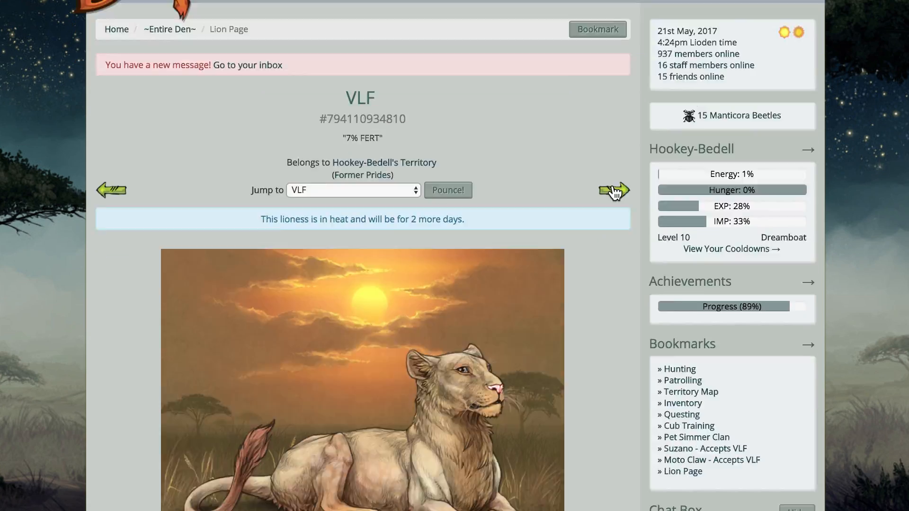
scroll("down", 3)
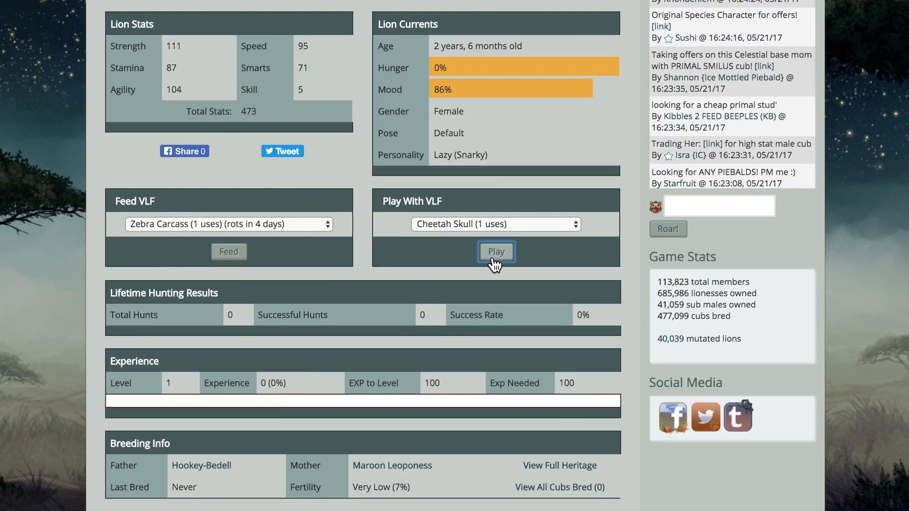
left_click(496, 251)
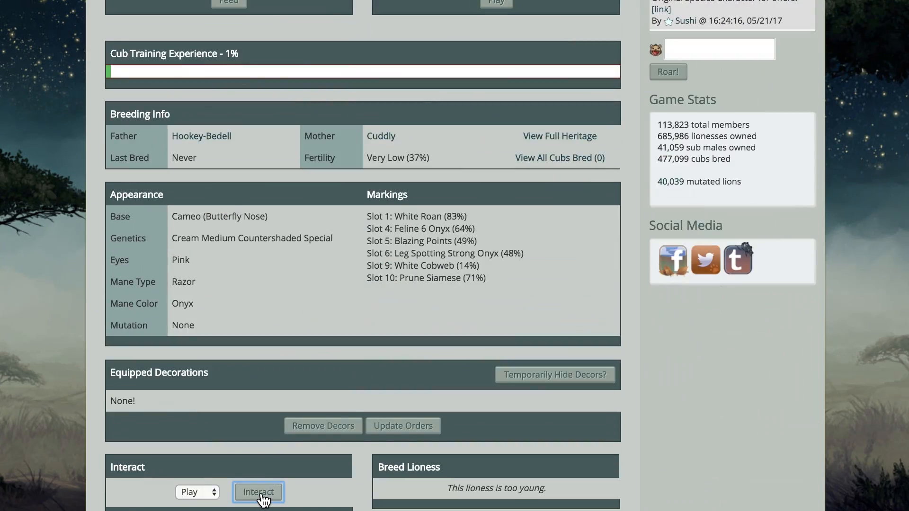
left_click(258, 492)
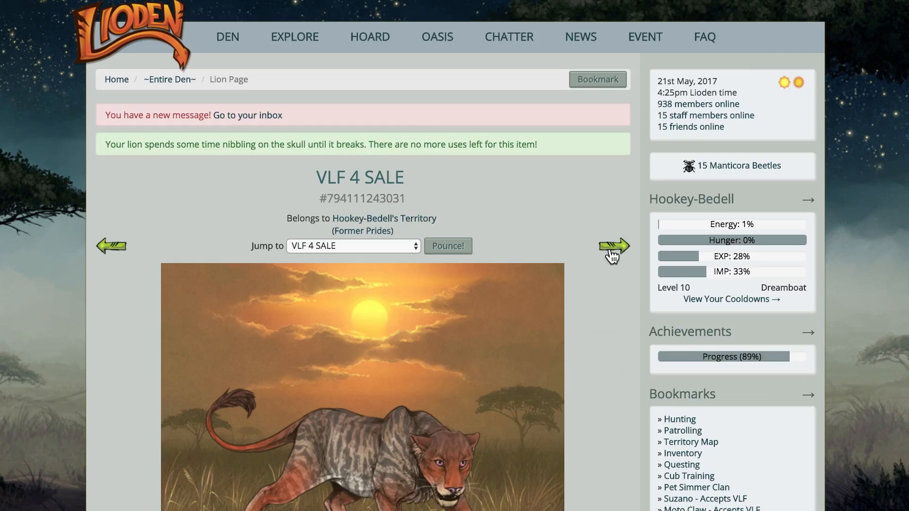
left_click(612, 246)
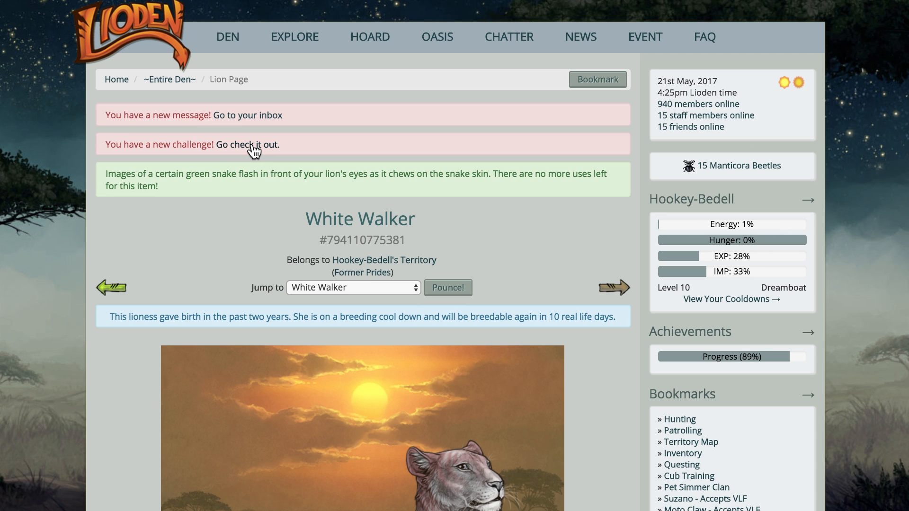
- Send a Championships challenge to Phineas and fight back against the challenger
left_click(247, 144)
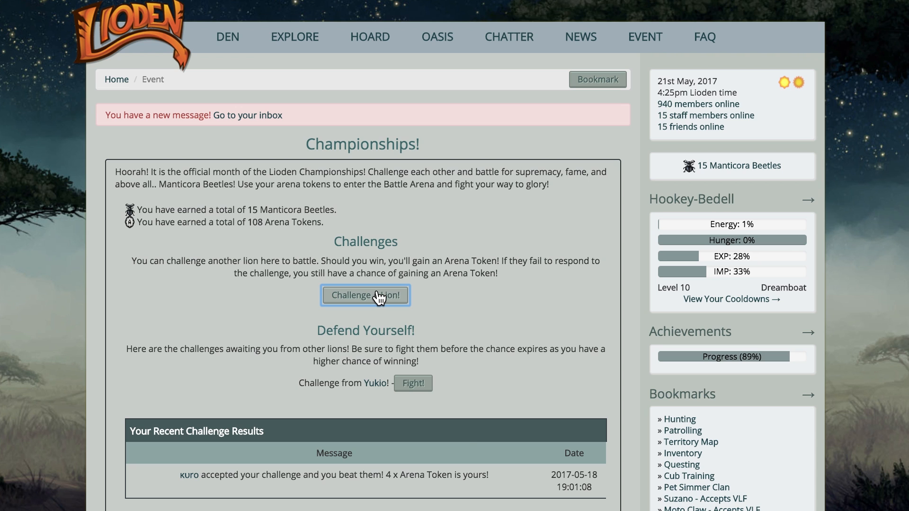
left_click(365, 295)
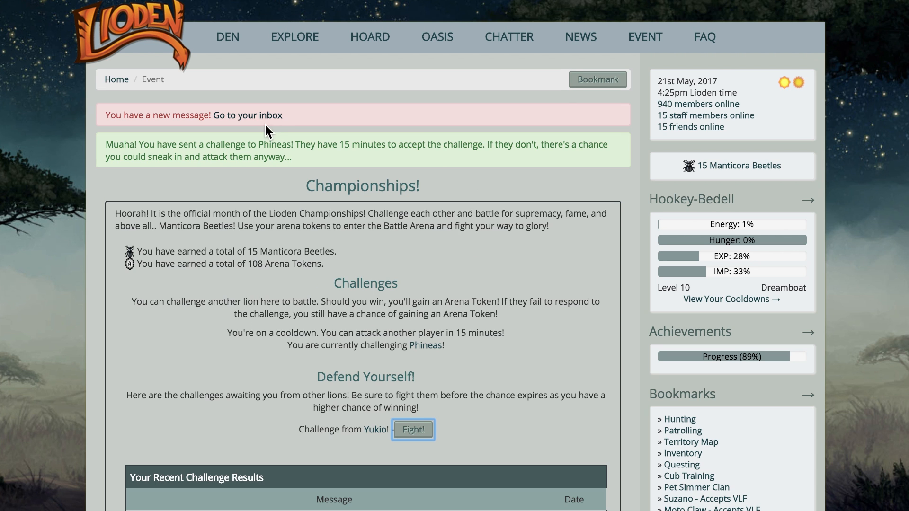
left_click(413, 429)
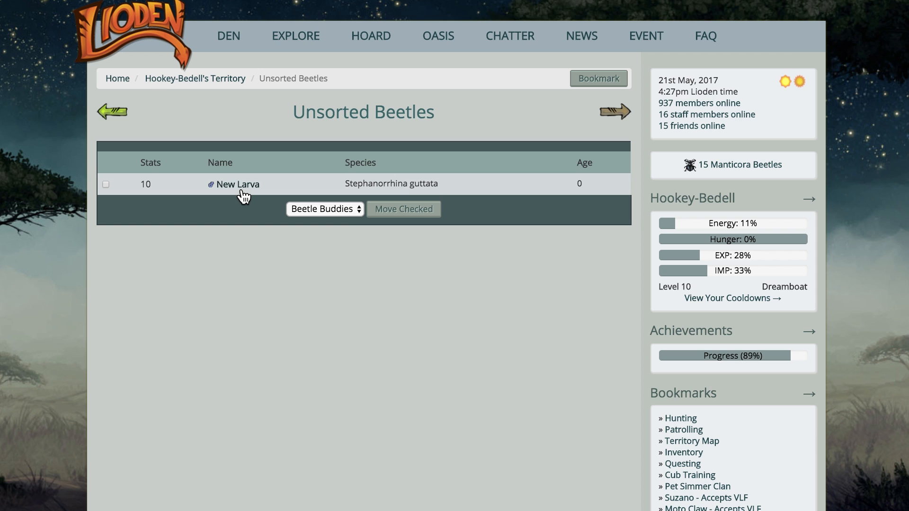
- Name the new larva 'Guttata' and assign it to the Beetle Buddies mound
left_click(238, 184)
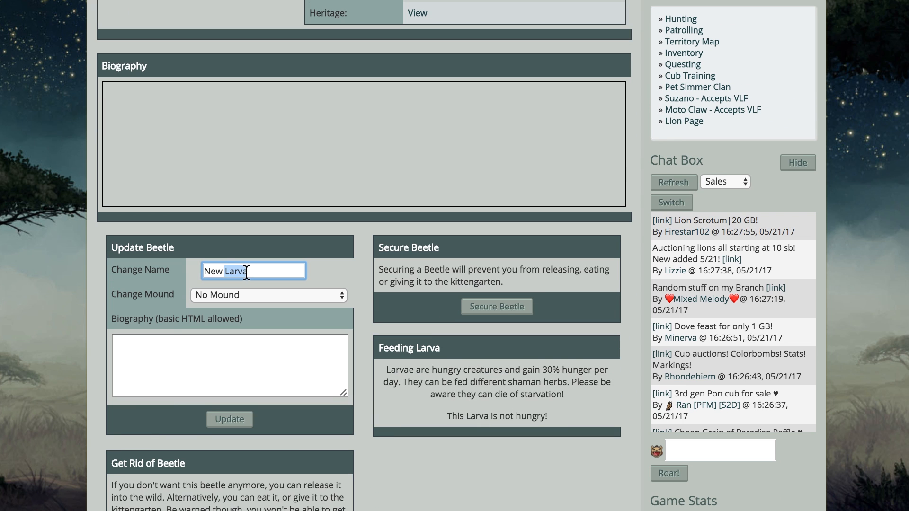
left_click(268, 295)
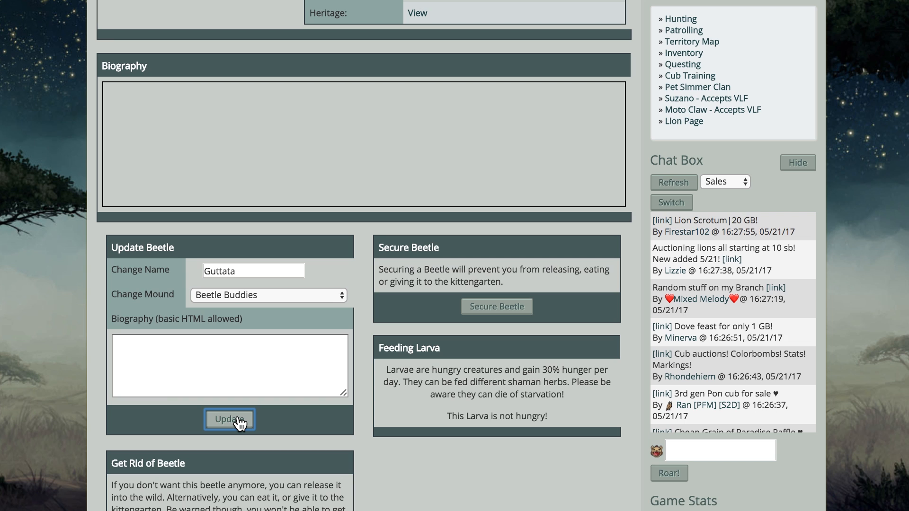
left_click(230, 419)
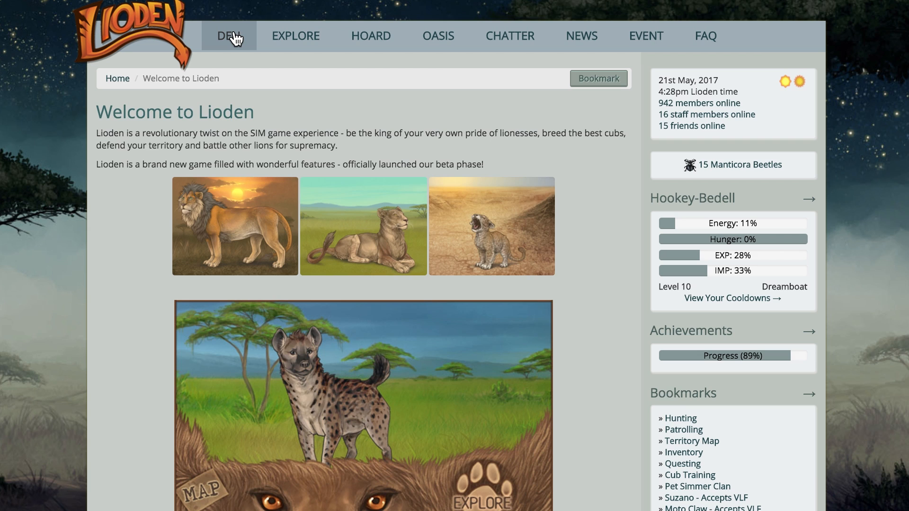
- Check the den list, then open Guttata's page from the Beetle Buddies mound
left_click(228, 35)
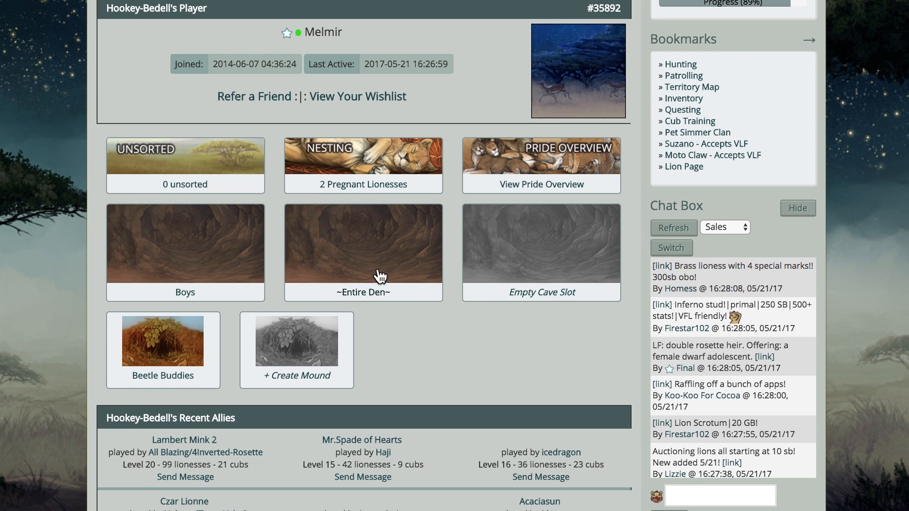
left_click(363, 253)
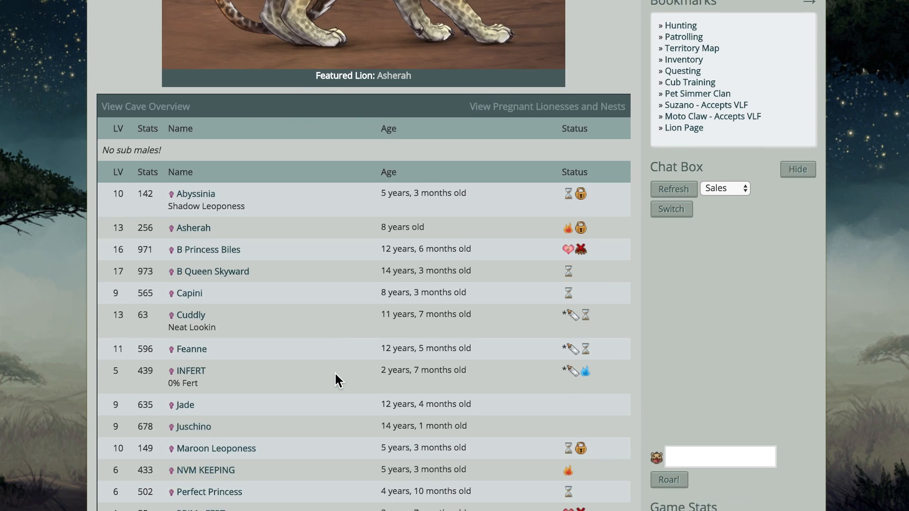
scroll("up", 3)
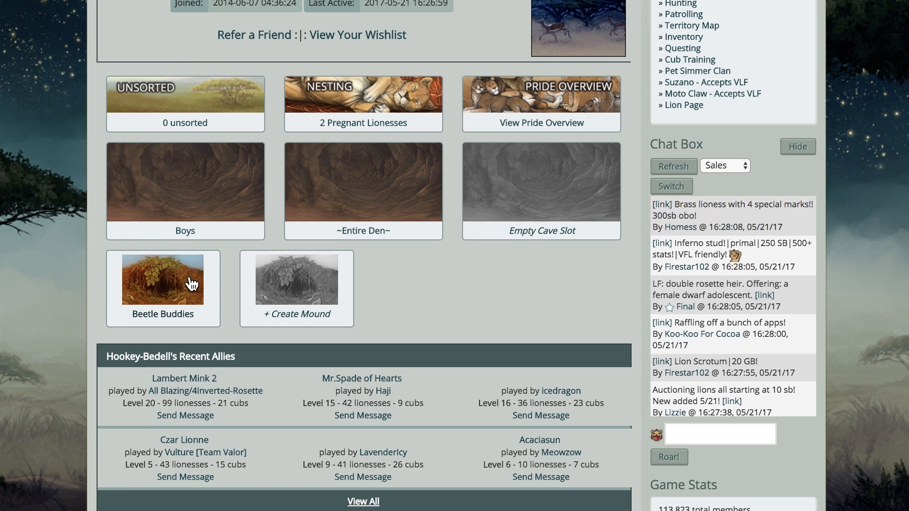
left_click(162, 288)
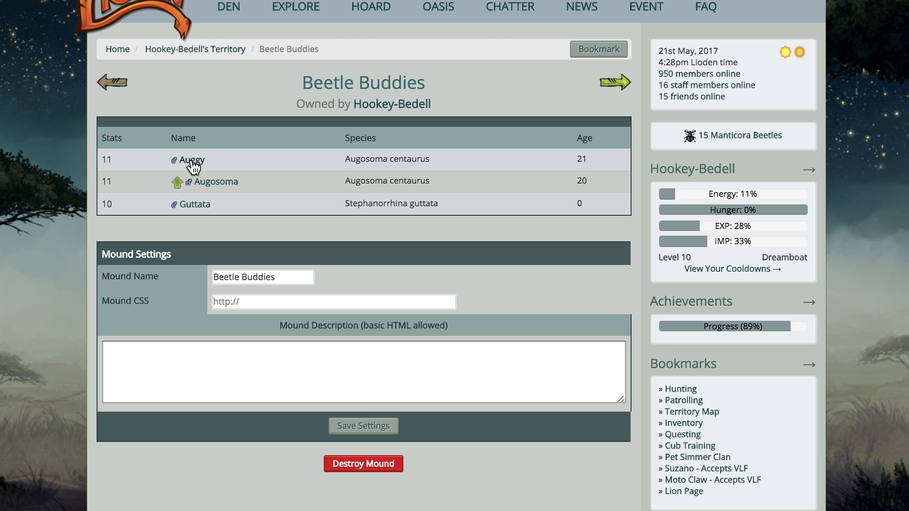
left_click(192, 160)
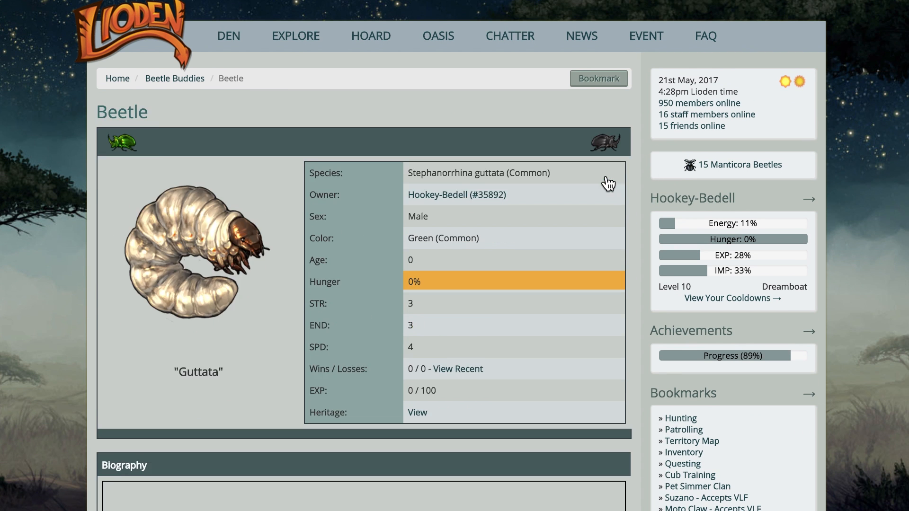
mouse_move(296, 36)
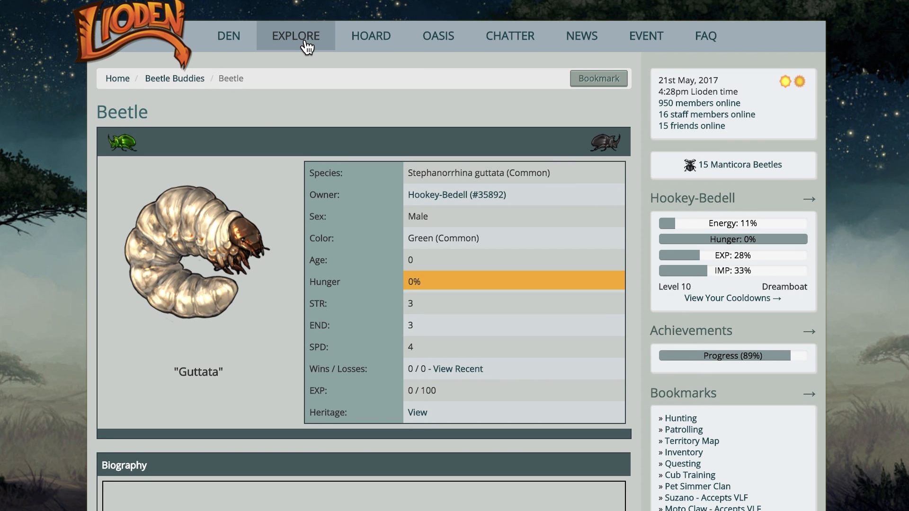
- Train Auggy and Augosoma at the Beetle Grounds, with Augosoma doing the Ground Race
left_click(296, 36)
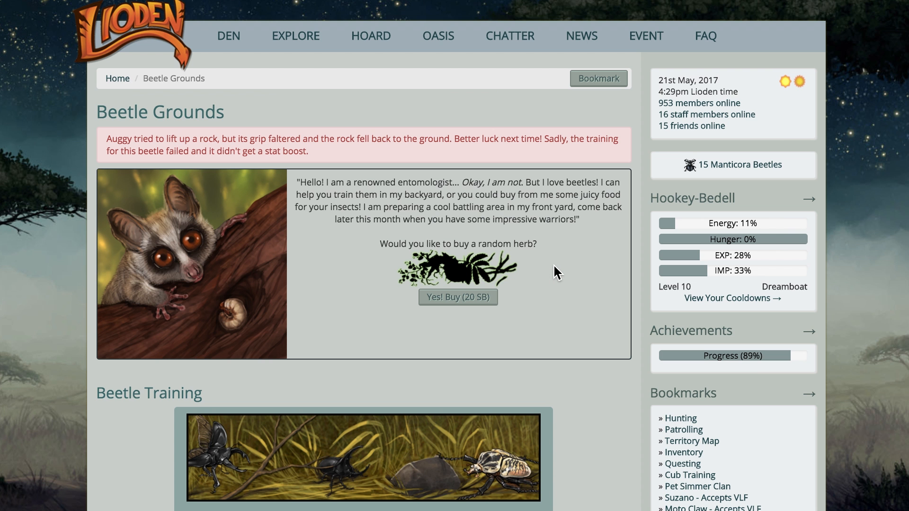
scroll("down", 3)
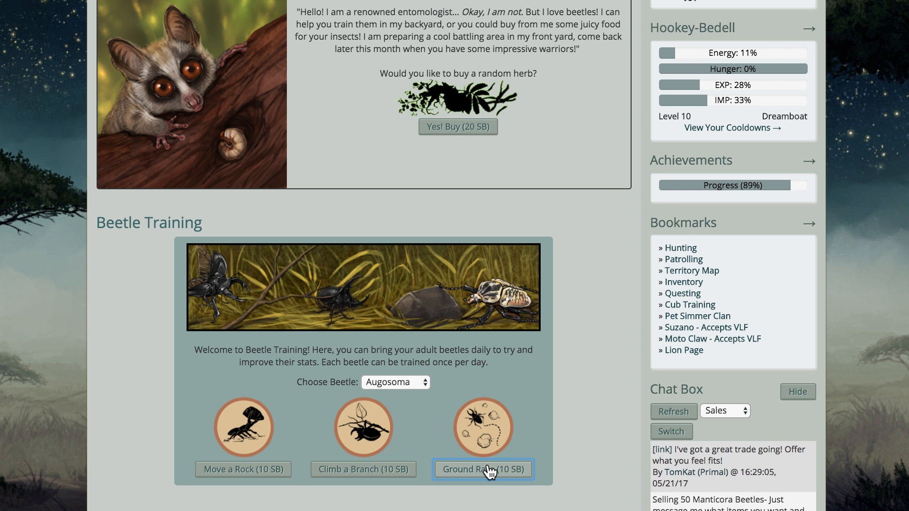
left_click(483, 470)
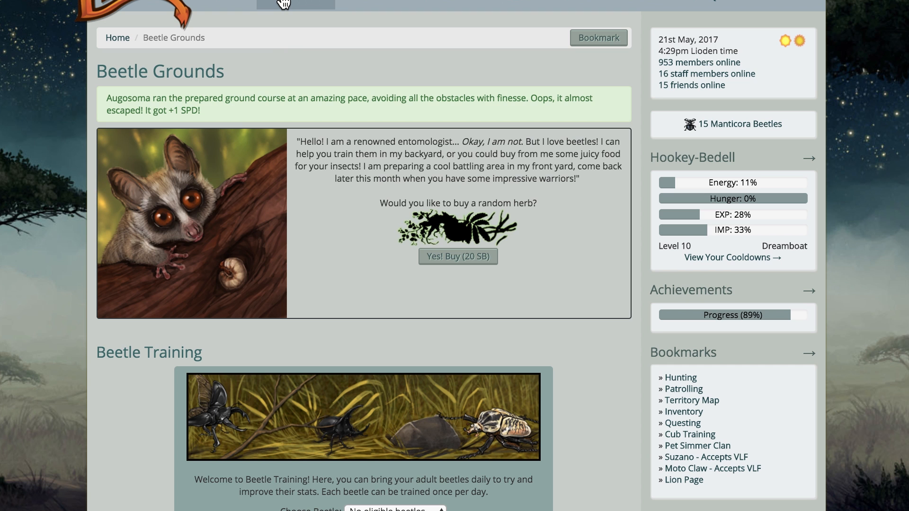
mouse_move(49, 233)
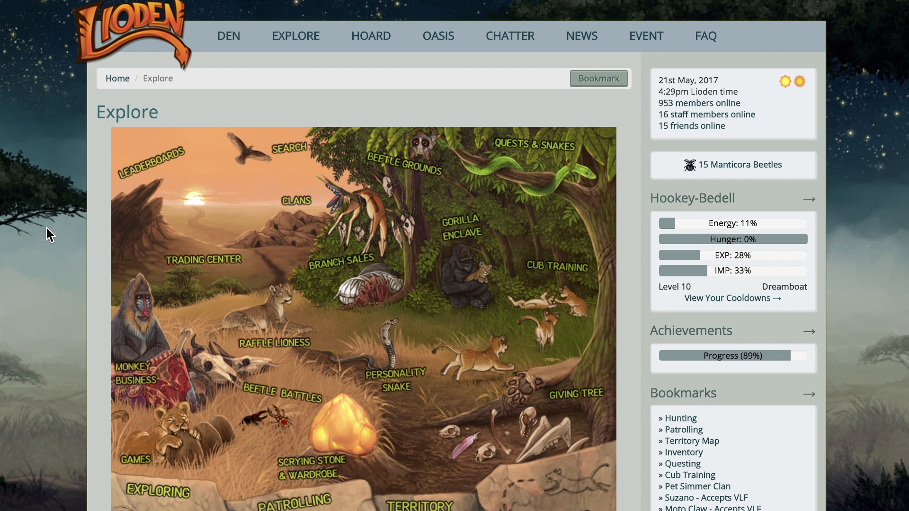
scroll("down", 3)
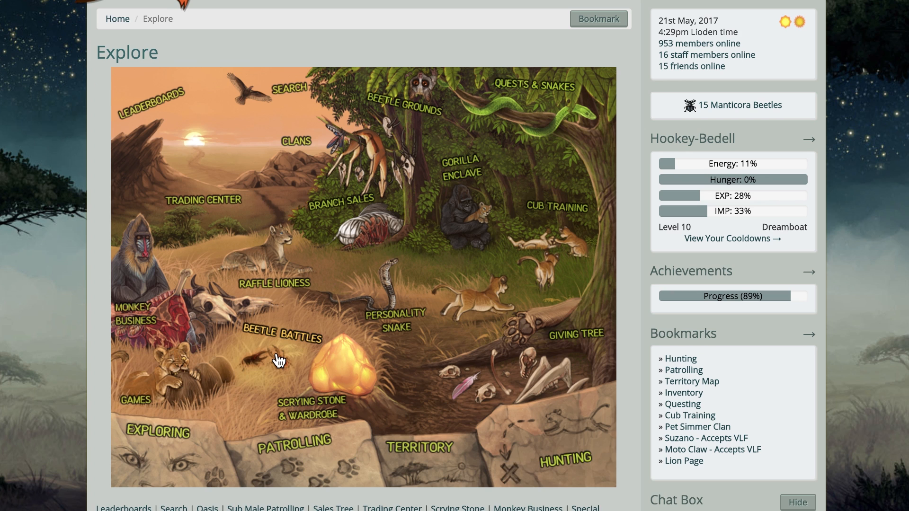
mouse_move(280, 359)
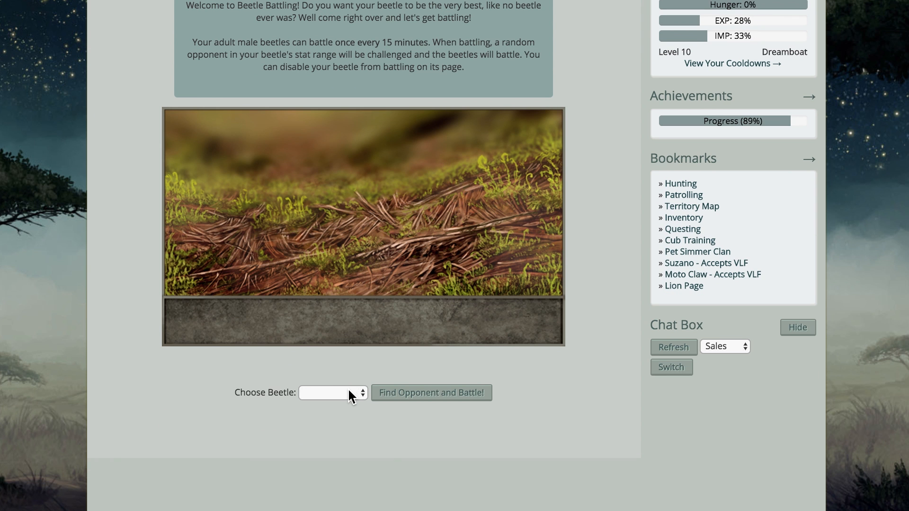
- Battle with Auggy, losing to nibbins but earning a Nut Grass
left_click(333, 393)
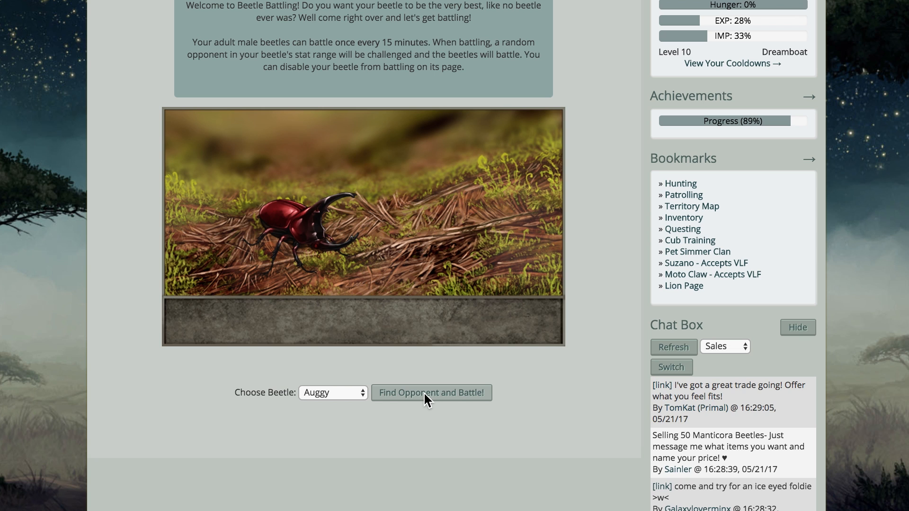
left_click(431, 392)
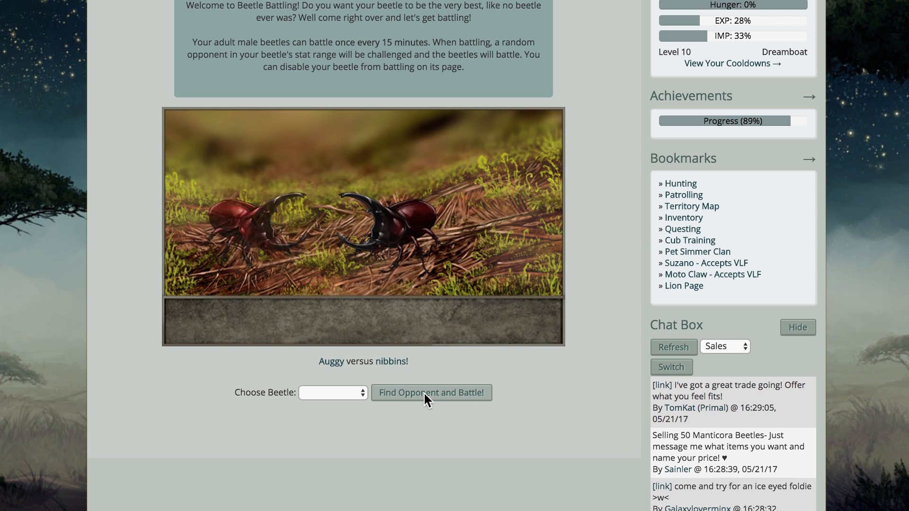
left_click(431, 393)
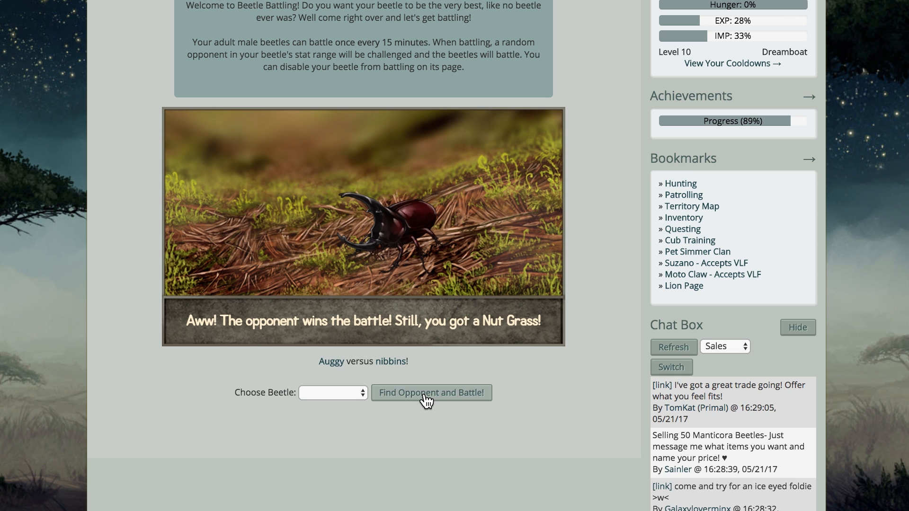
mouse_move(382, 447)
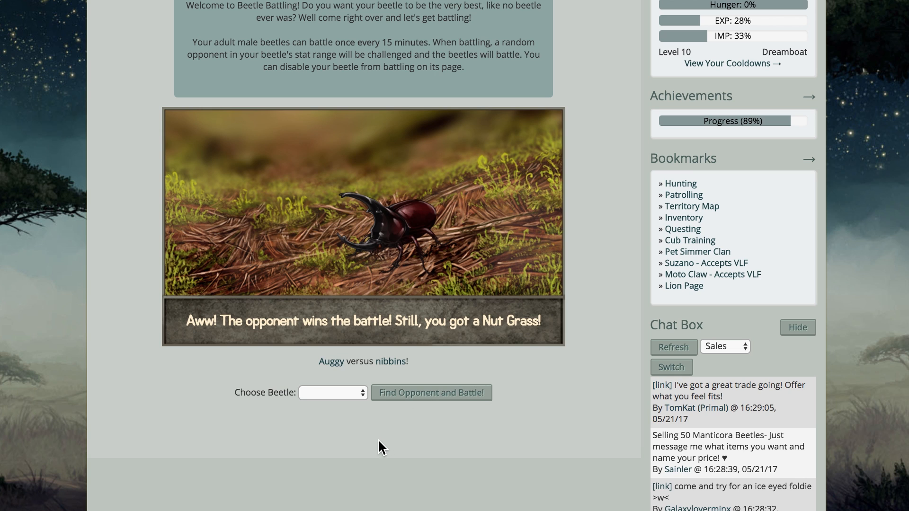
mouse_move(356, 398)
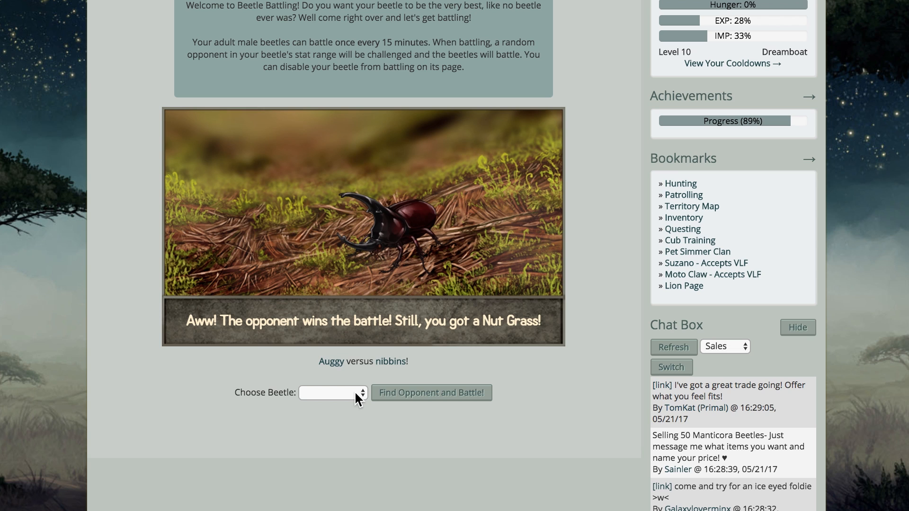
- Send Augosoma into a beetle battle against Bob
left_click(333, 393)
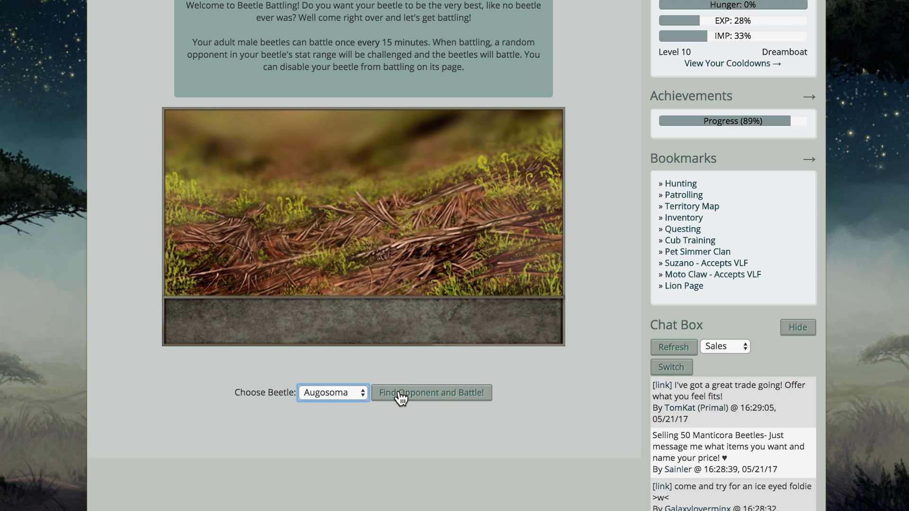
left_click(432, 393)
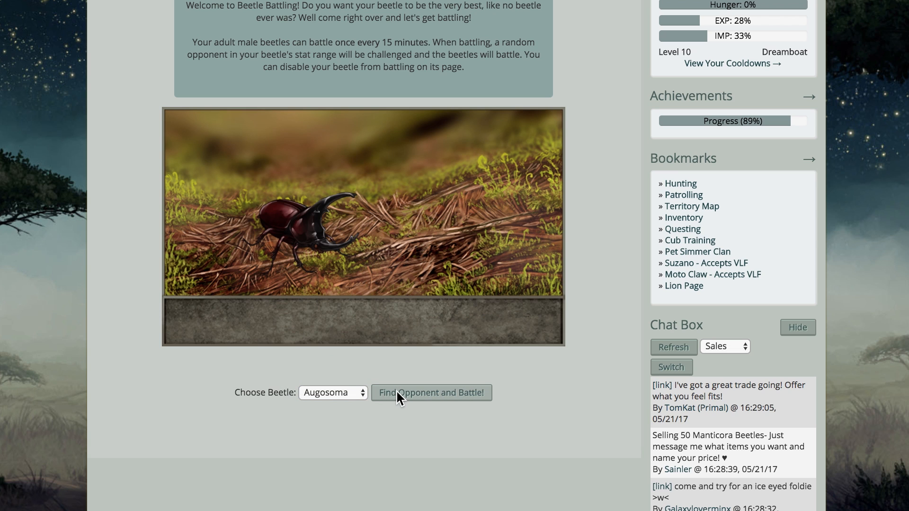
left_click(431, 393)
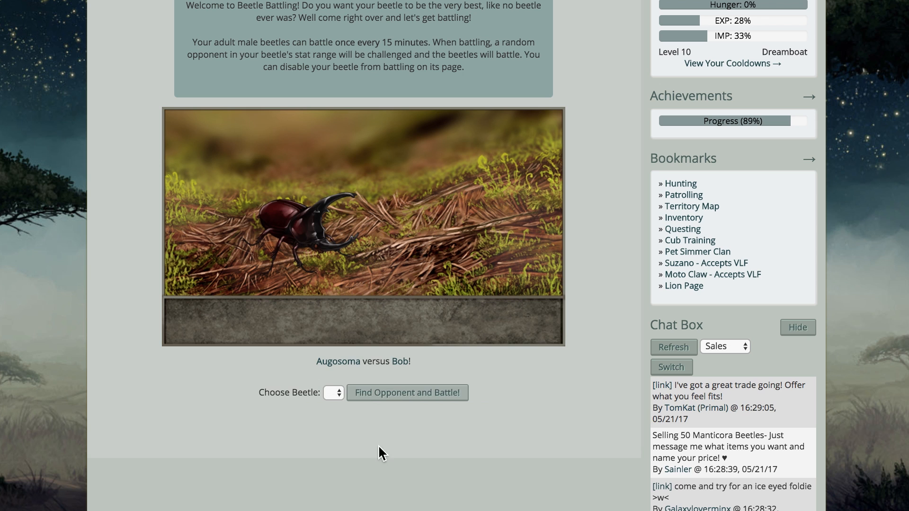
left_click(407, 392)
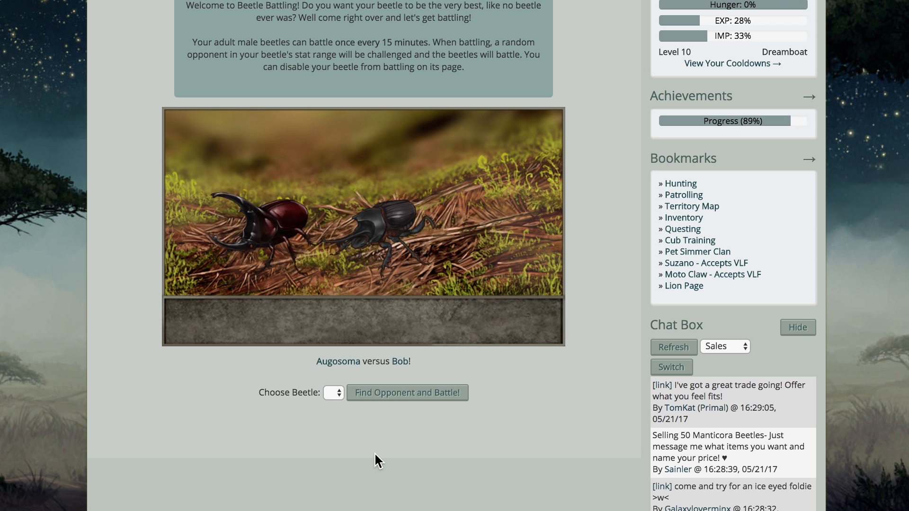
left_click(407, 393)
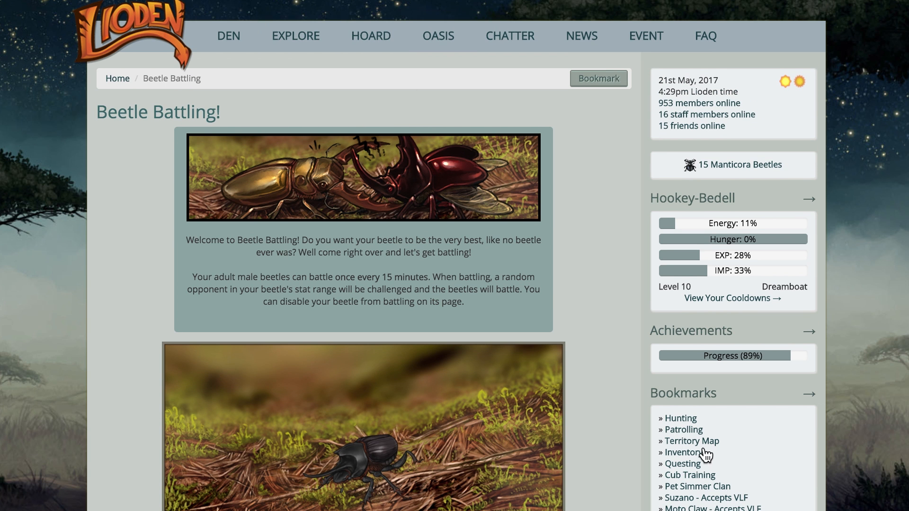
mouse_move(687, 425)
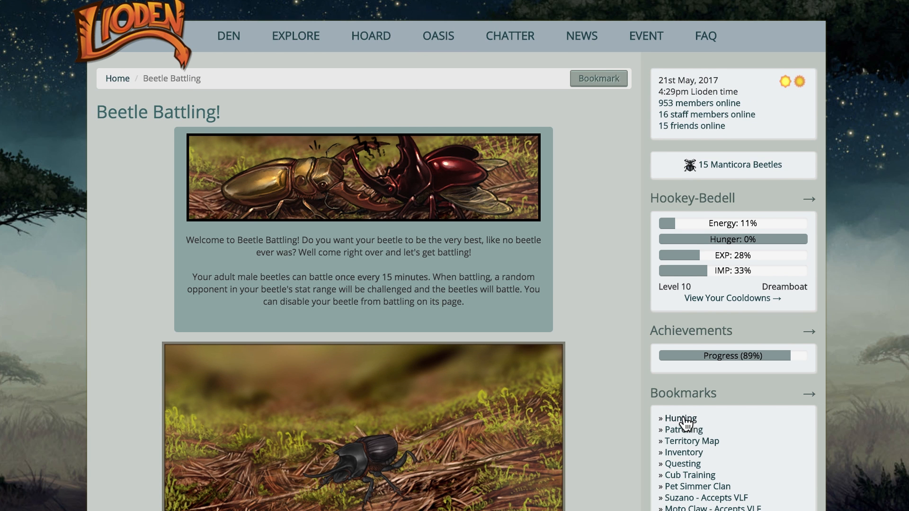
mouse_move(685, 458)
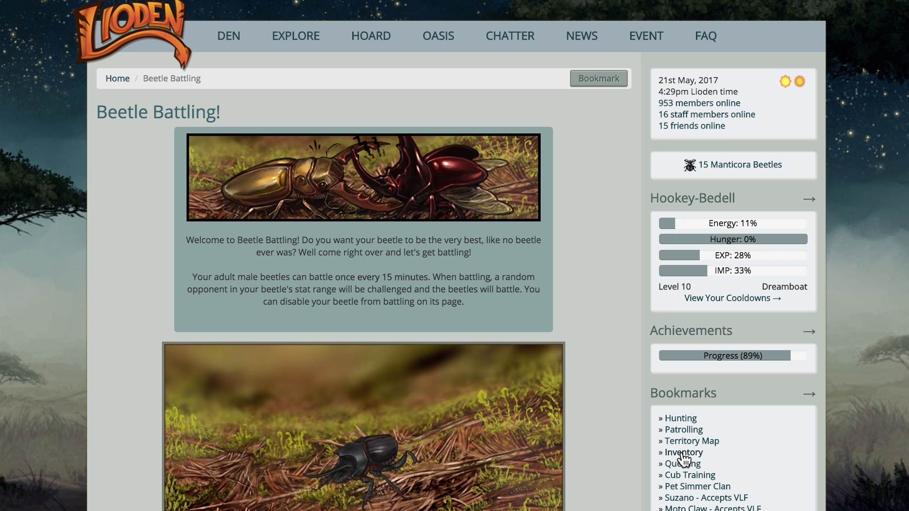
- Collect the returned hunt's results from the Hunting page
left_click(680, 418)
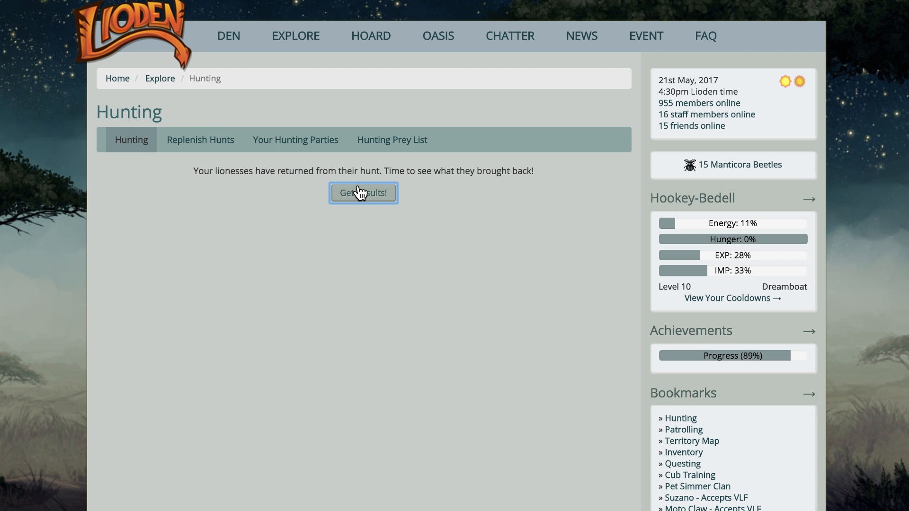
mouse_move(605, 221)
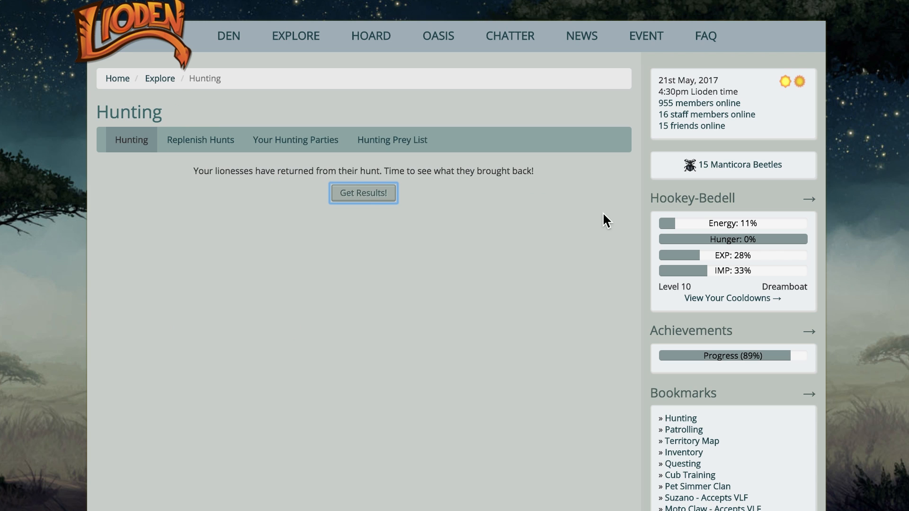
left_click(364, 193)
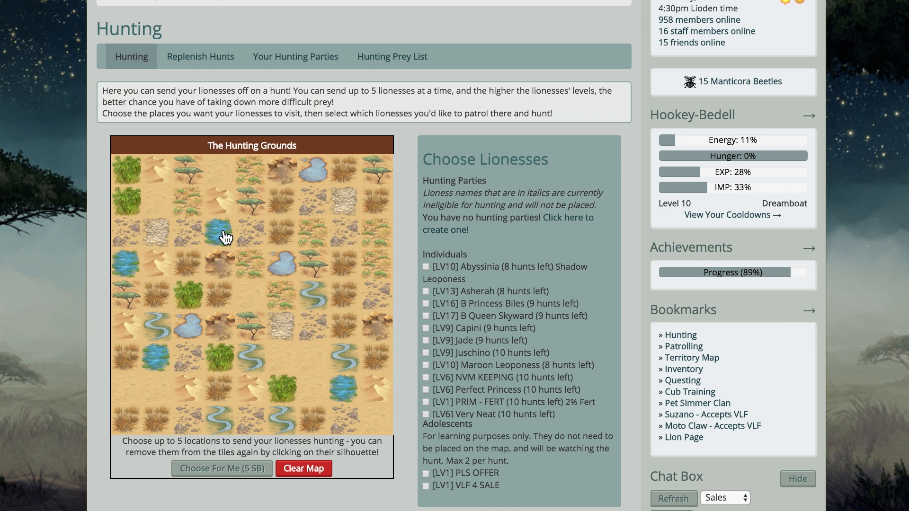
- Mark hunting locations on the map and start a 30-minute hunt
left_click(223, 236)
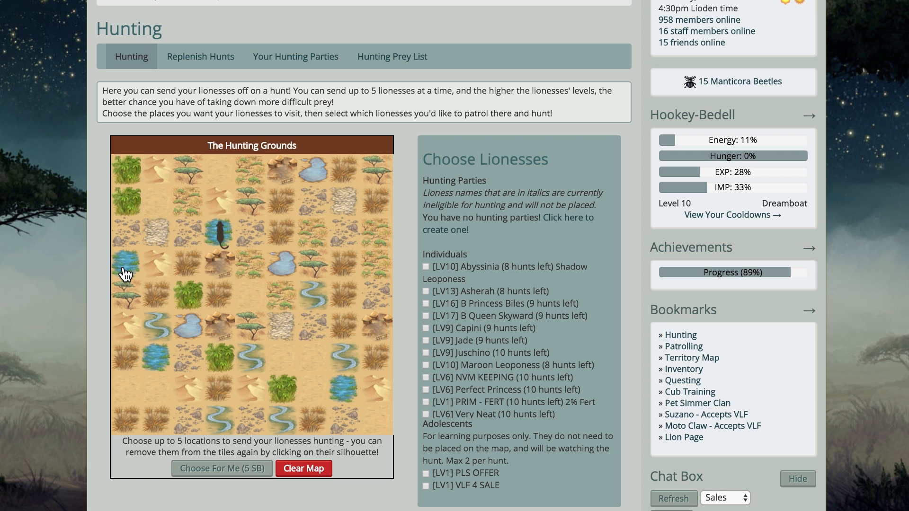
mouse_move(160, 365)
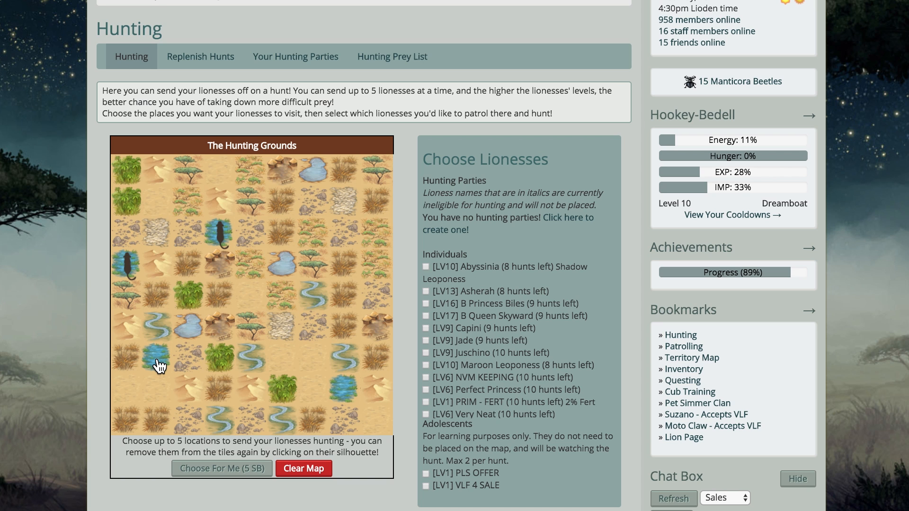
left_click(158, 360)
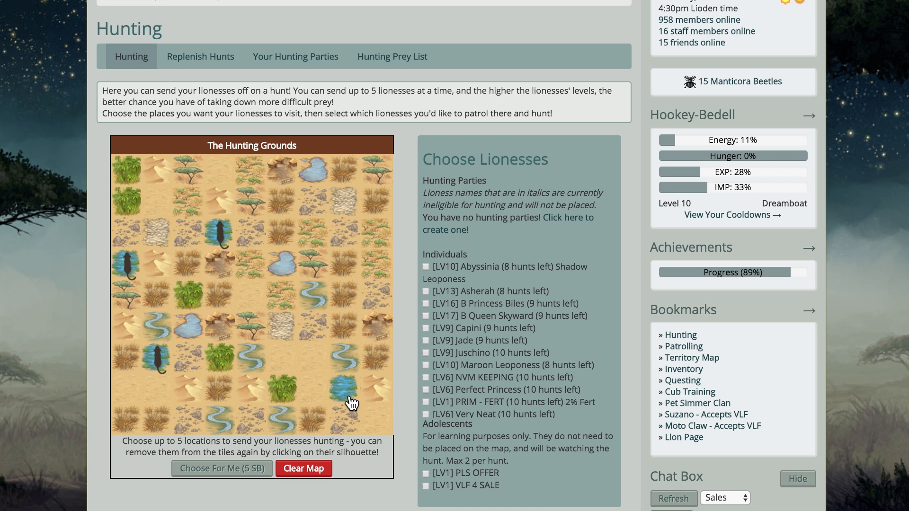
left_click(351, 385)
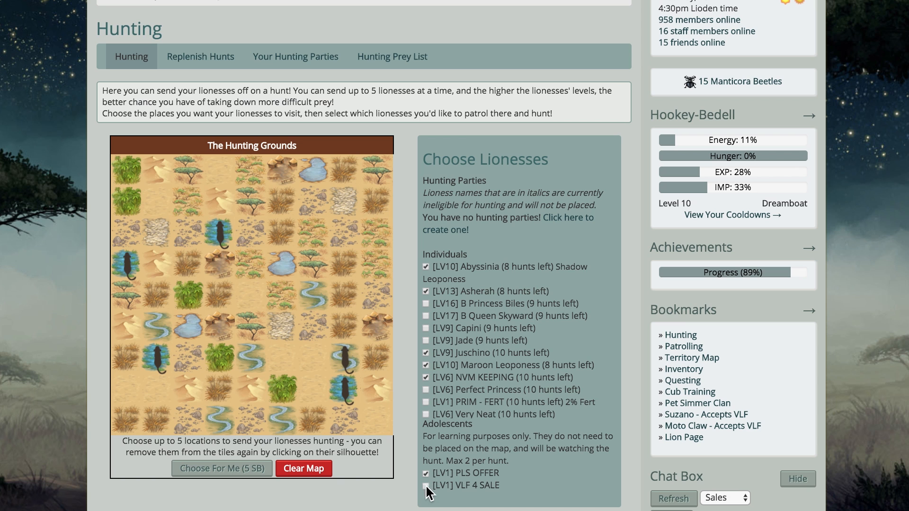
left_click(426, 486)
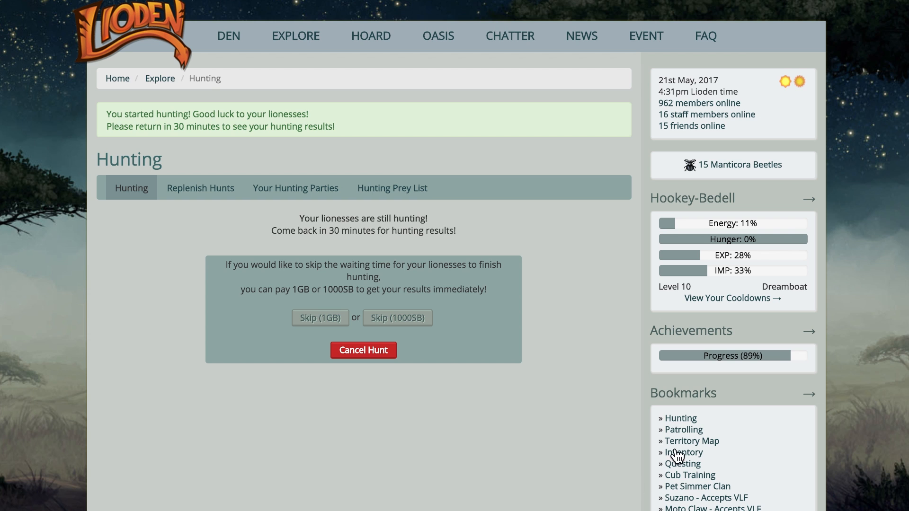
mouse_move(681, 436)
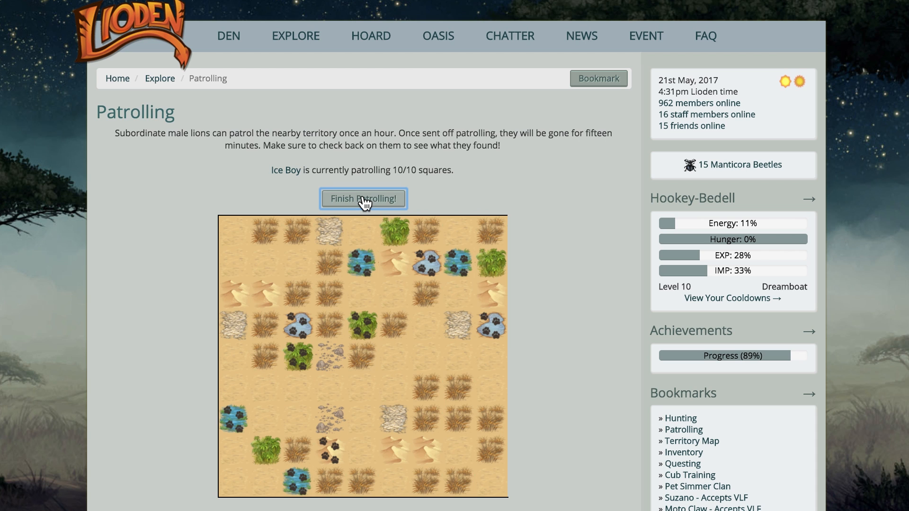
- Finish Ice Boy's unsuccessful patrol and acknowledge the +1 stamina result
left_click(363, 198)
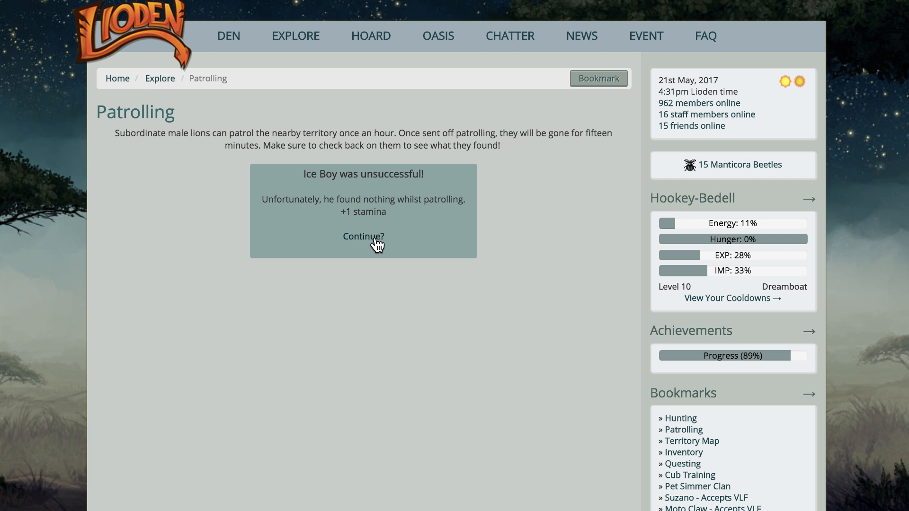
left_click(363, 236)
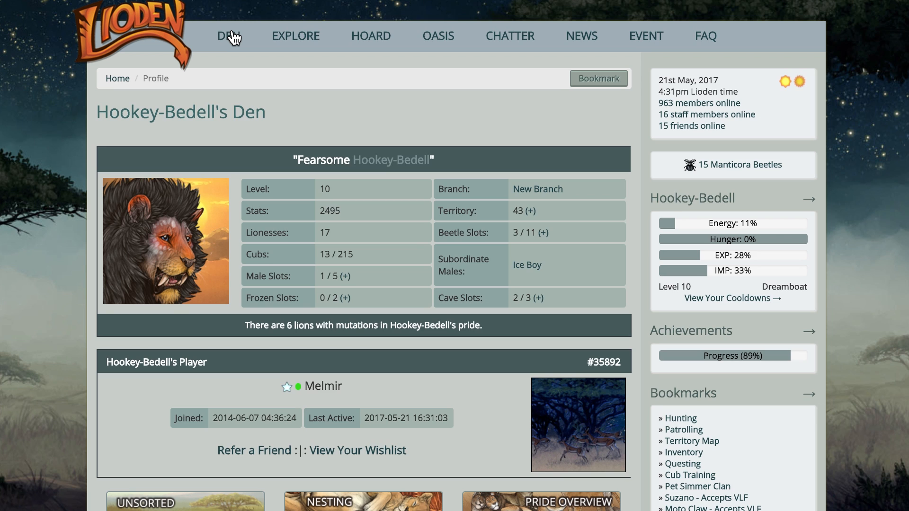
- Open VLF's page from the Entire Den list and auto-breed her for 50SB
scroll("down", 3)
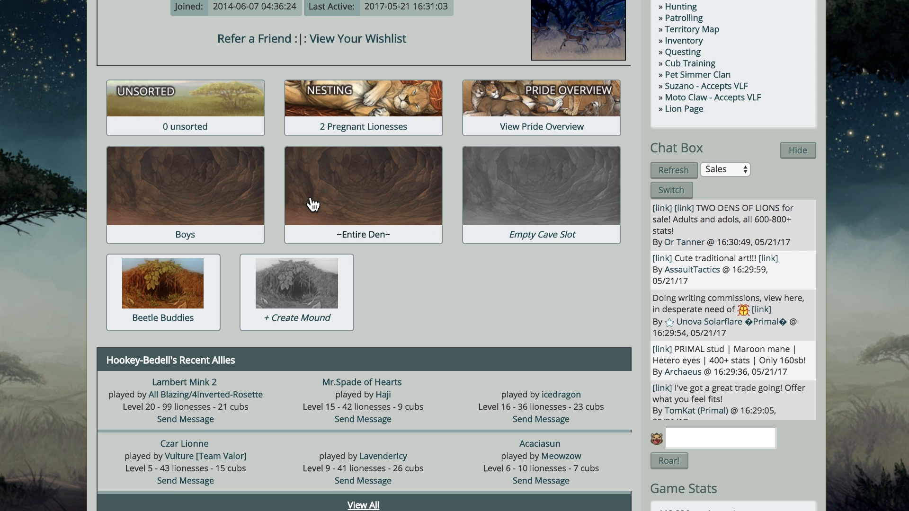
left_click(362, 186)
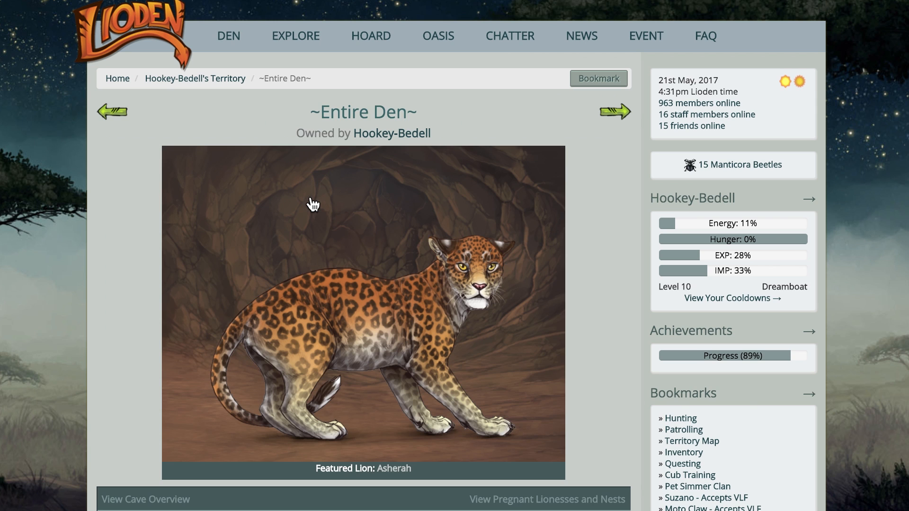
scroll("down", 3)
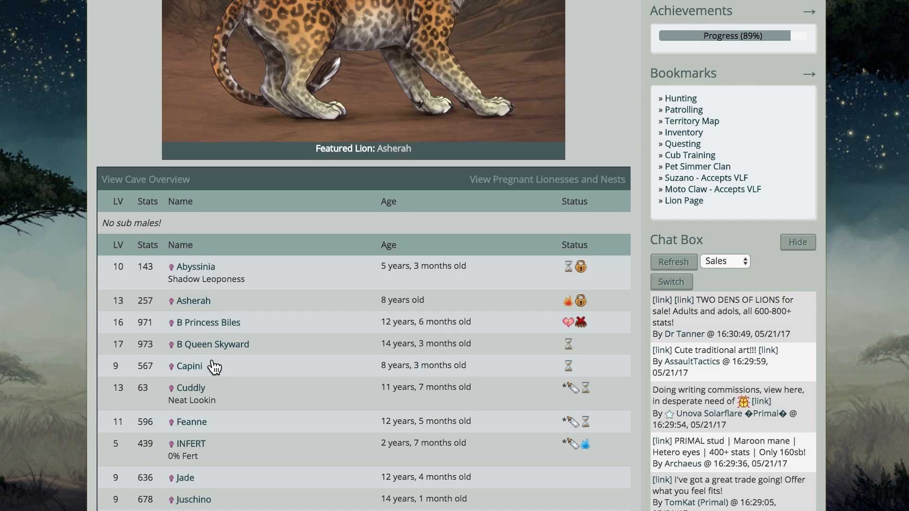
scroll("down", 3)
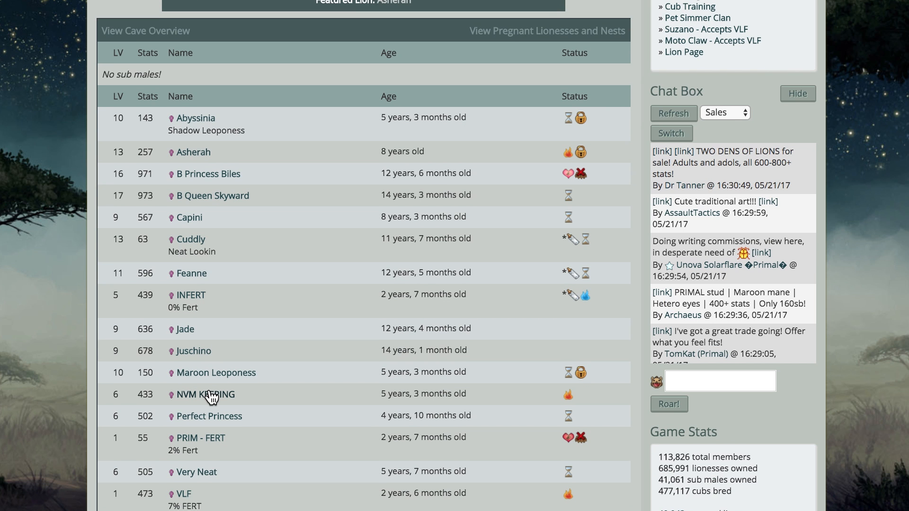
mouse_move(183, 499)
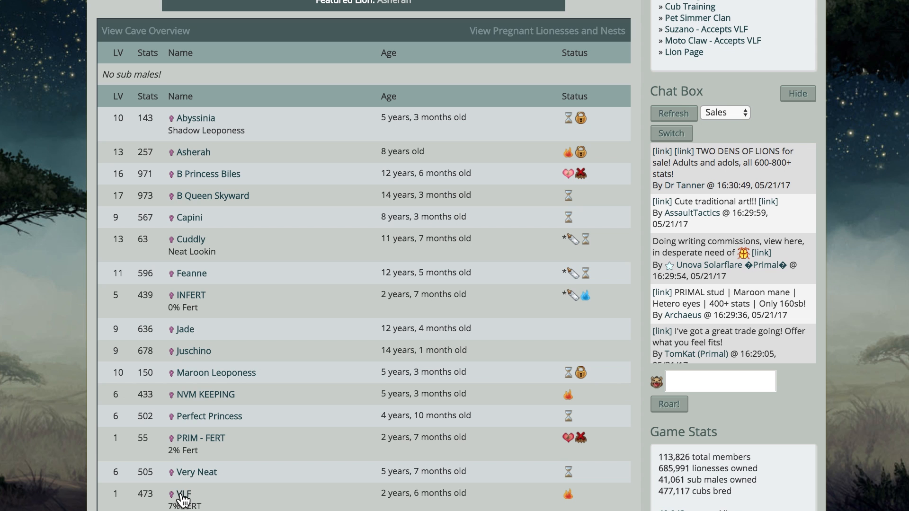
left_click(182, 494)
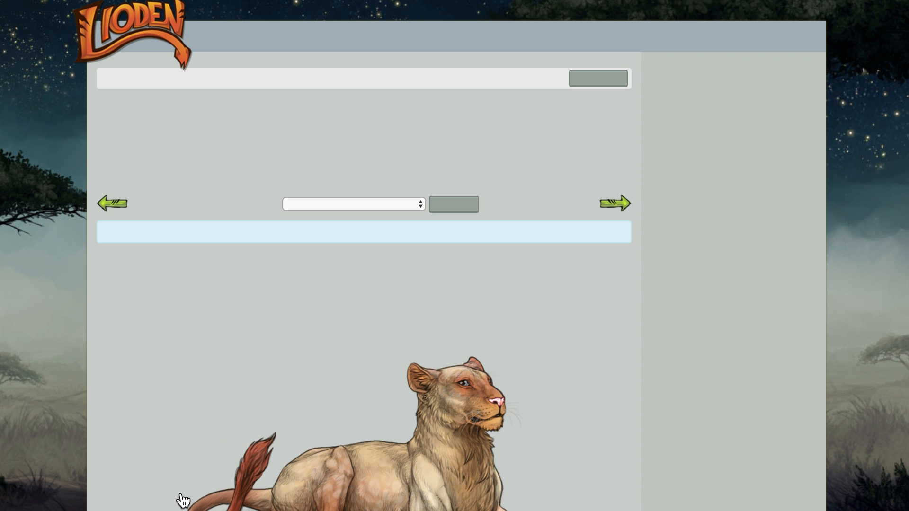
scroll("down", 3)
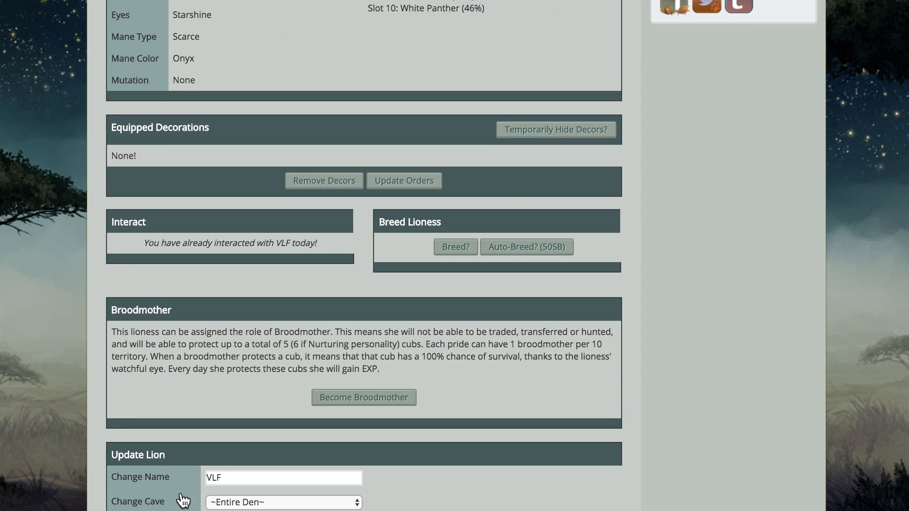
mouse_move(519, 255)
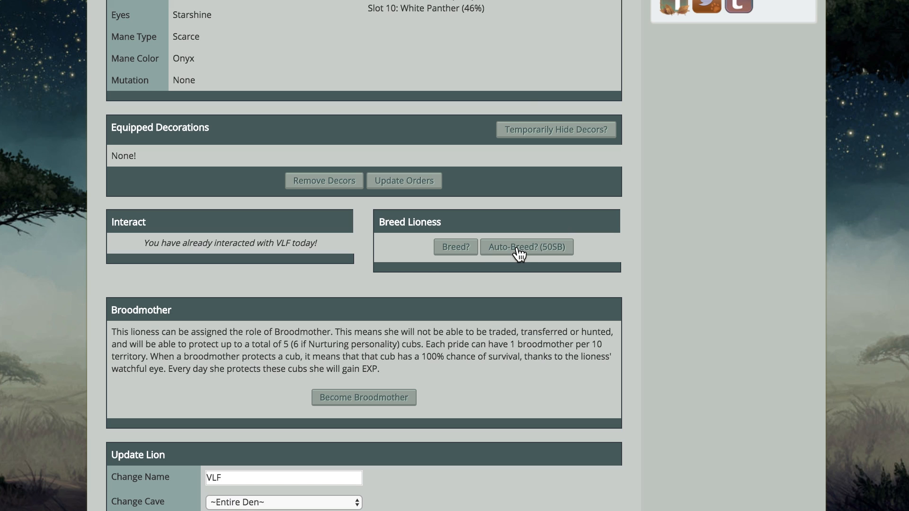
left_click(526, 247)
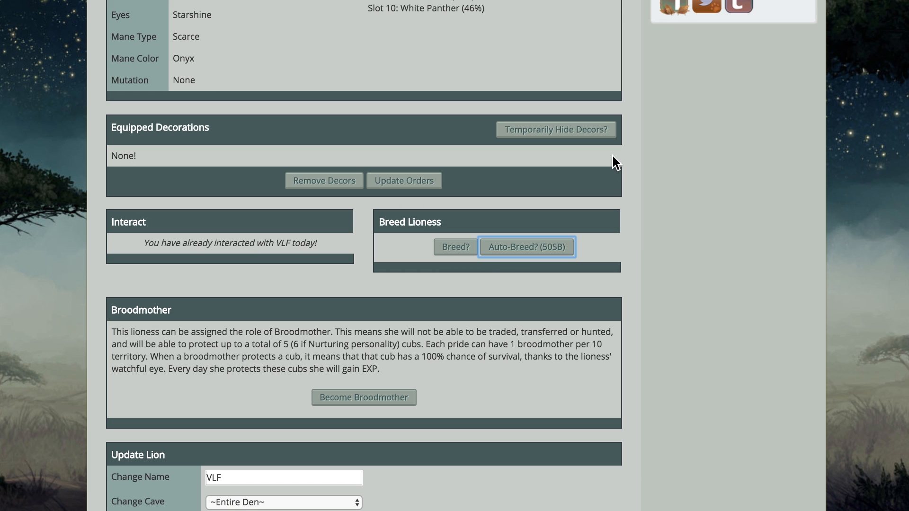
left_click(527, 247)
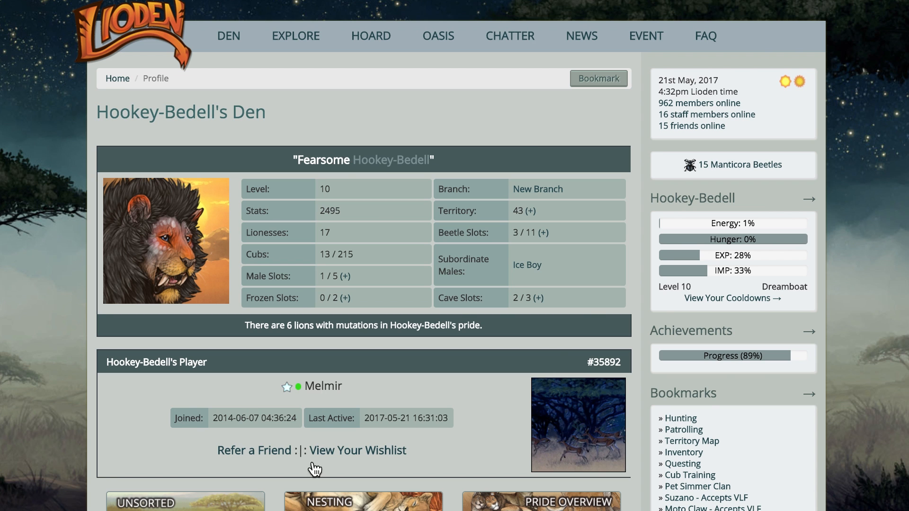
- Build B Princess Biles' nest using a Nesting Material item from the hoard
scroll("down", 3)
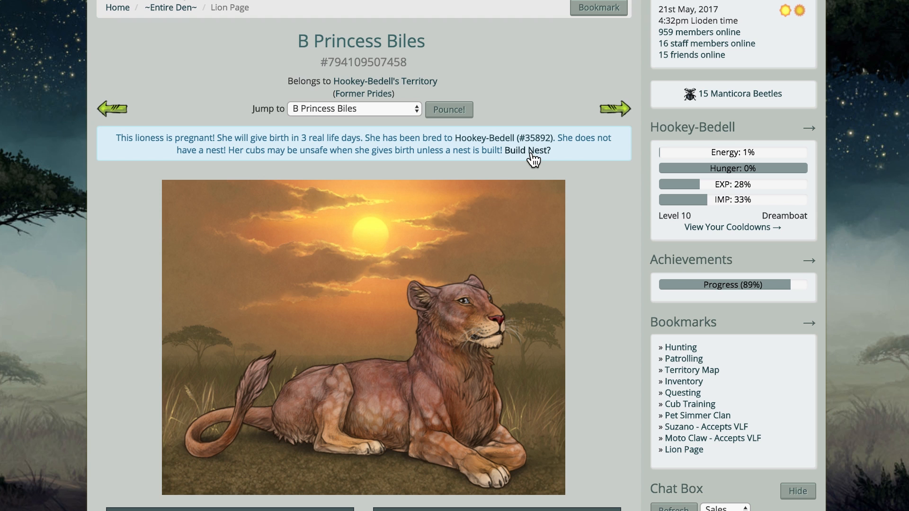
left_click(527, 150)
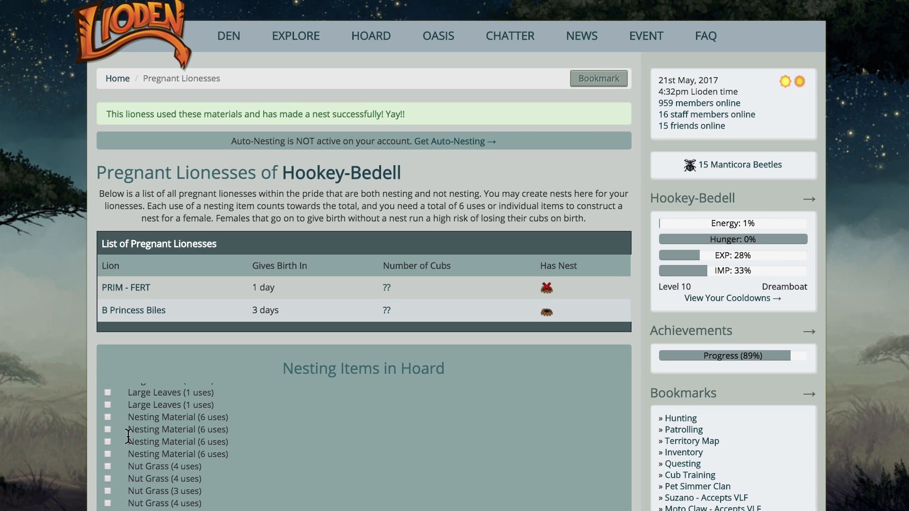
left_click(108, 417)
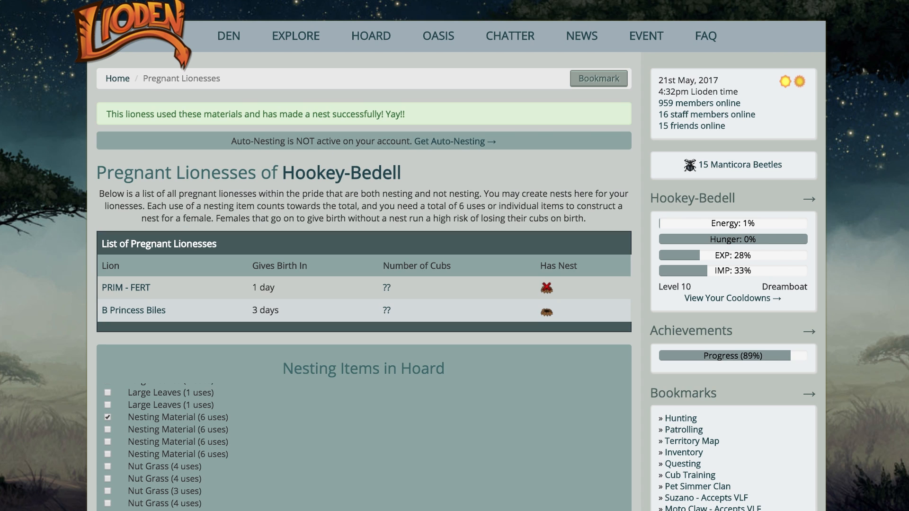
mouse_move(468, 393)
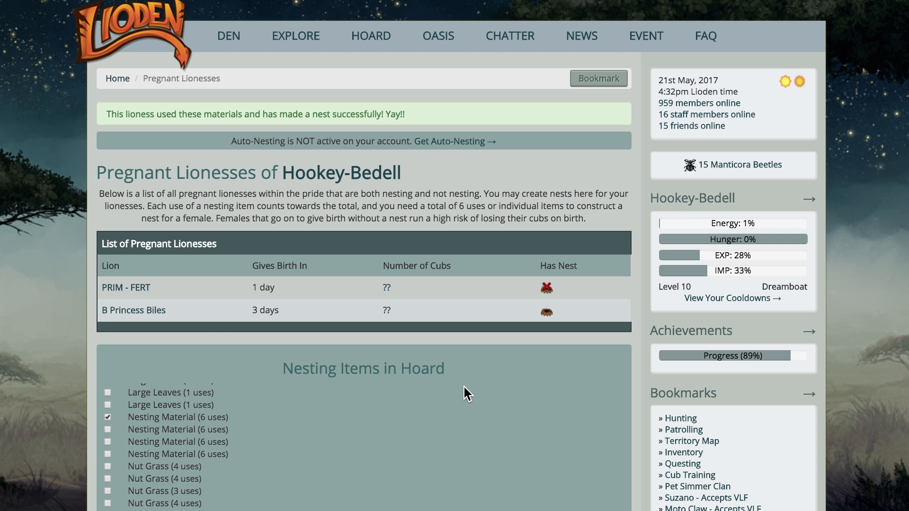